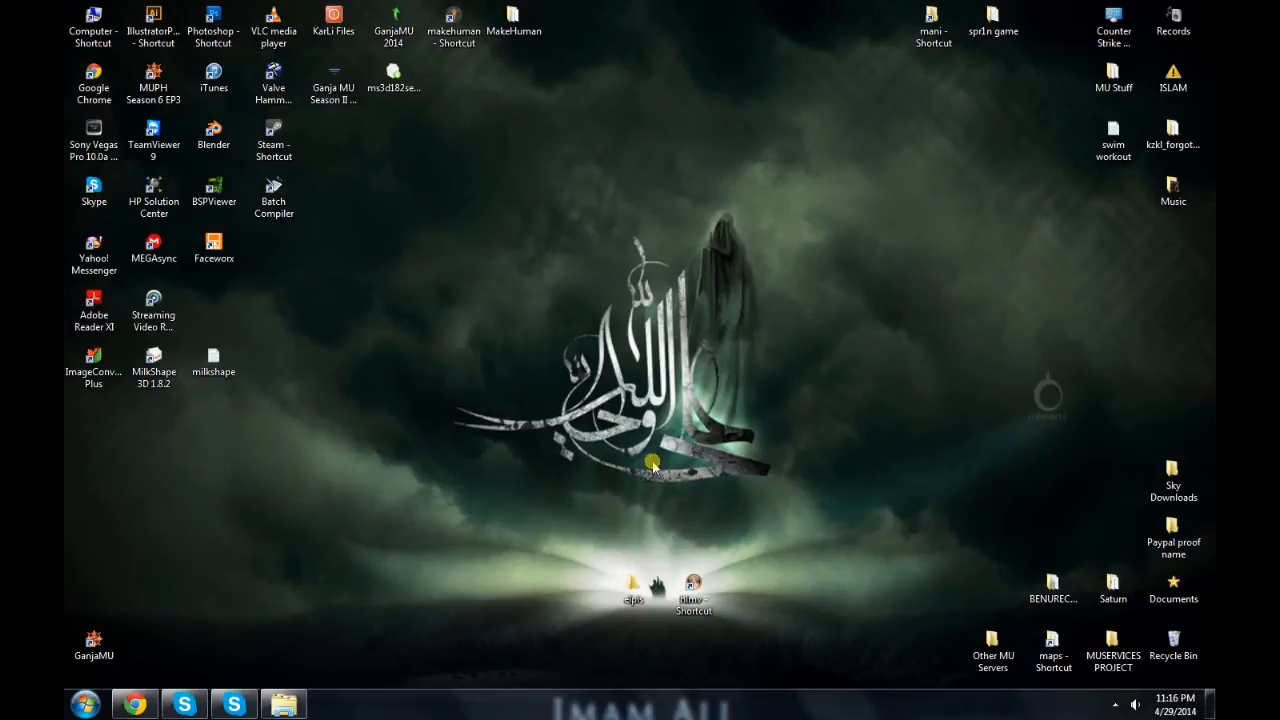
pyautogui.moveTo(573, 328)
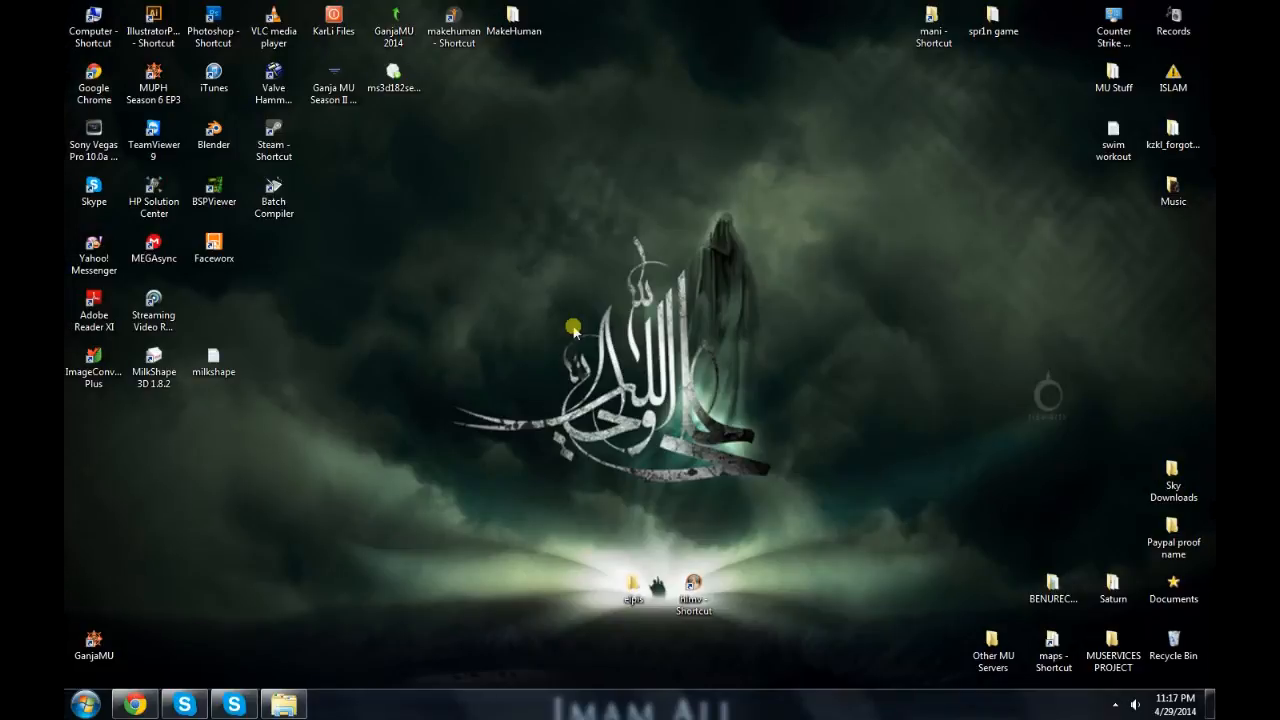
pyautogui.moveTo(513, 238)
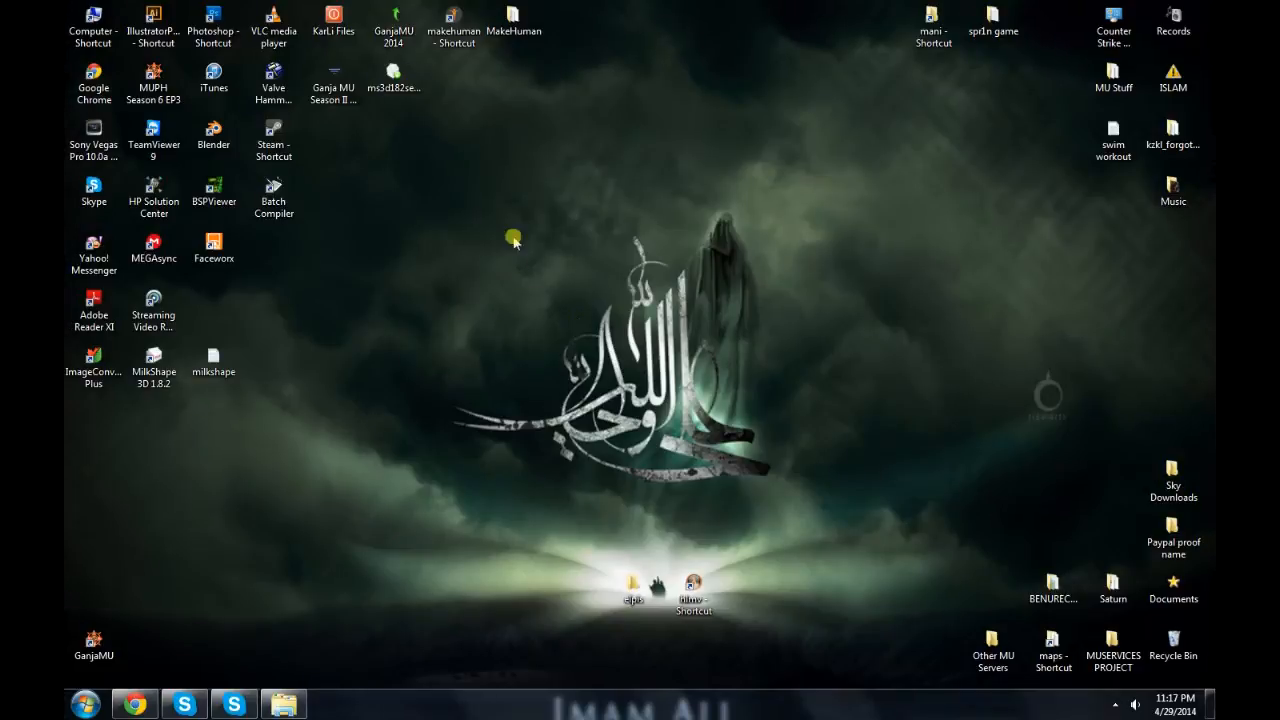
# Step: Select the MilkShape 3D 1.8.2, model viewer and Photoshop desktop shortcuts
pyautogui.click(153, 360)
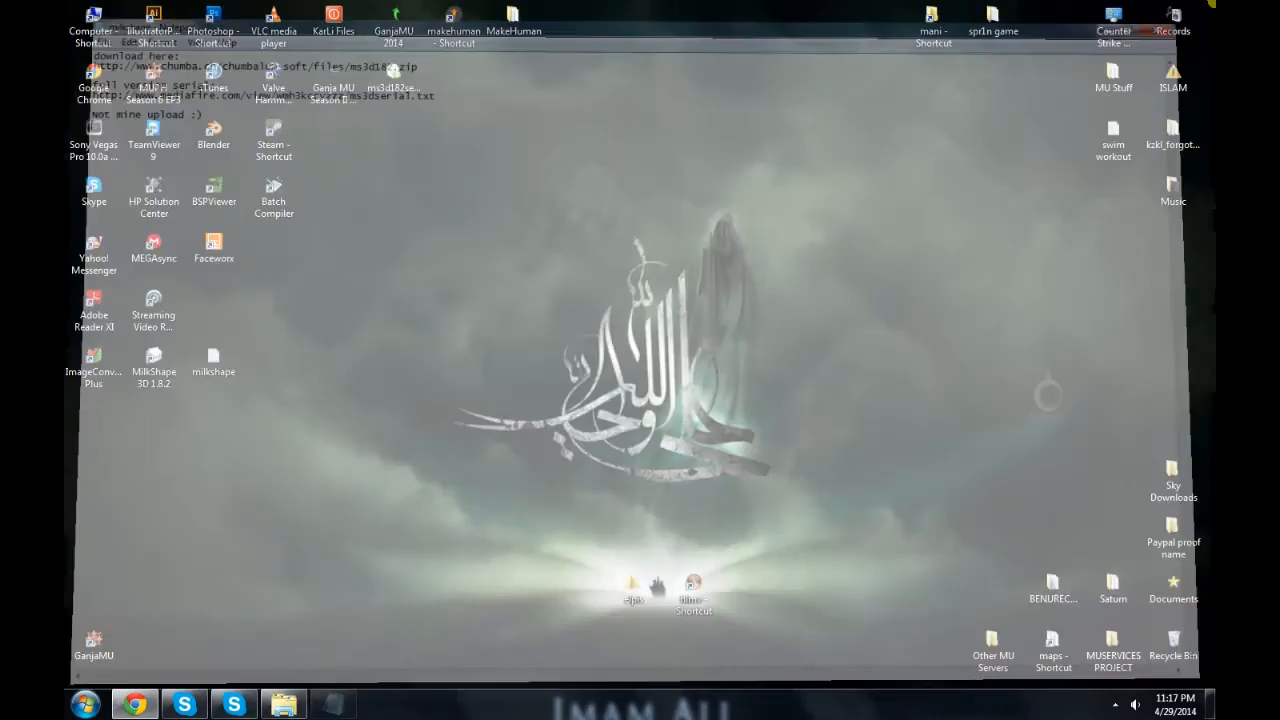
pyautogui.click(154, 356)
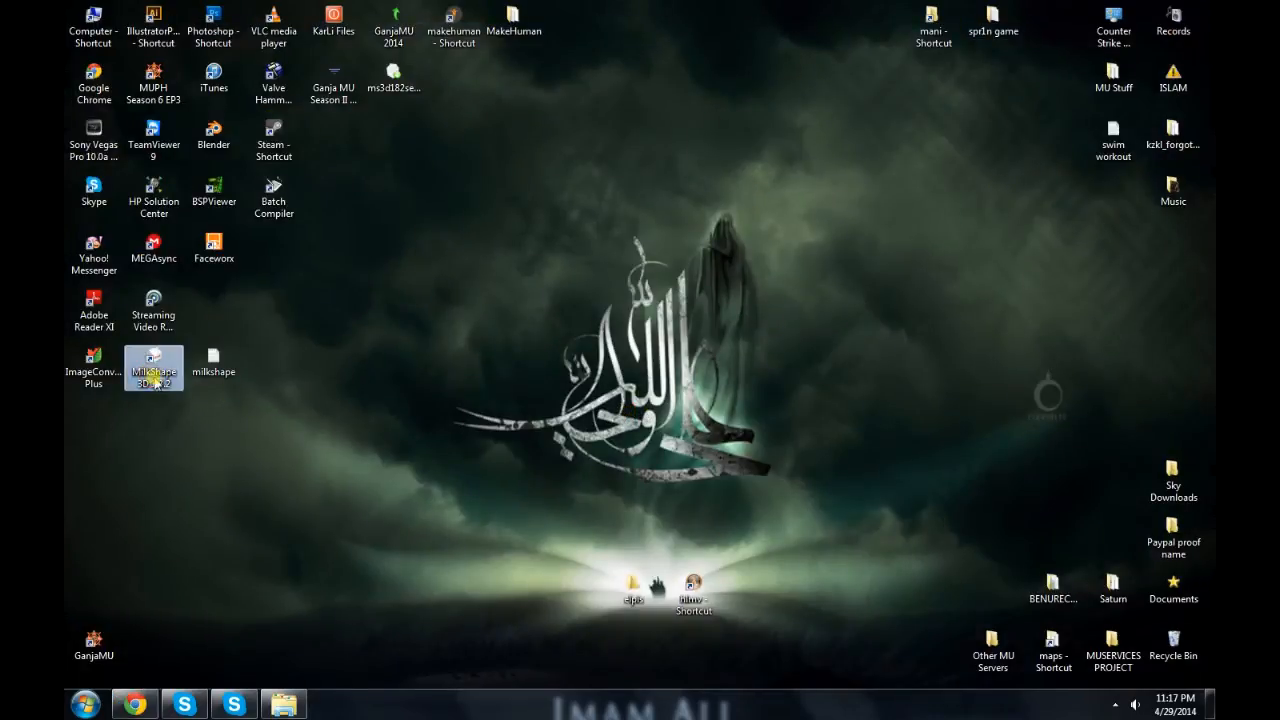
pyautogui.click(693, 590)
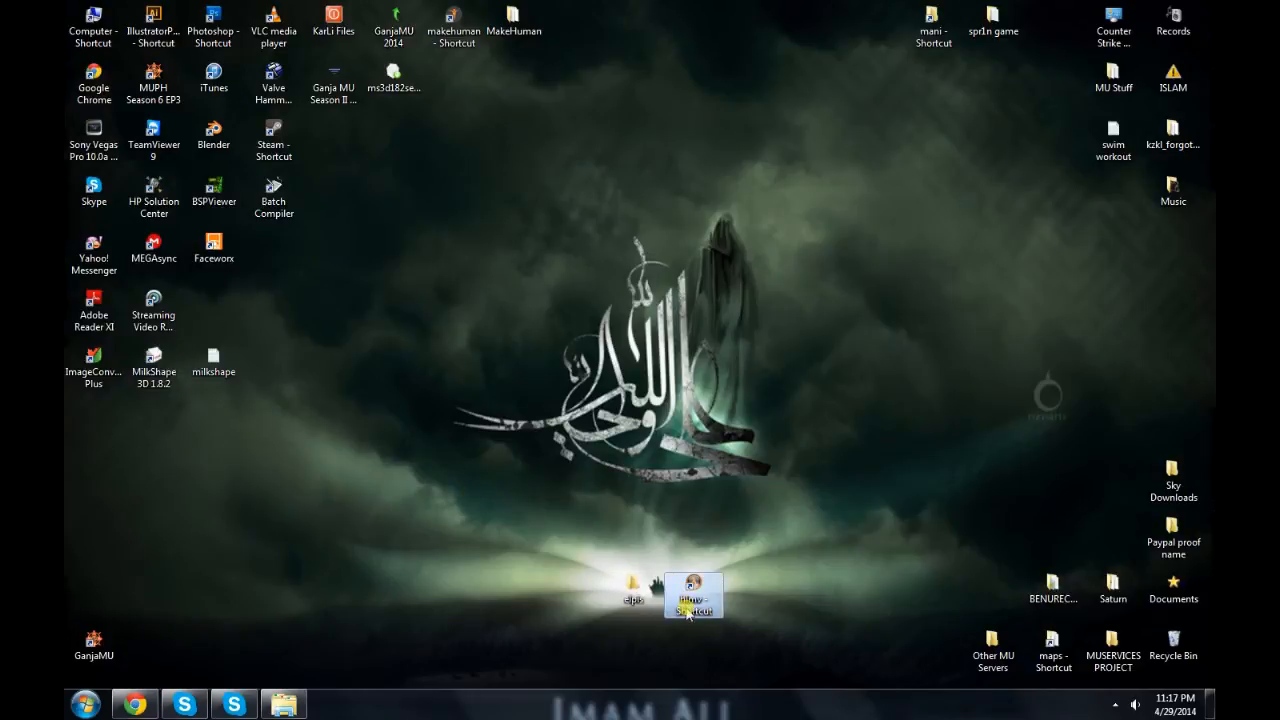
pyautogui.moveTo(693, 595)
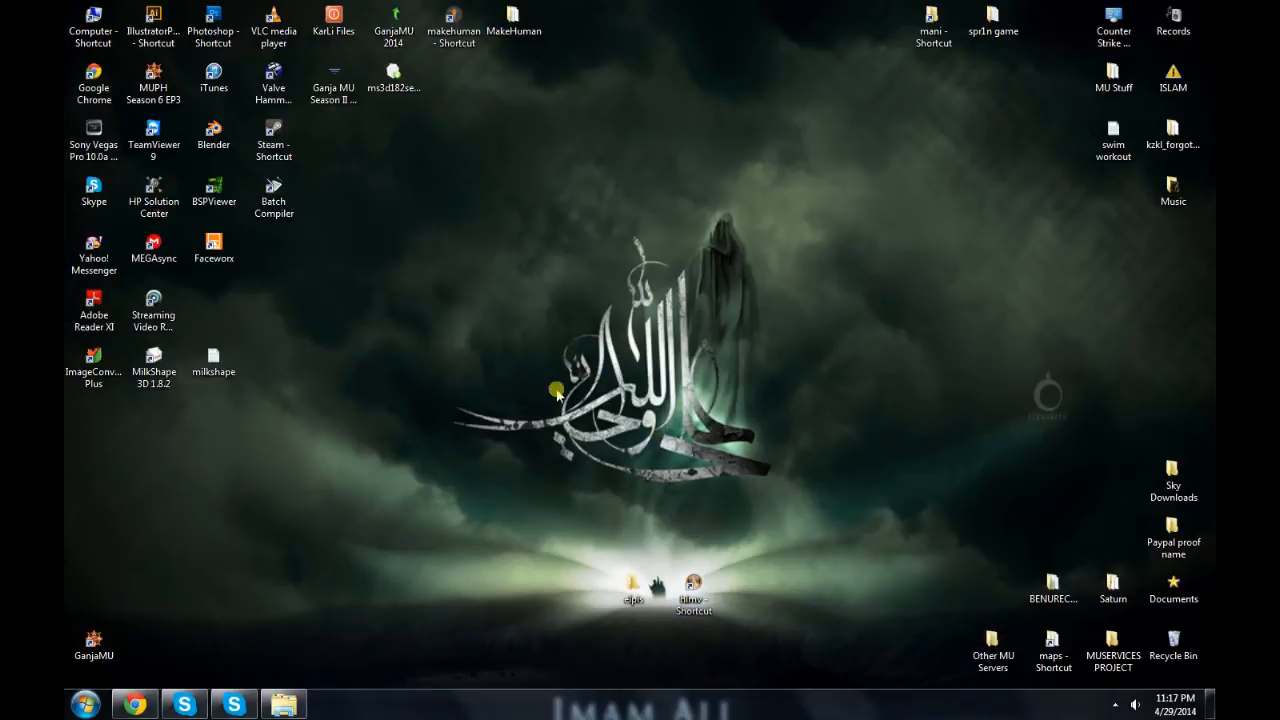
pyautogui.click(213, 25)
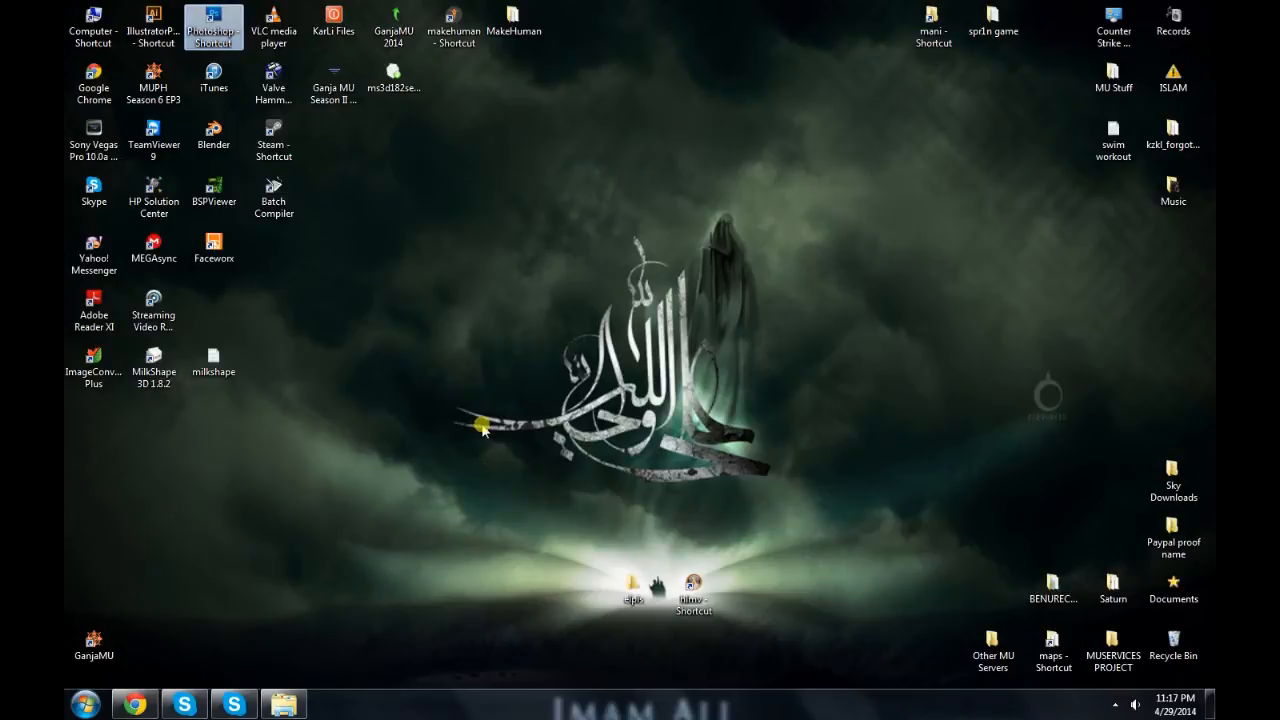
# Step: Open the elpis folder and browse the elpis SMD files and four kannpc textures
pyautogui.doubleClick(633, 585)
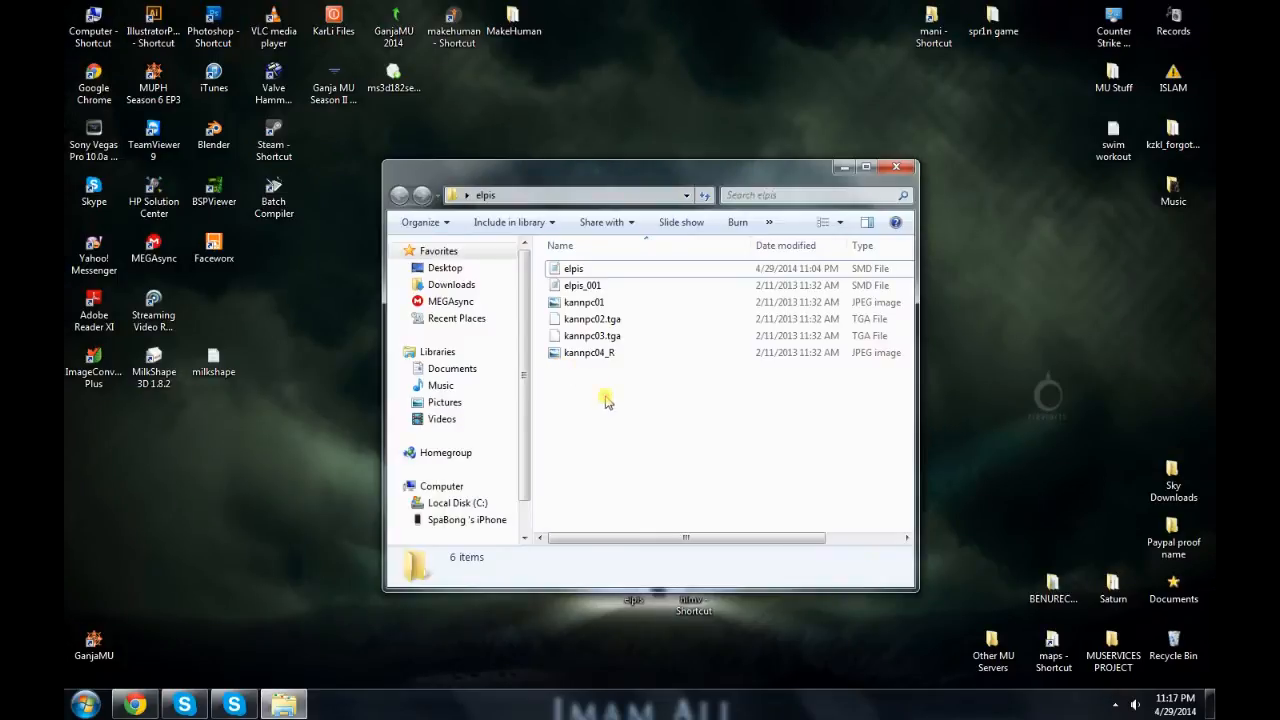
pyautogui.click(583, 285)
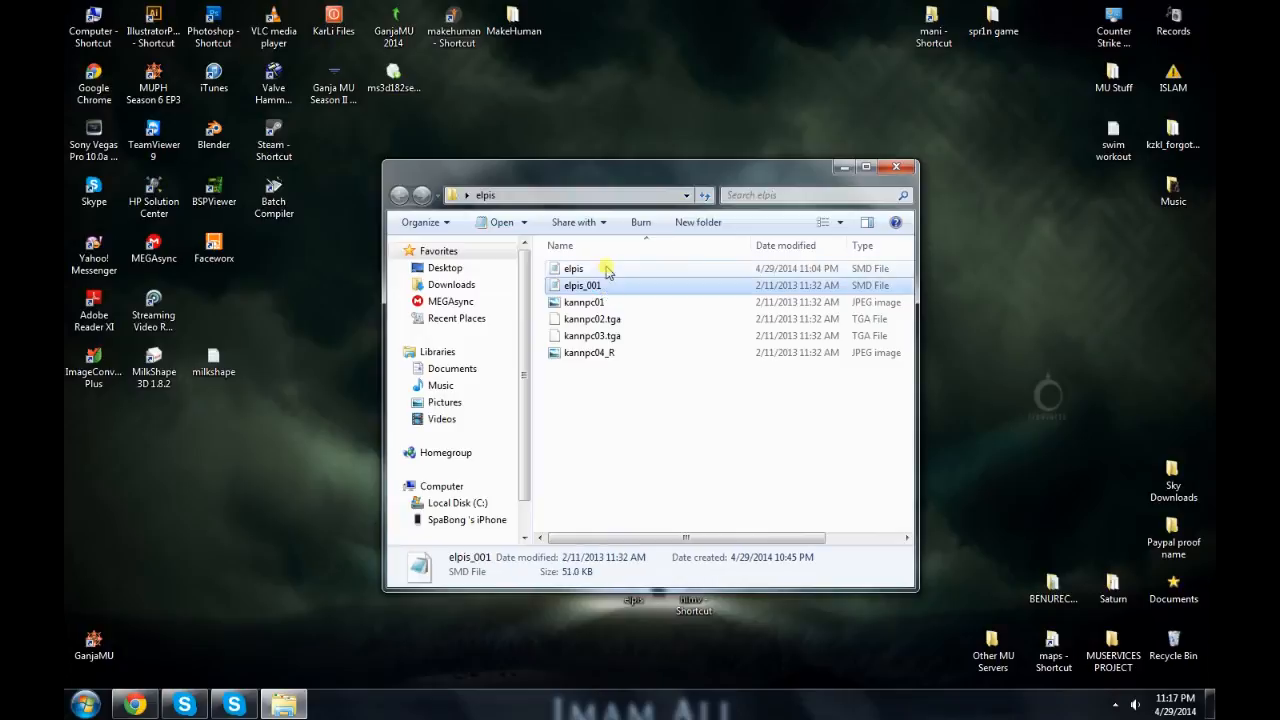
pyautogui.click(585, 302)
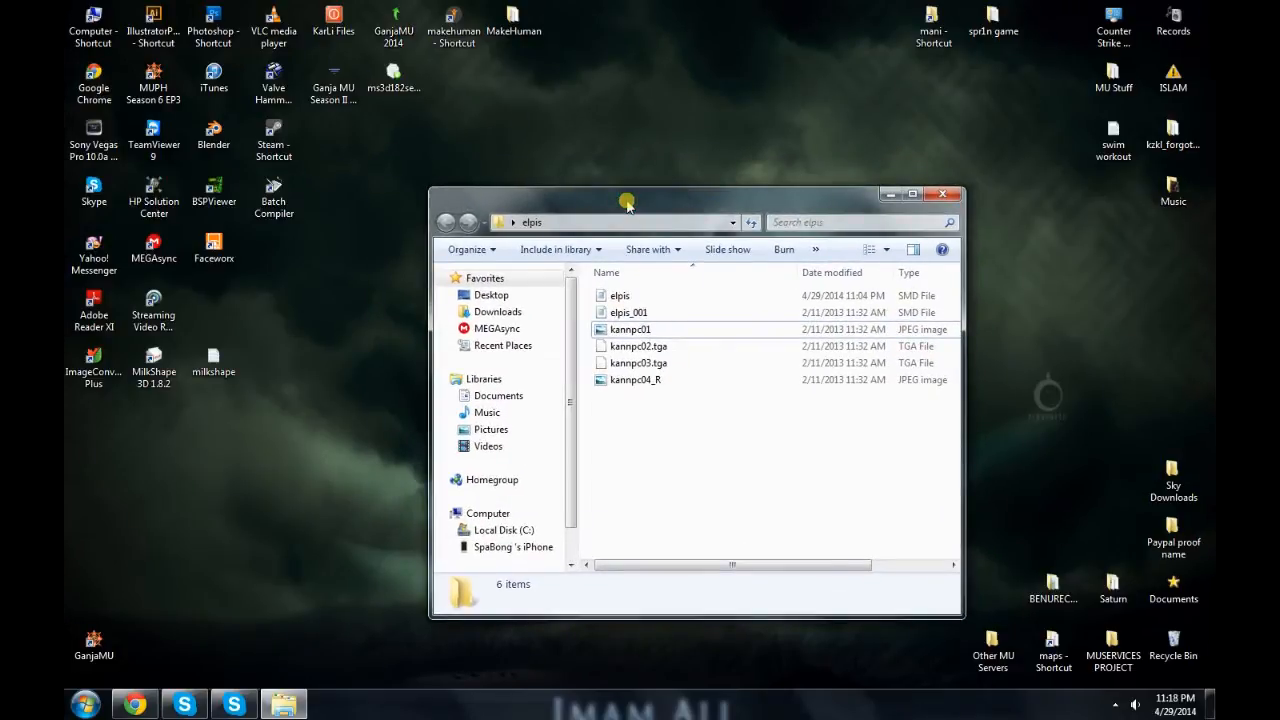
pyautogui.moveTo(430, 188)
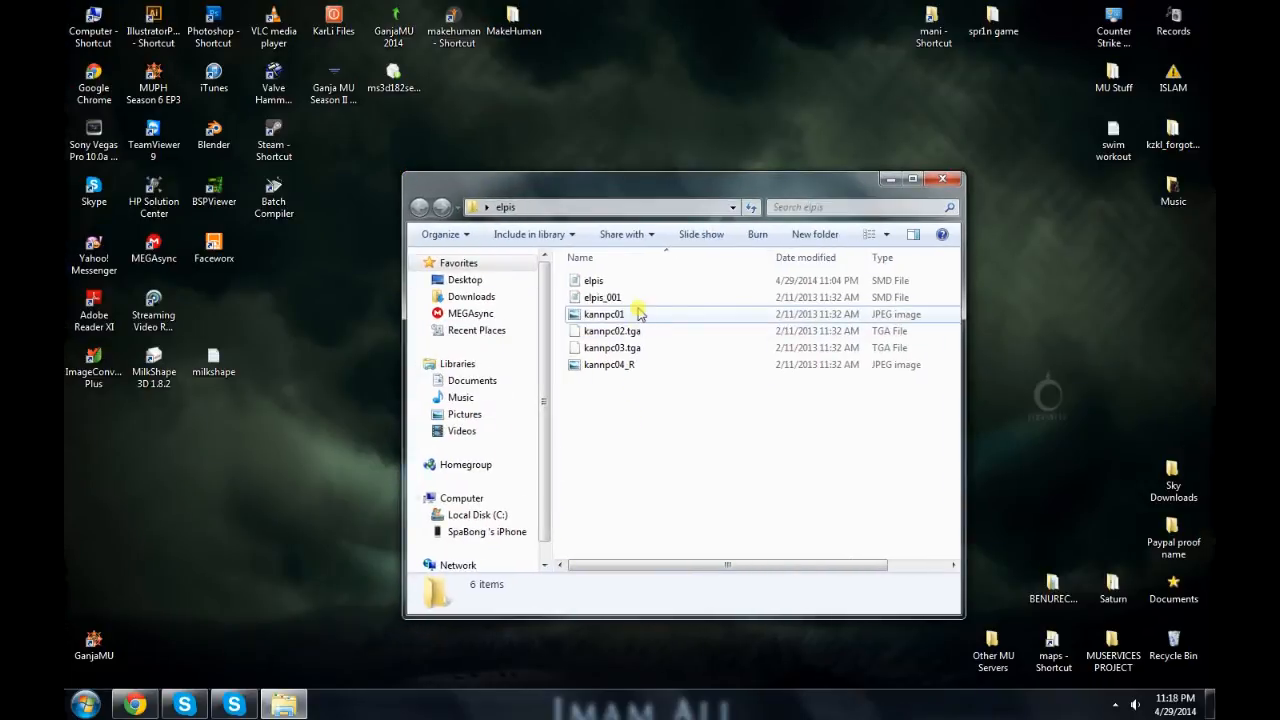
pyautogui.click(604, 314)
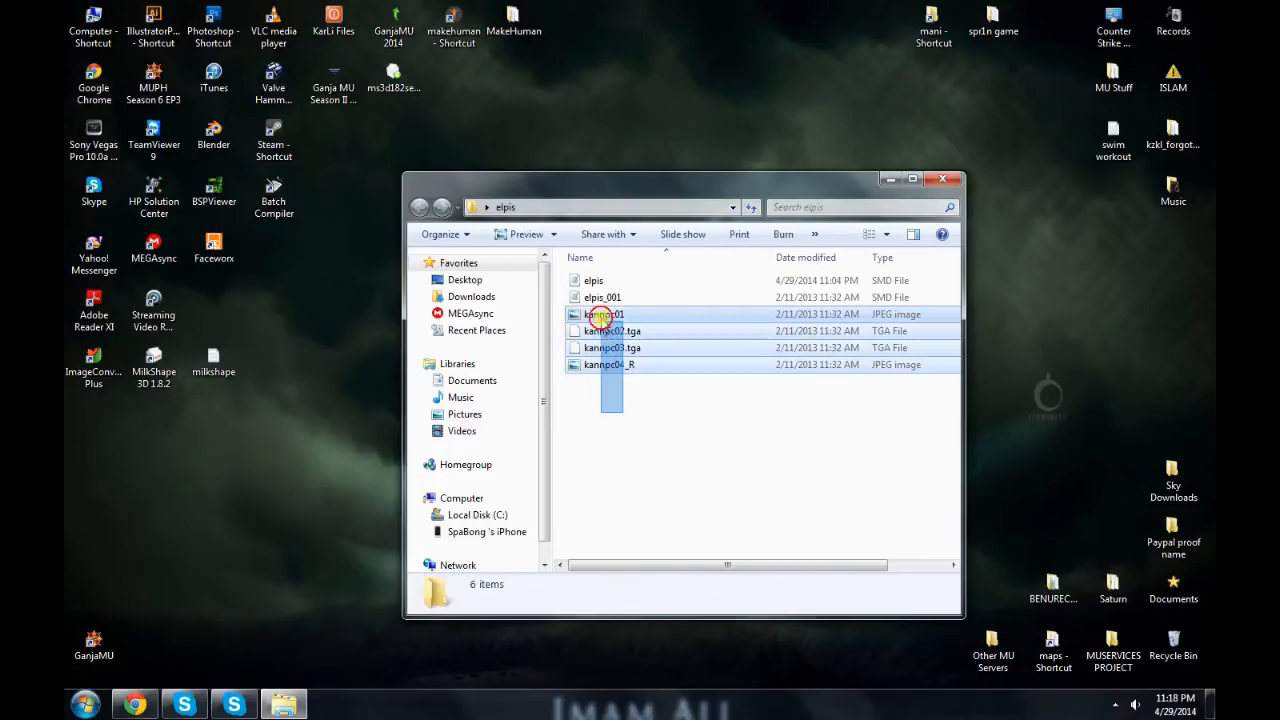
pyautogui.click(625, 405)
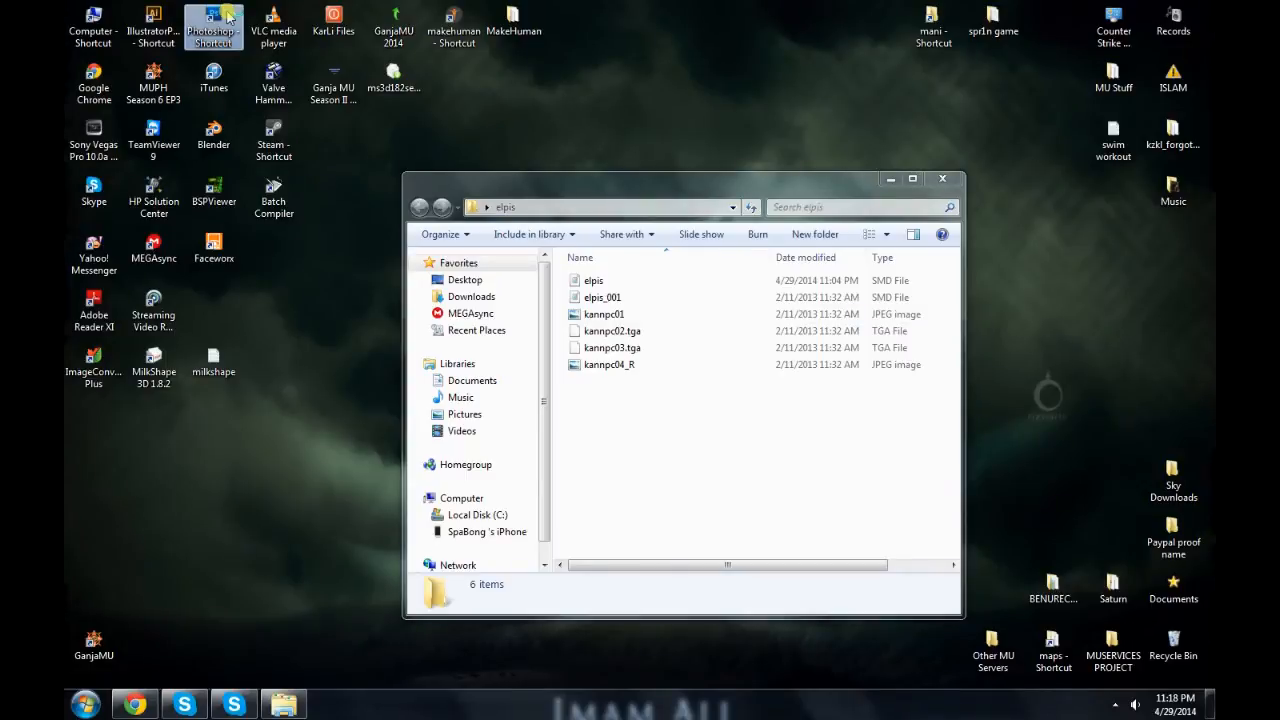
# Step: Launch Photoshop, open kannpc01 and convert it to Indexed Color
pyautogui.doubleClick(213, 28)
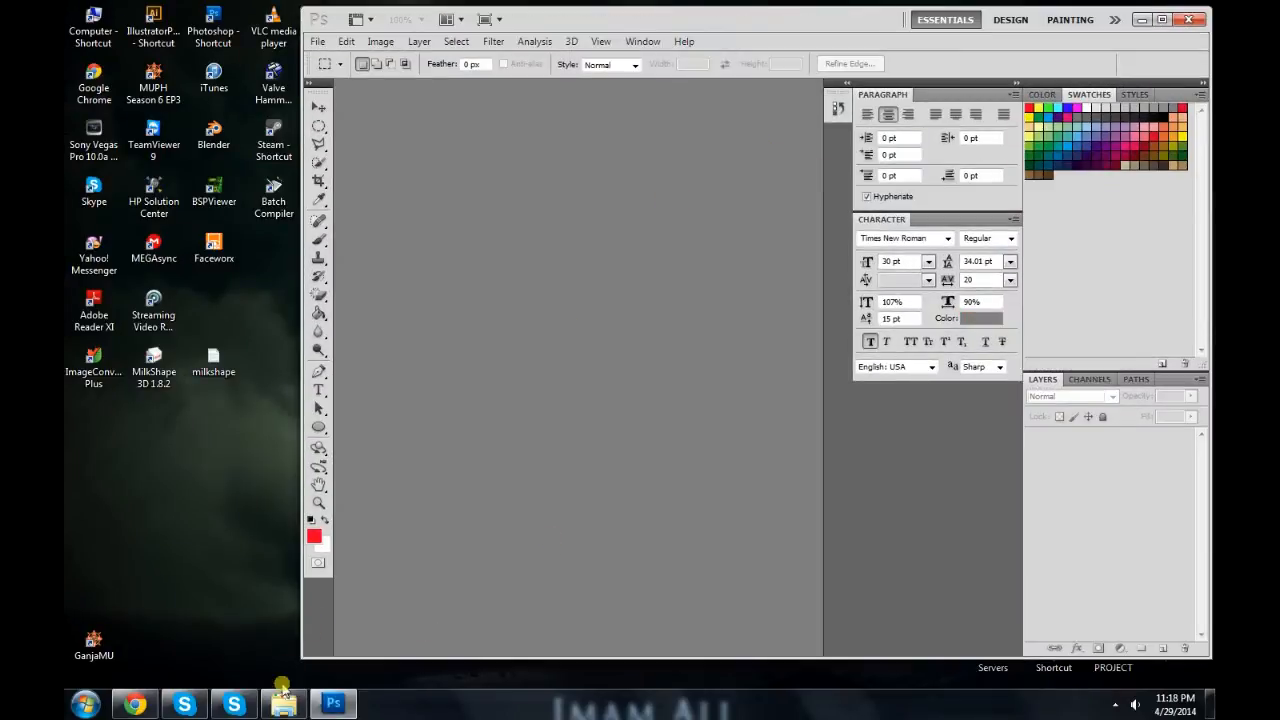
pyautogui.click(283, 703)
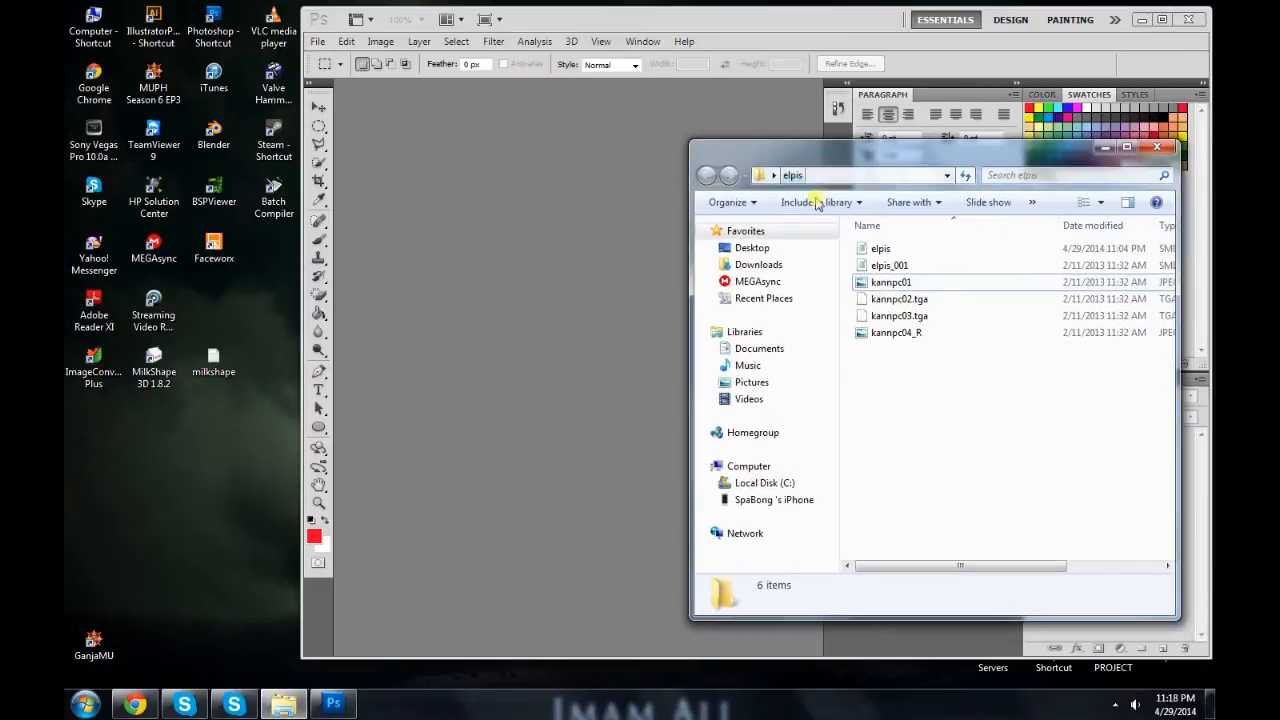
pyautogui.click(891, 282)
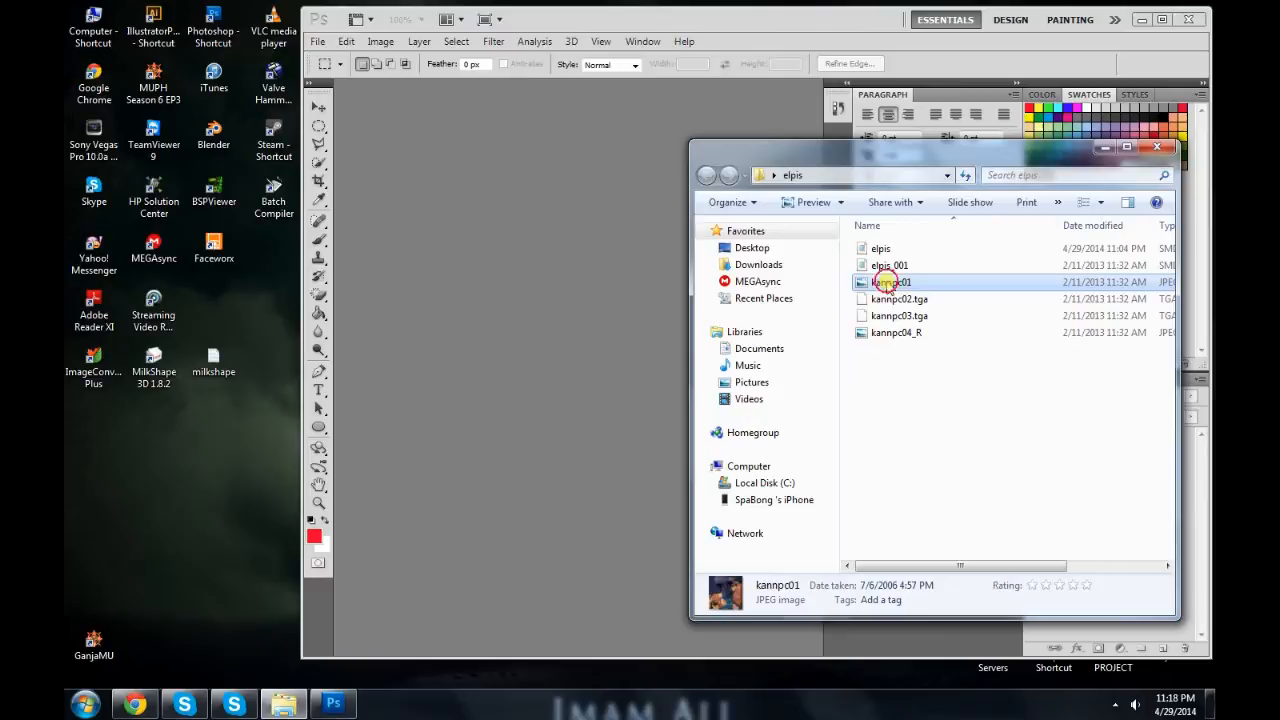
pyautogui.doubleClick(890, 282)
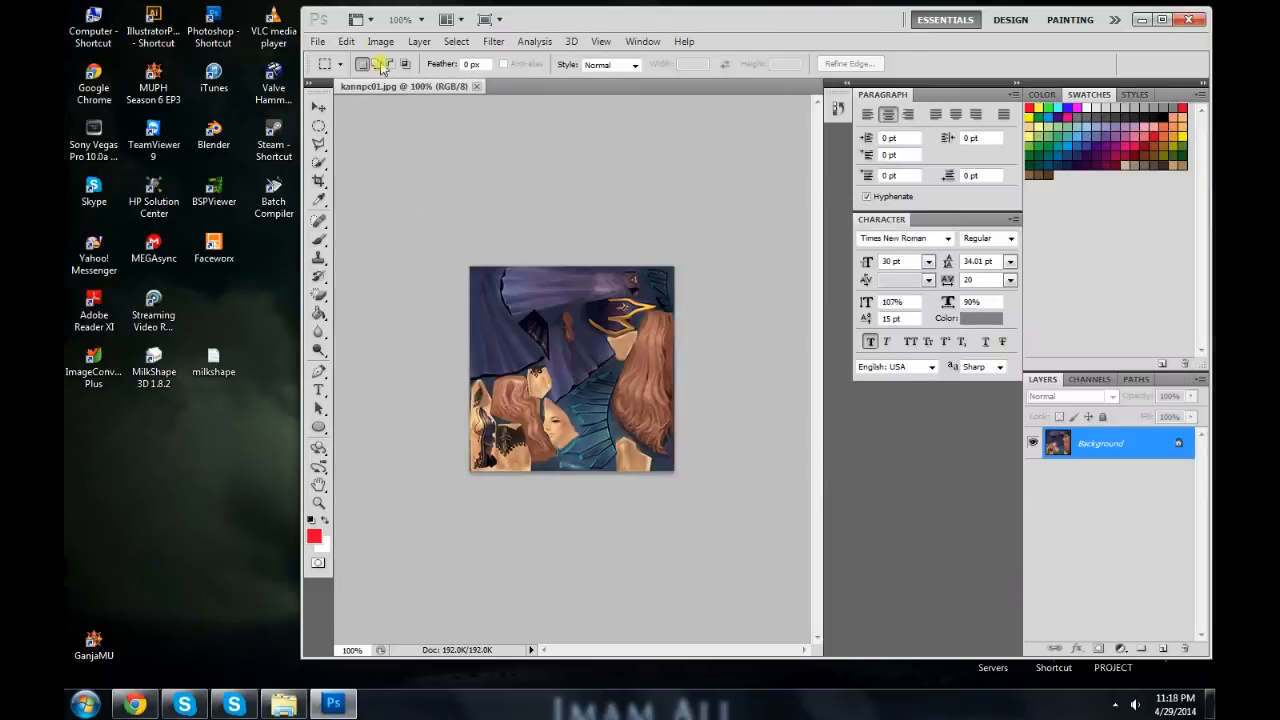
pyautogui.click(380, 41)
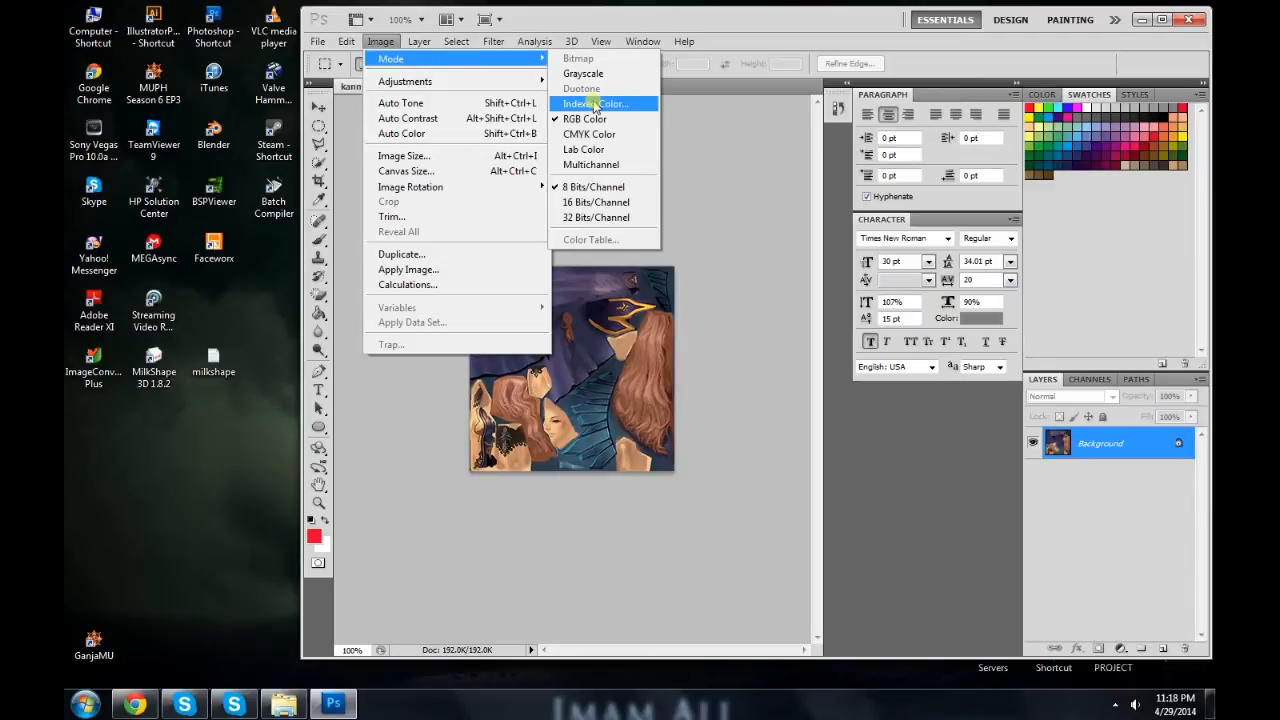
pyautogui.click(593, 103)
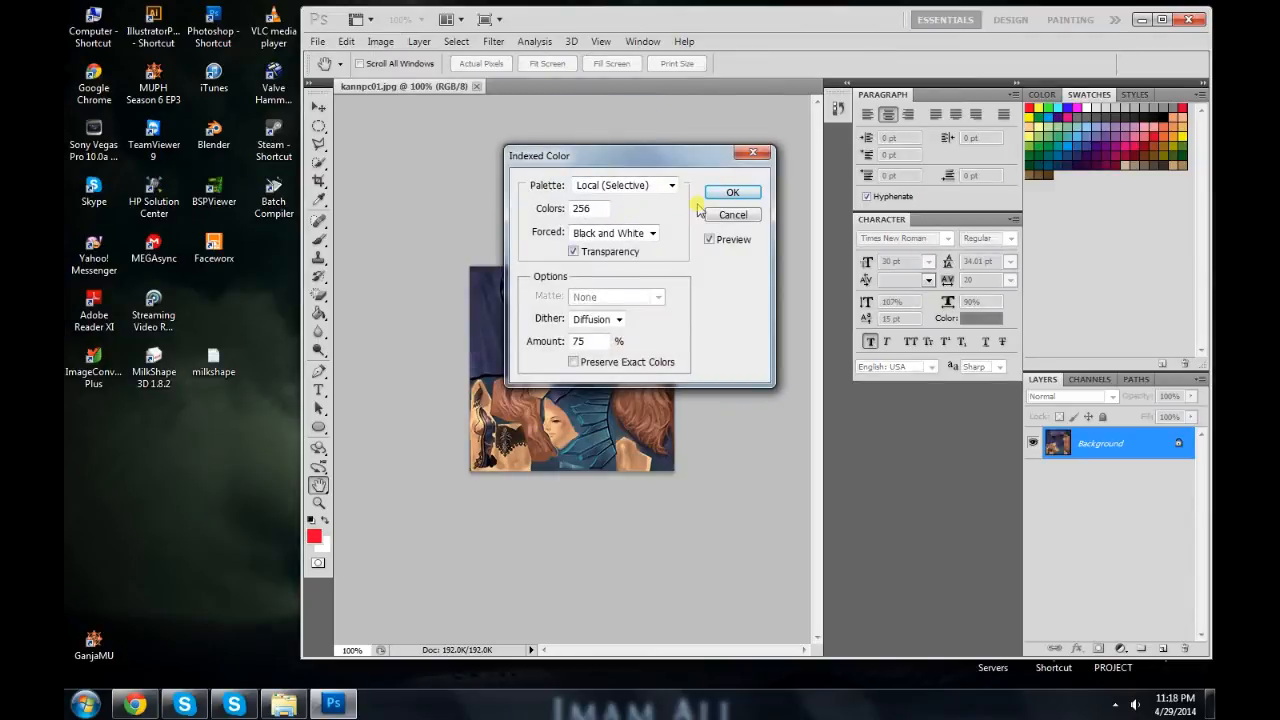
pyautogui.click(732, 192)
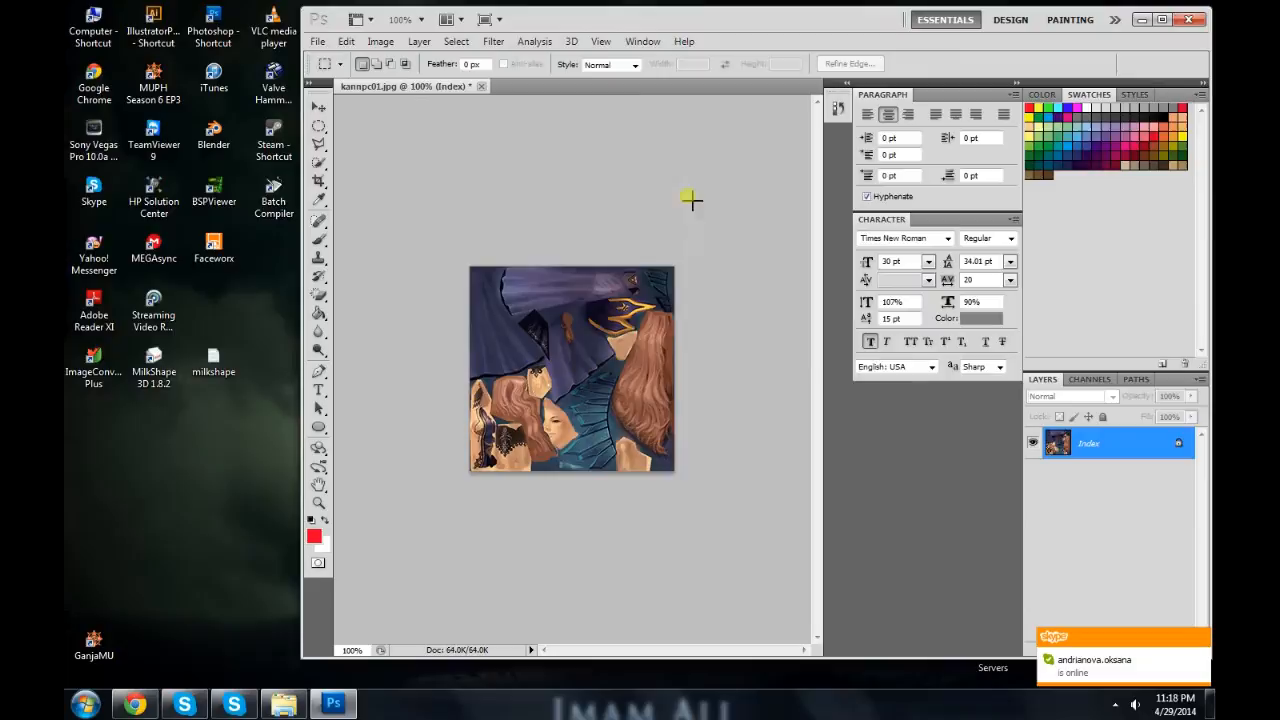
# Step: Save kannpc01 as an 8-bit BMP on the desktop
pyautogui.click(317, 41)
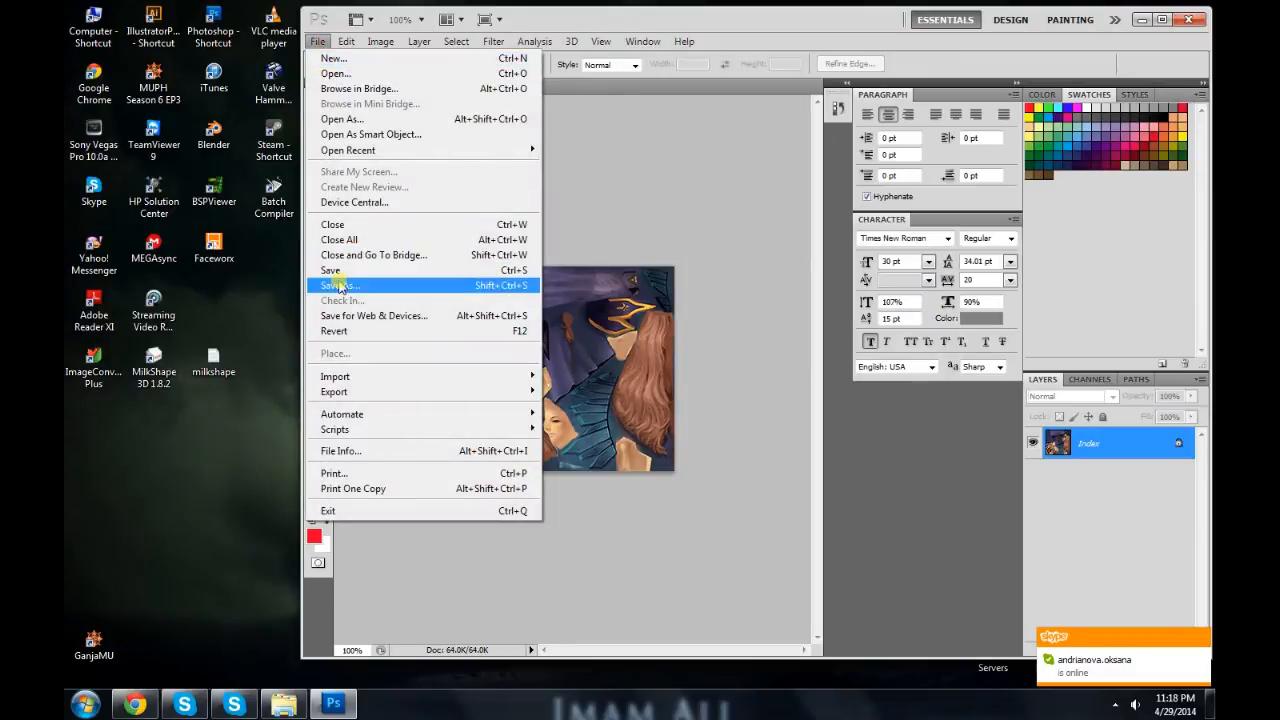
pyautogui.click(340, 285)
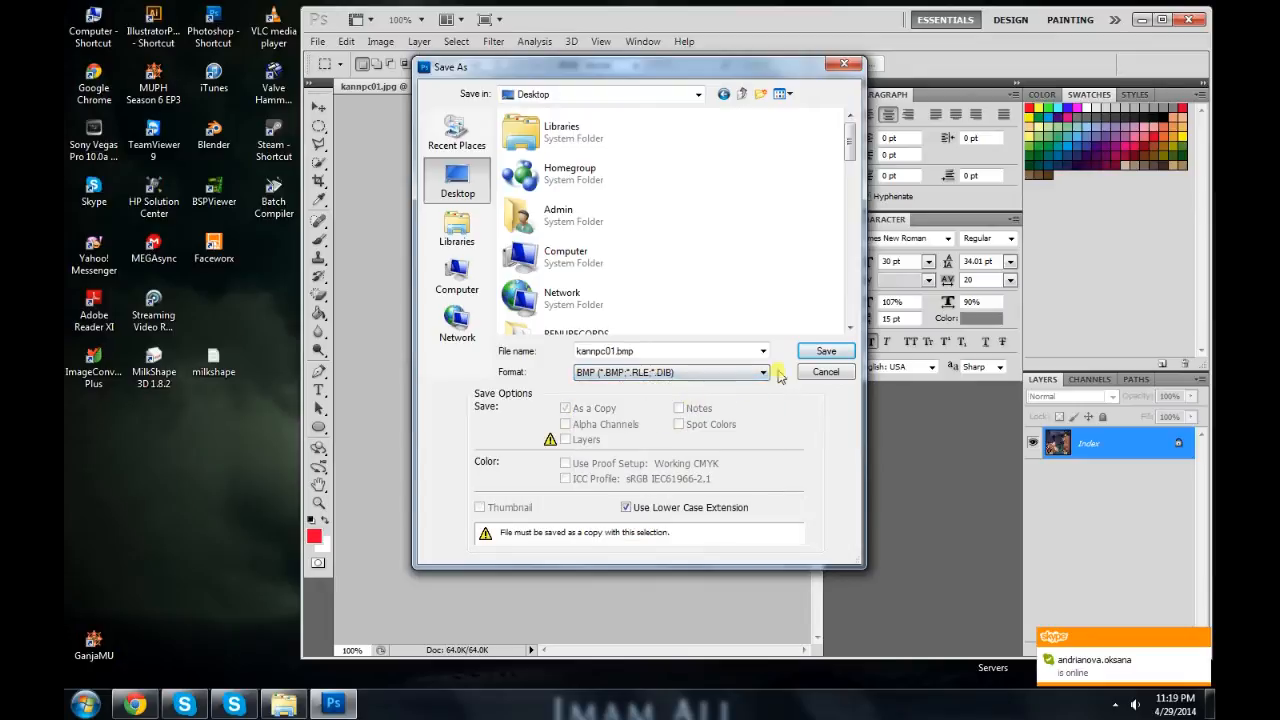
pyautogui.click(825, 350)
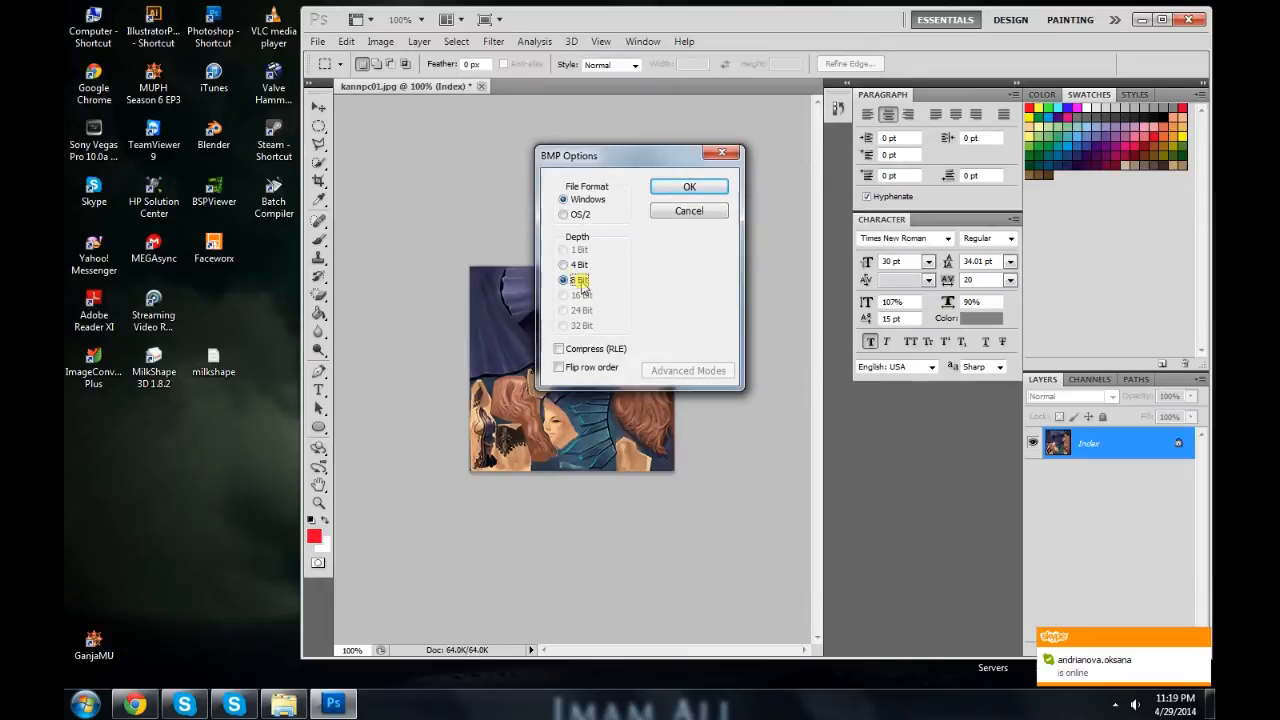
pyautogui.click(689, 187)
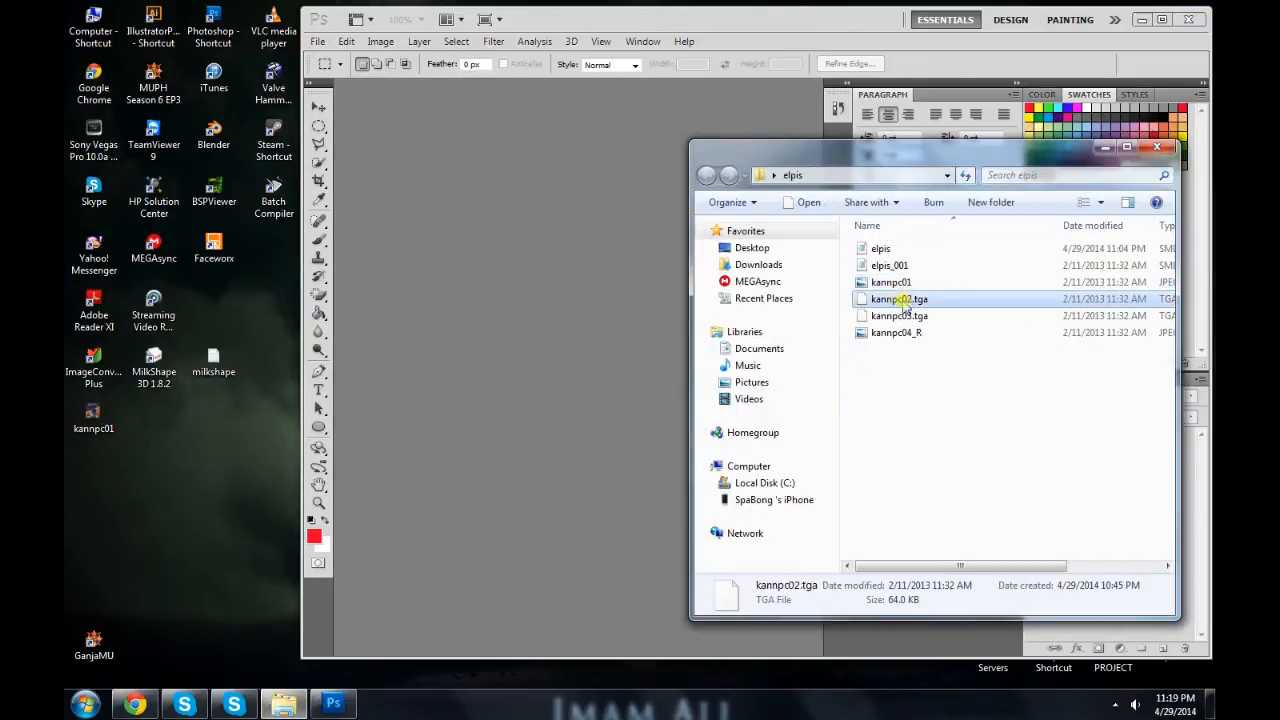
# Step: Convert kannpc02 to indexed colour and save it as an 8-bit BMP
pyautogui.click(380, 41)
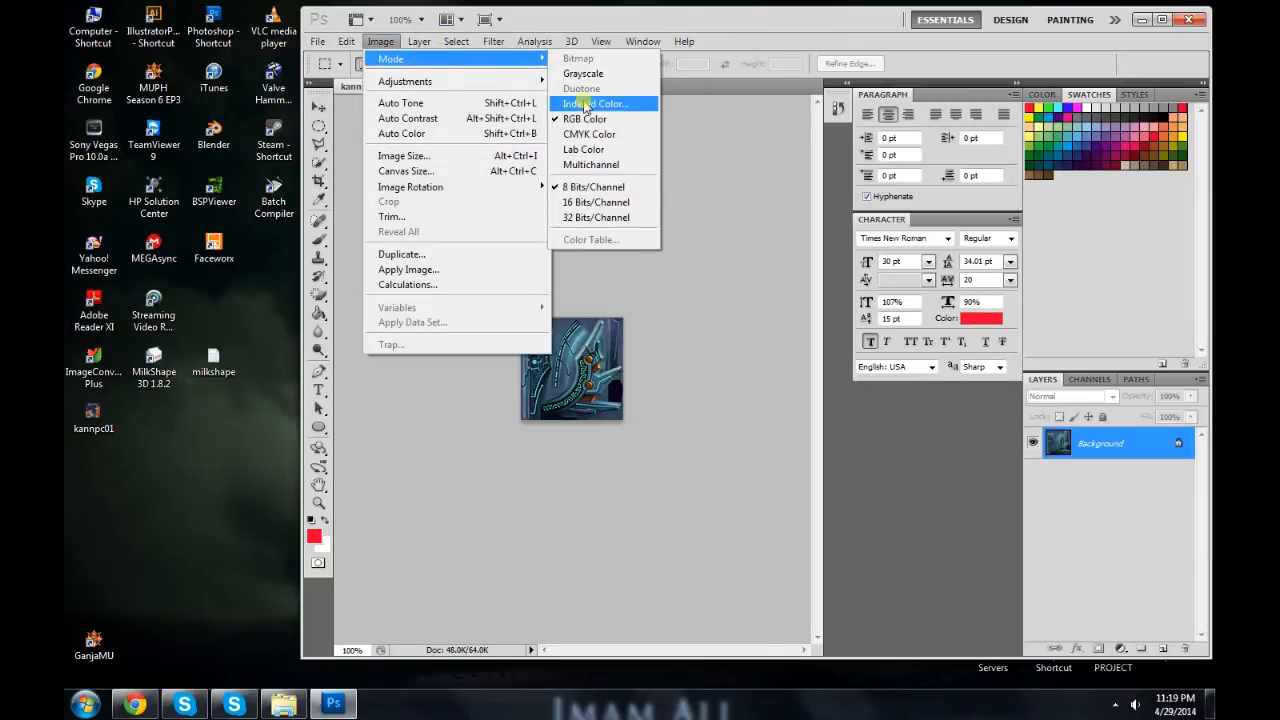
pyautogui.click(595, 103)
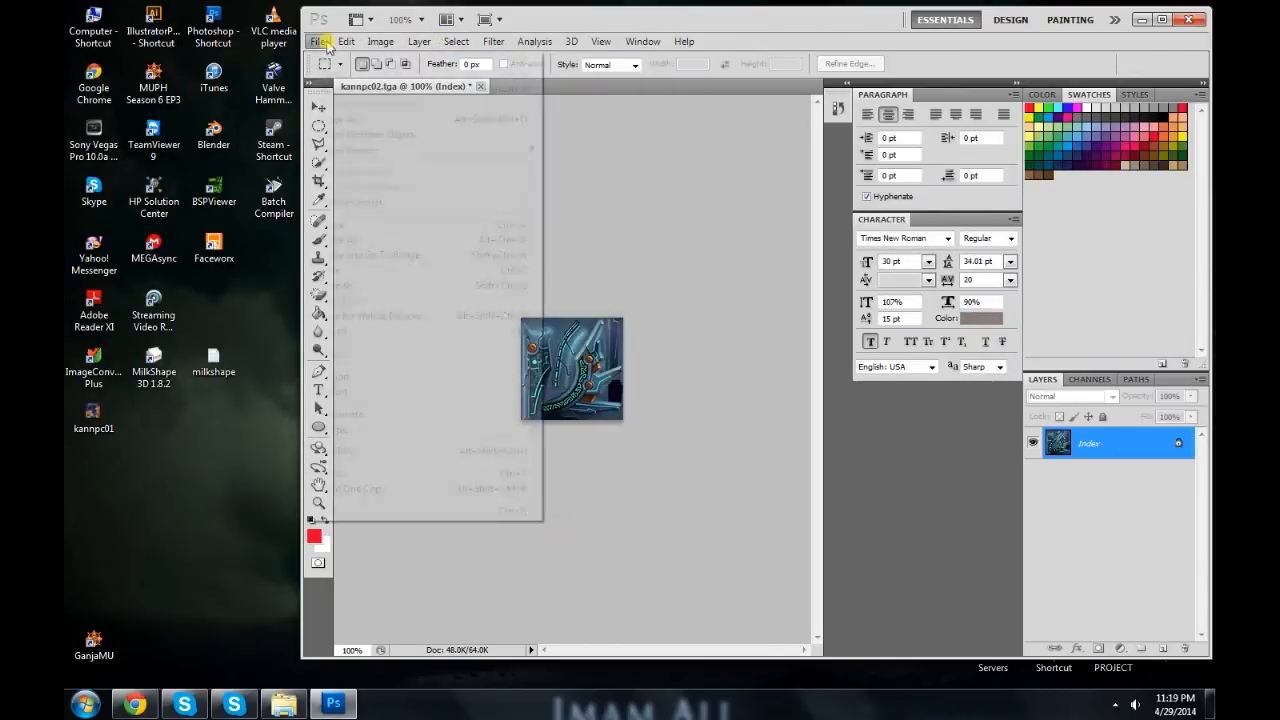
pyautogui.click(318, 41)
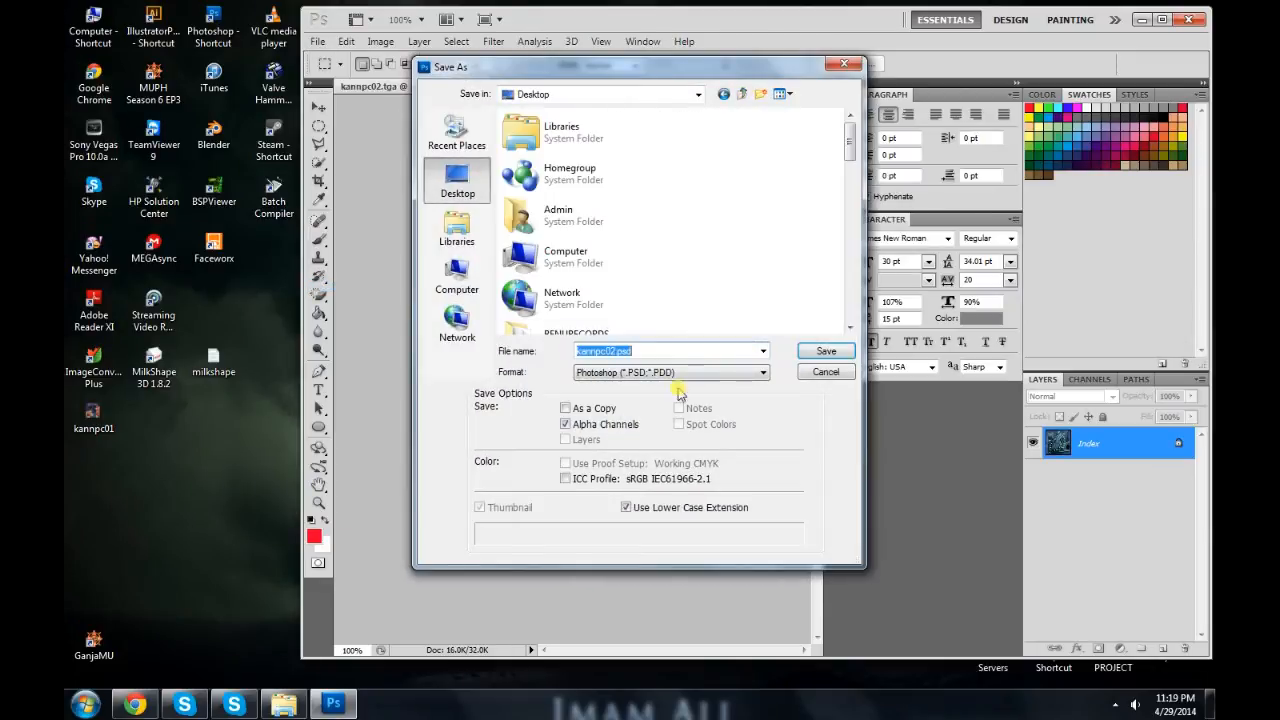
pyautogui.click(825, 350)
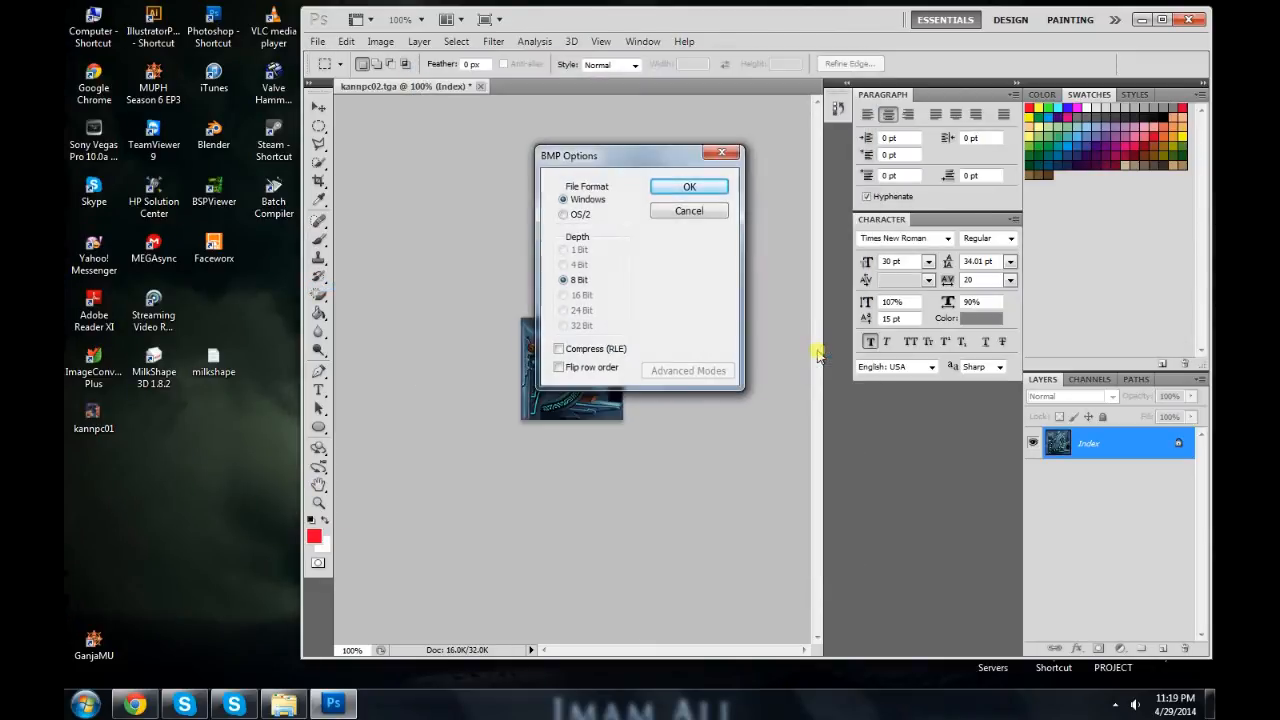
pyautogui.click(689, 186)
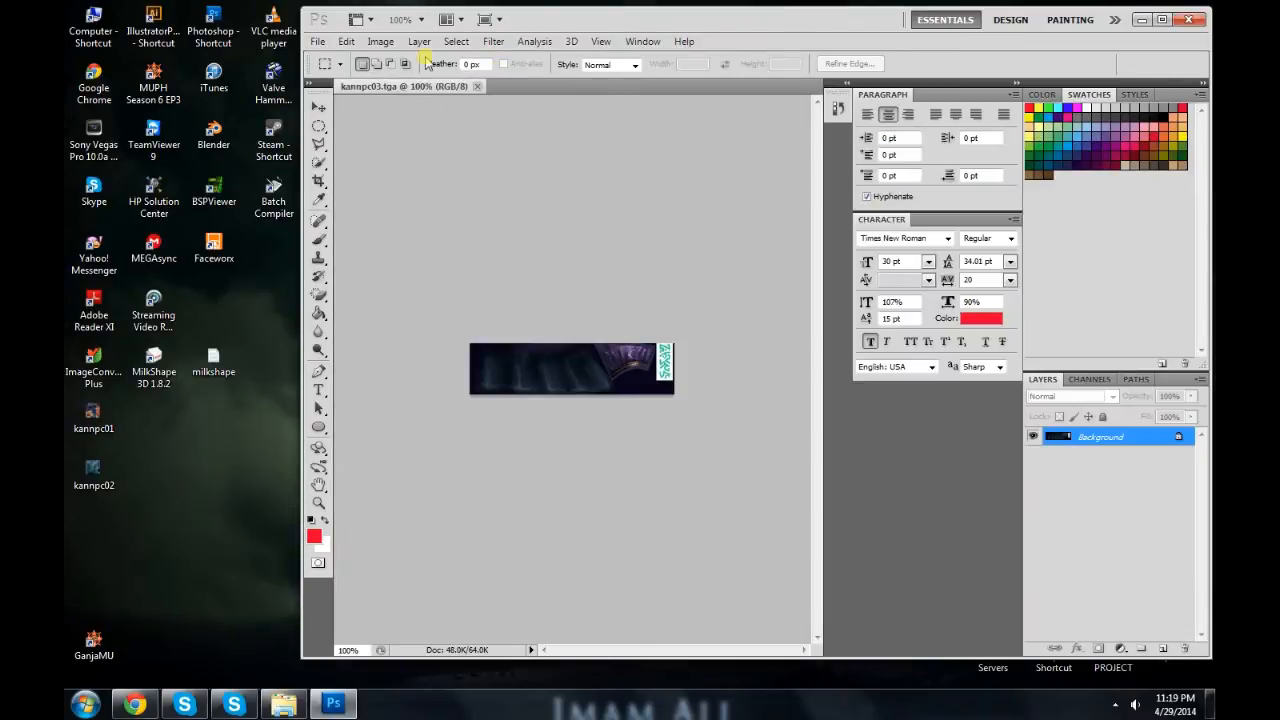
# Step: Convert kannpc03 to 256-colour indexed and save it in BMP format
pyautogui.click(380, 41)
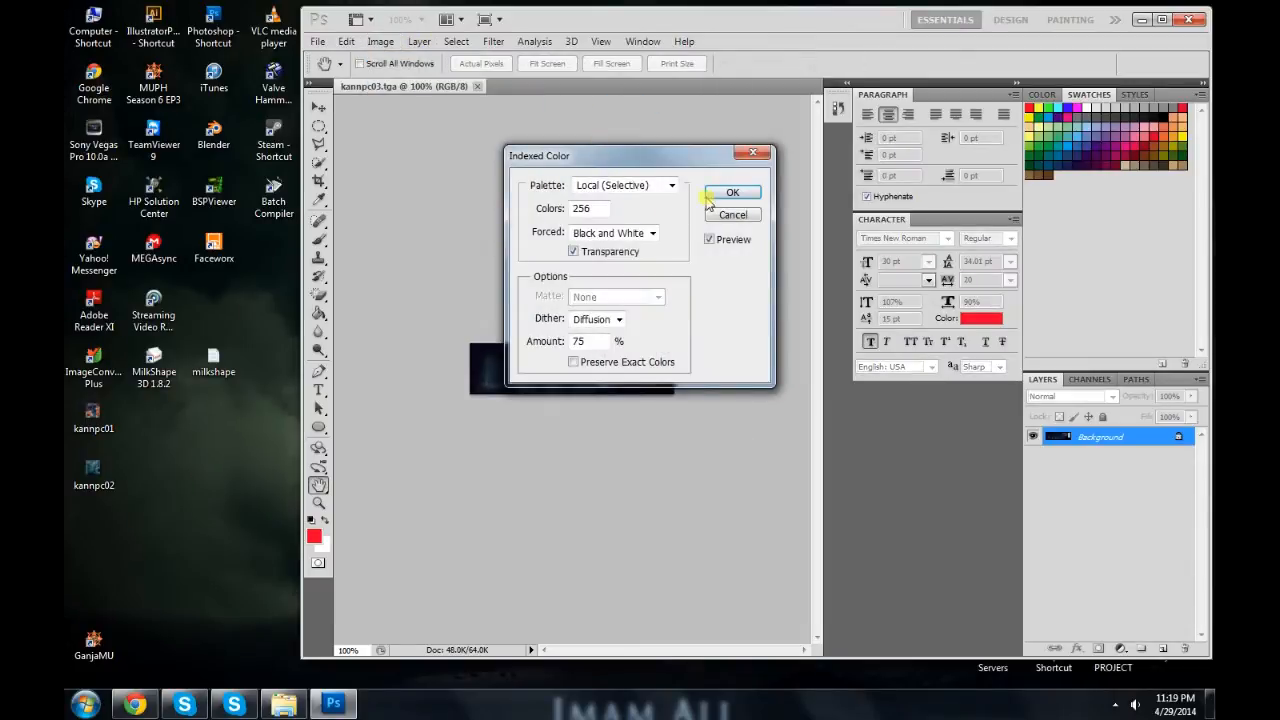
pyautogui.click(732, 192)
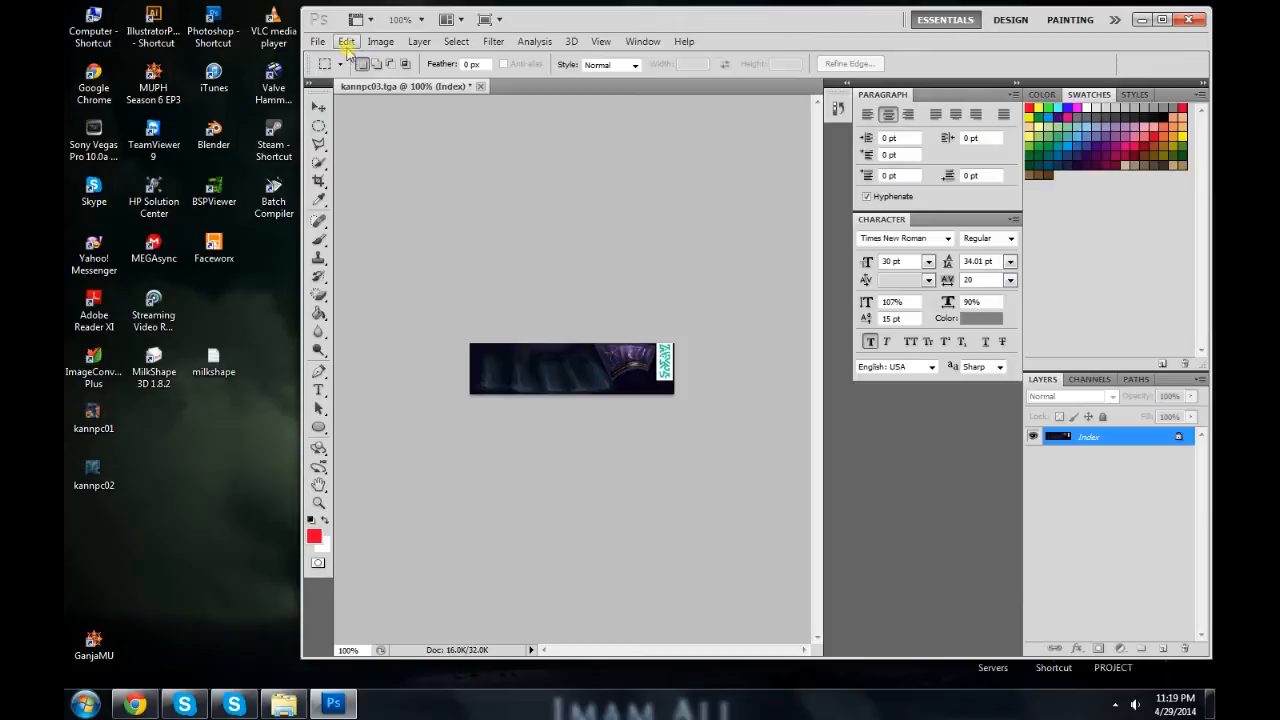
pyautogui.click(317, 41)
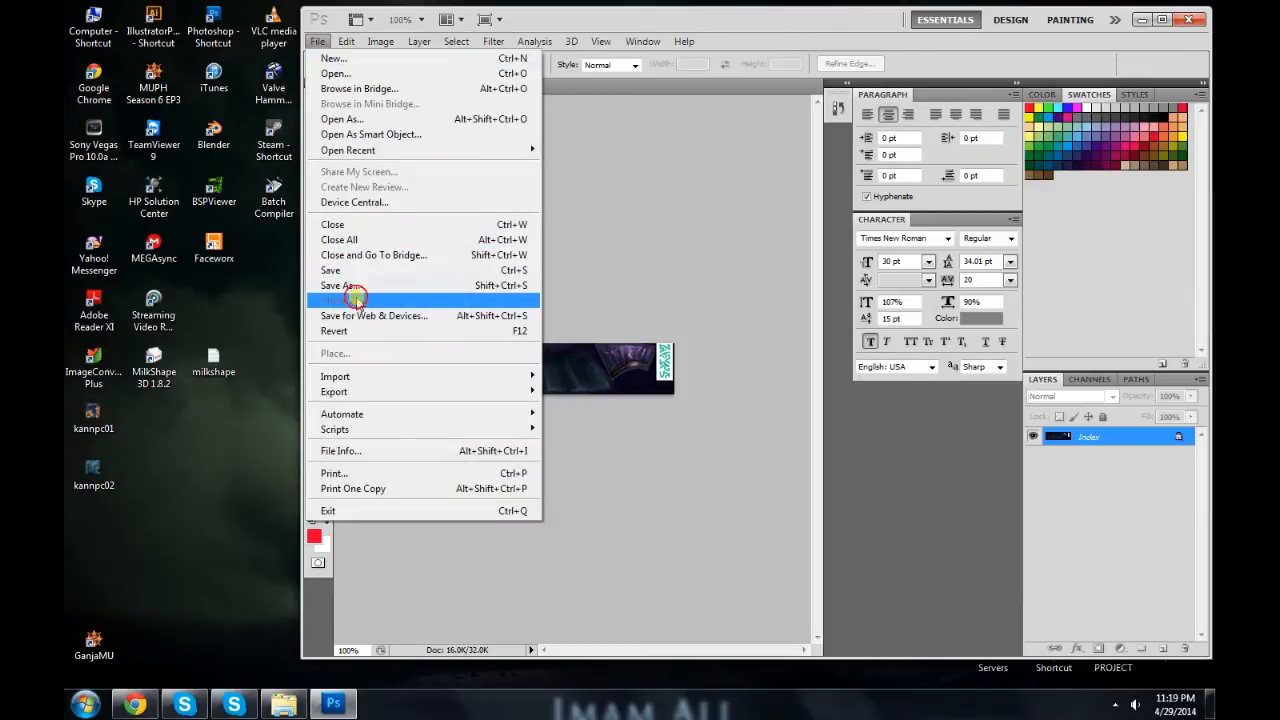
pyautogui.click(345, 285)
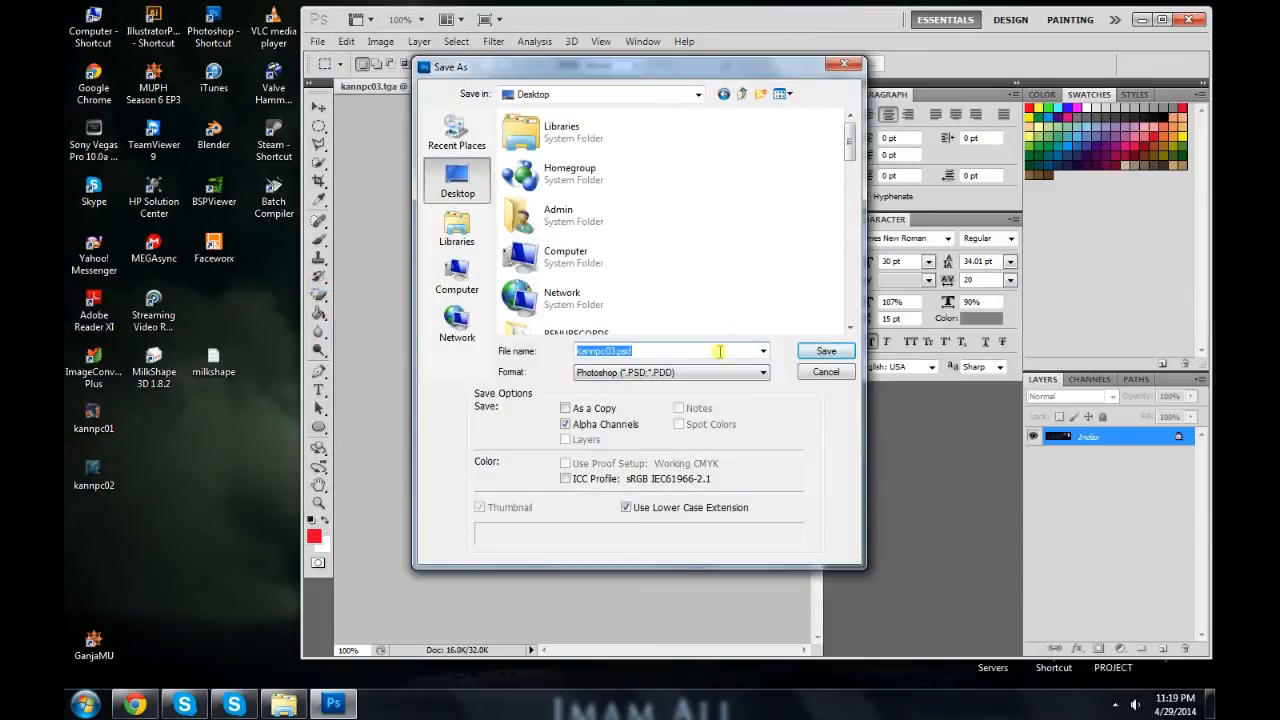
pyautogui.click(763, 372)
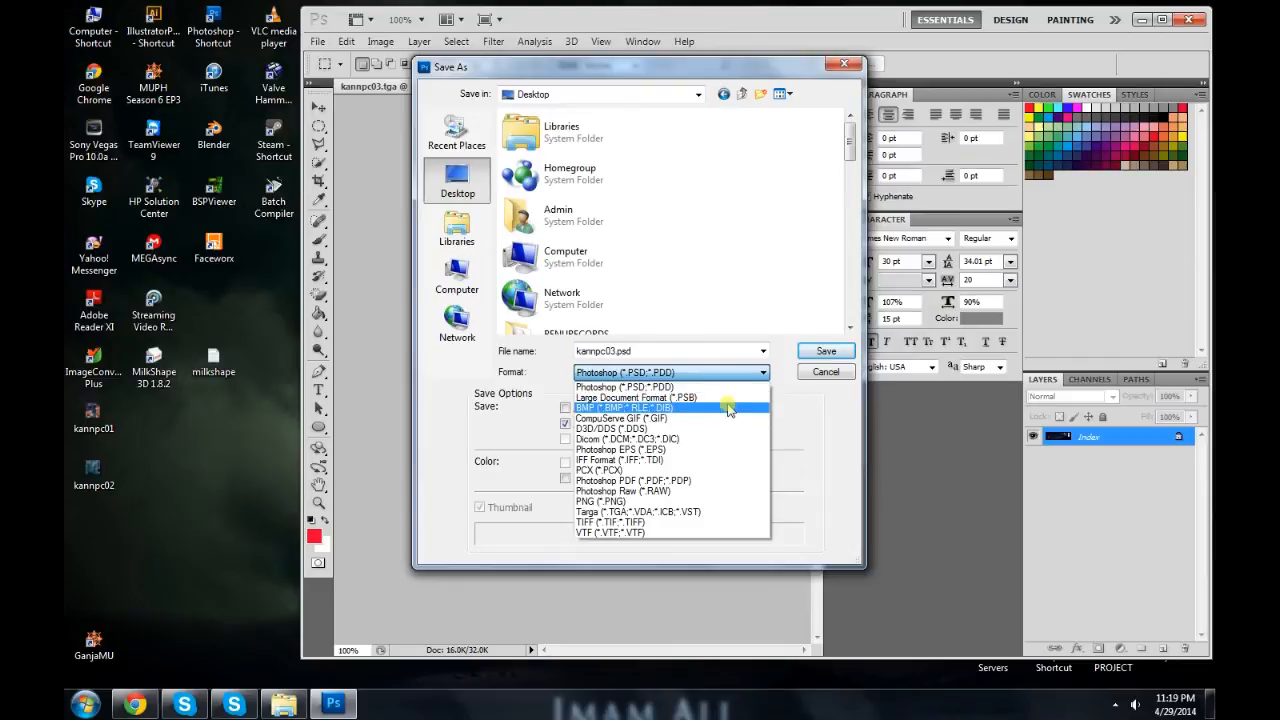
pyautogui.click(623, 407)
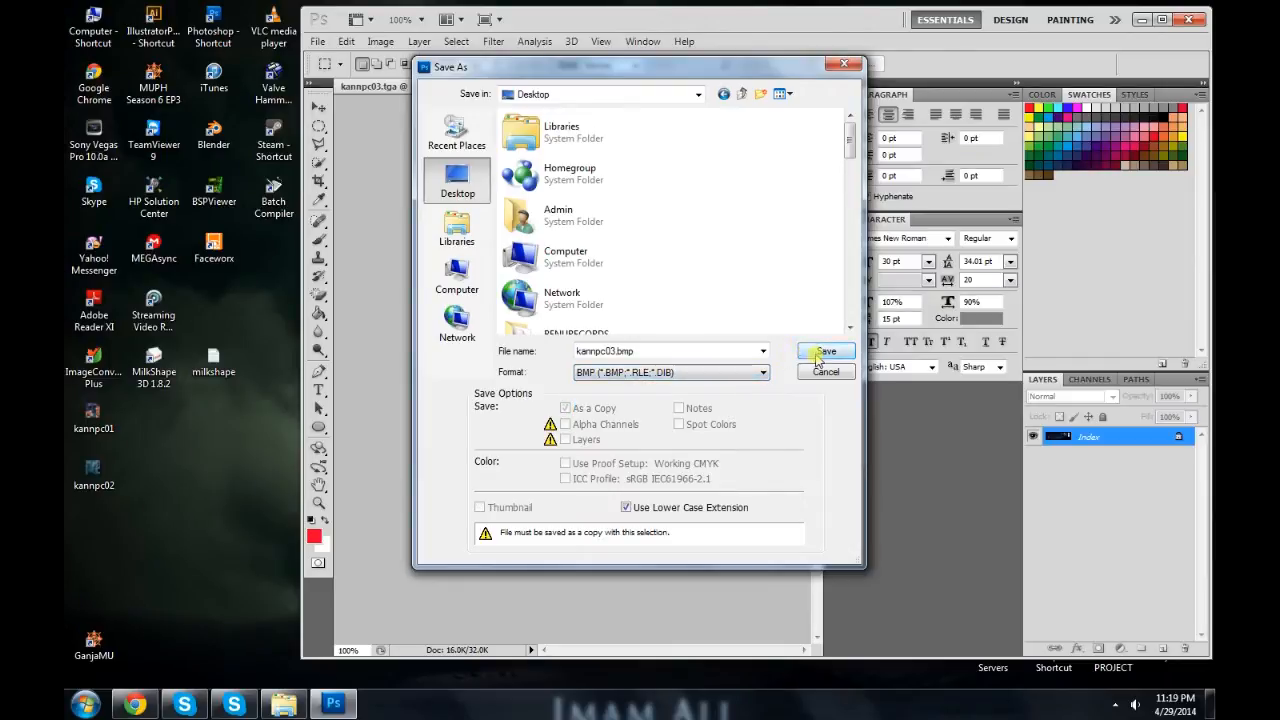
pyautogui.click(825, 351)
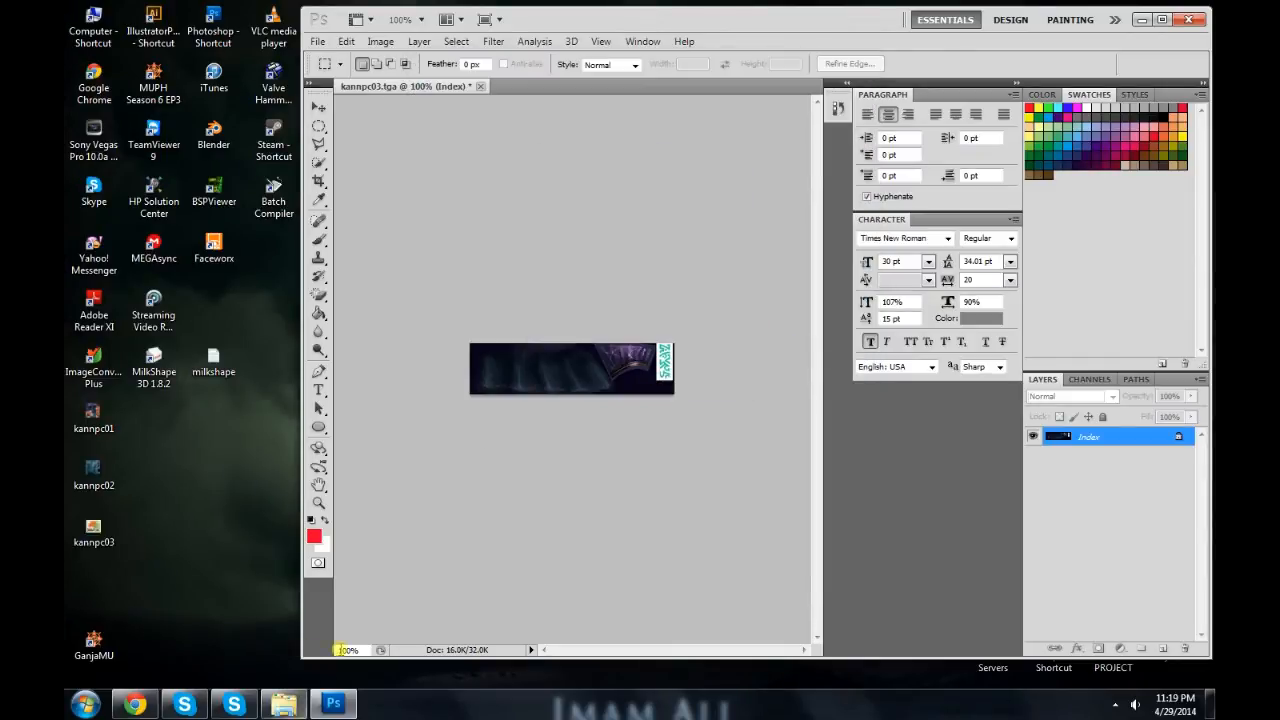
pyautogui.click(480, 86)
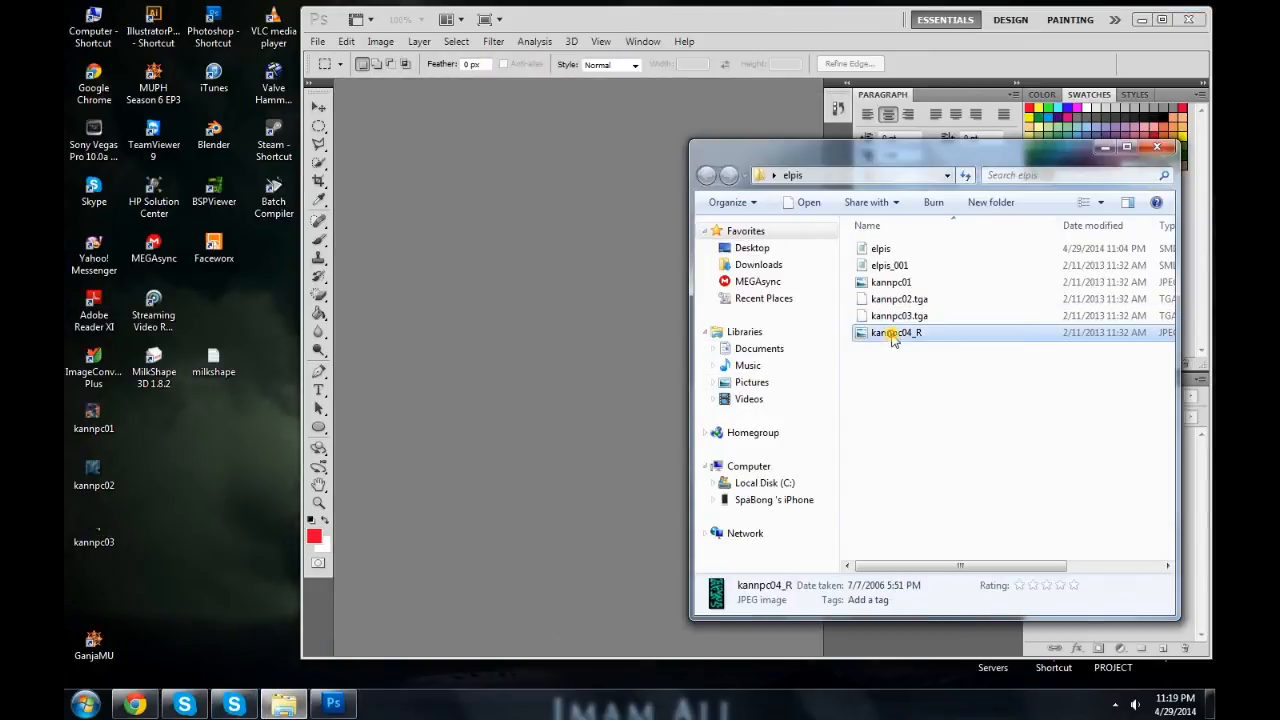
# Step: Save kannpc04_R as an 8-bit Windows BMP in the elpis folder
pyautogui.click(380, 41)
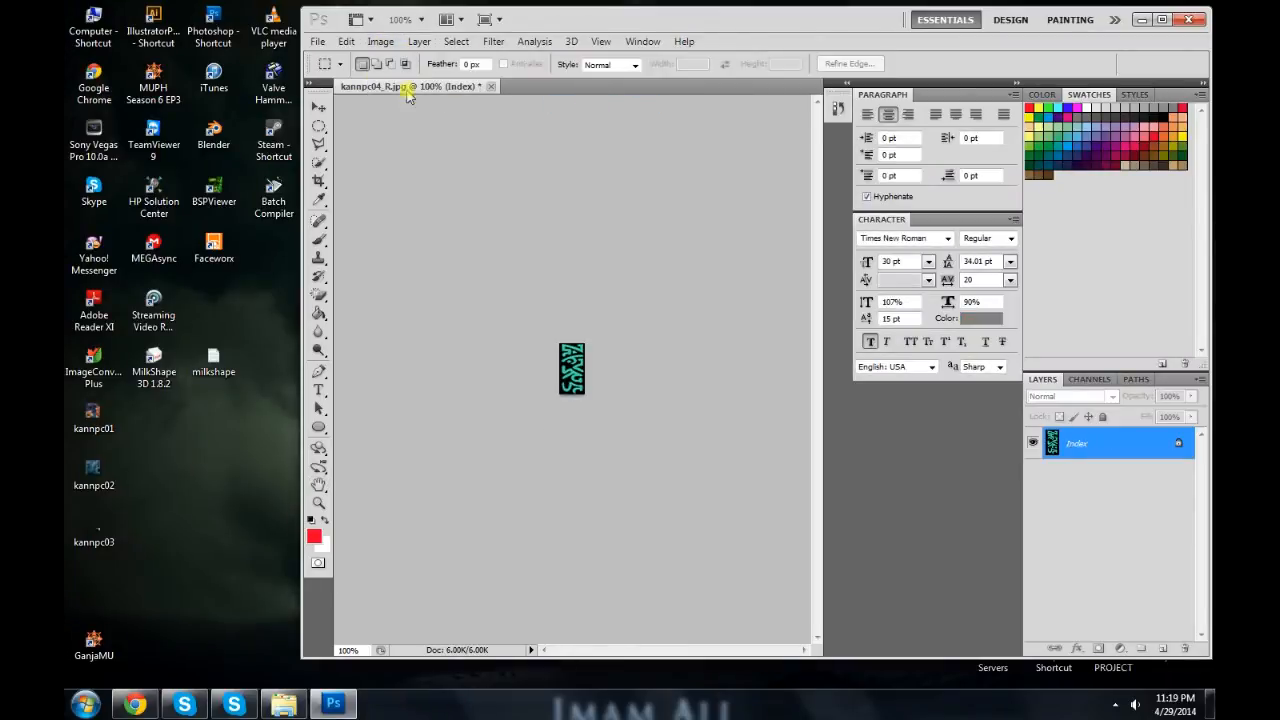
pyautogui.click(317, 41)
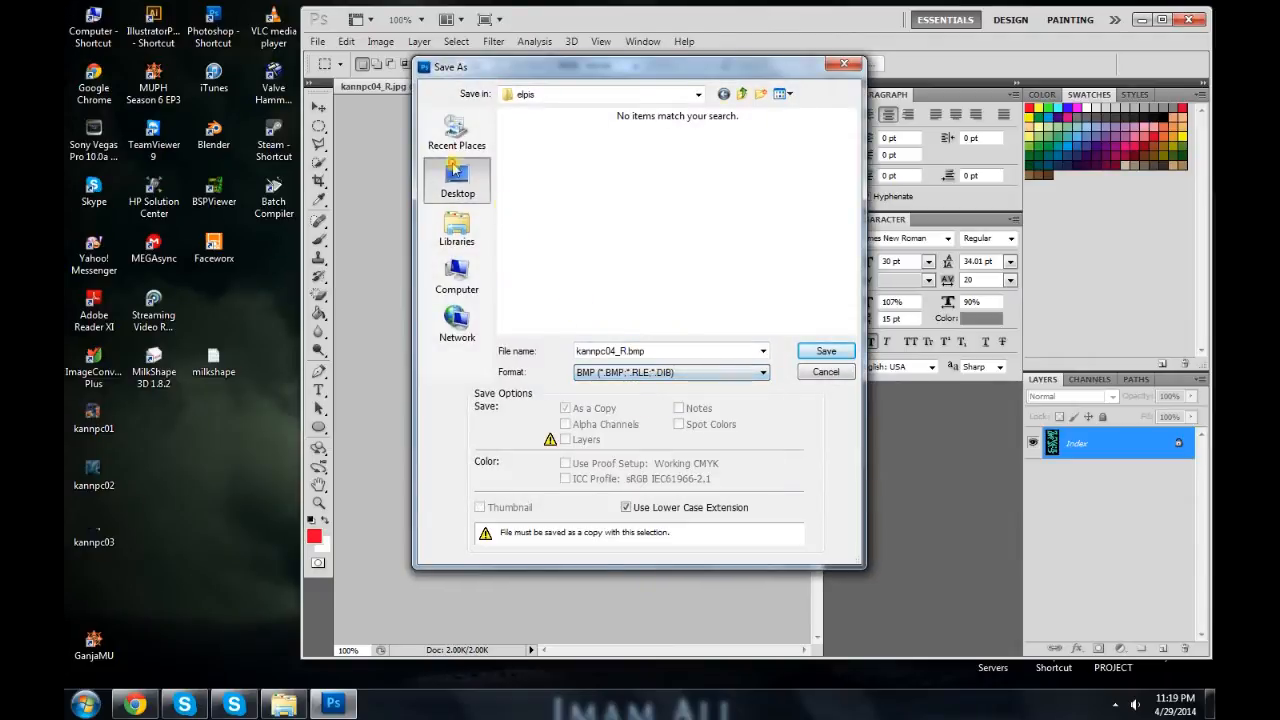
pyautogui.click(825, 350)
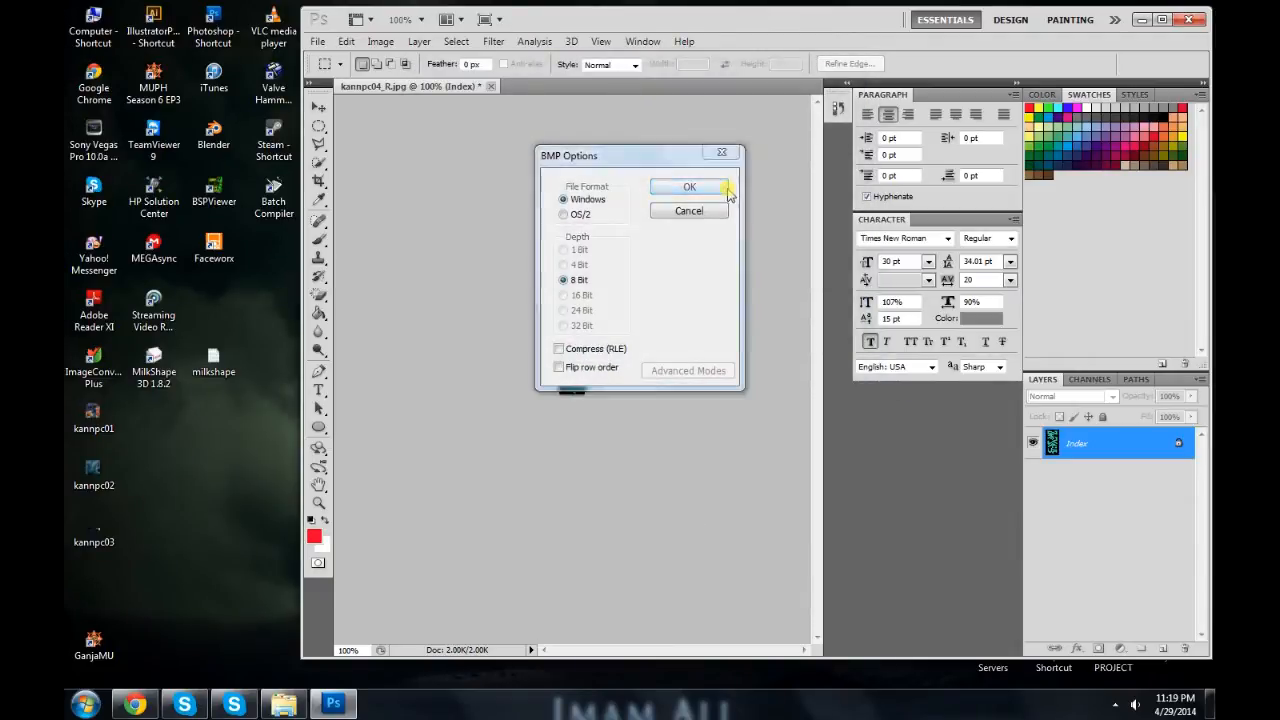
pyautogui.click(689, 187)
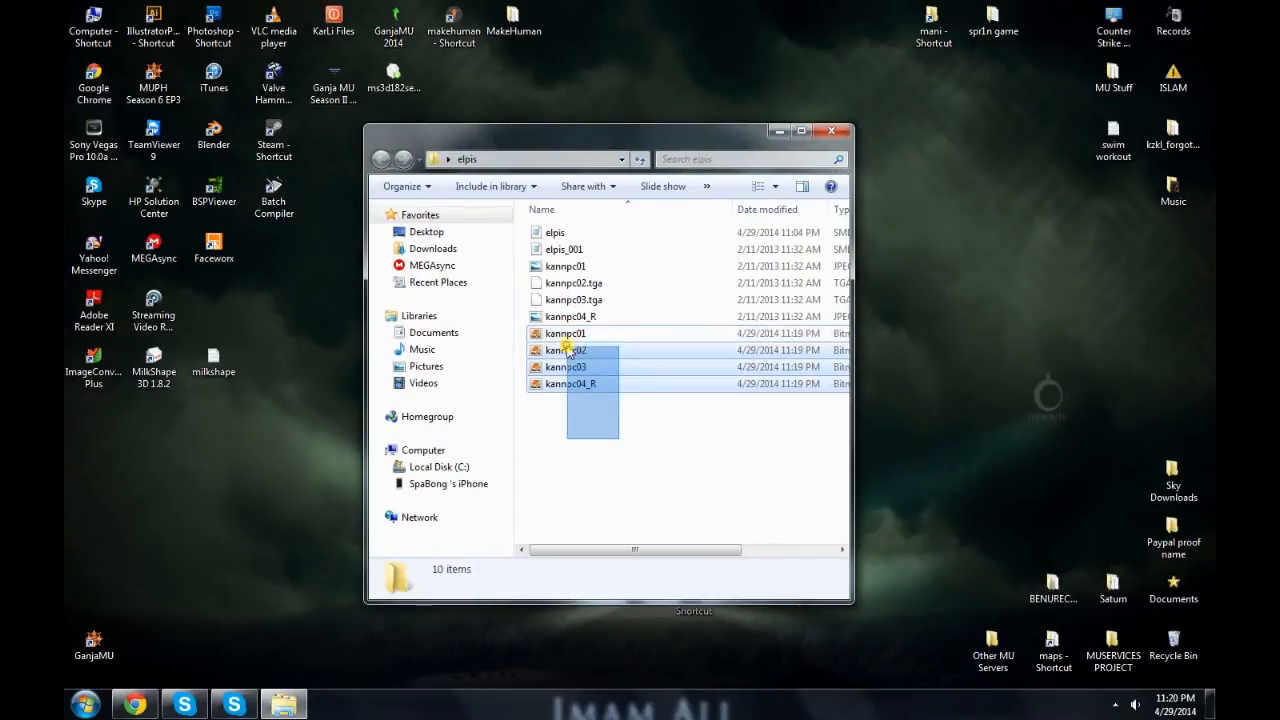
pyautogui.click(573, 283)
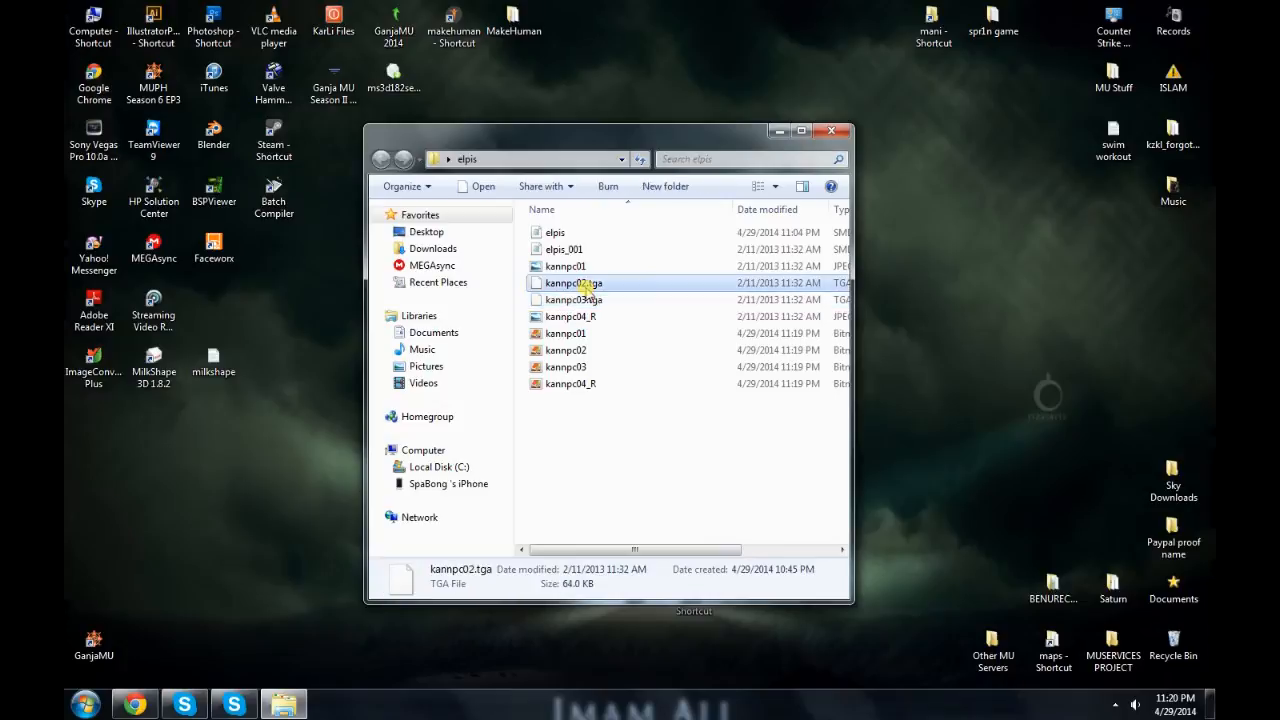
pyautogui.click(610, 430)
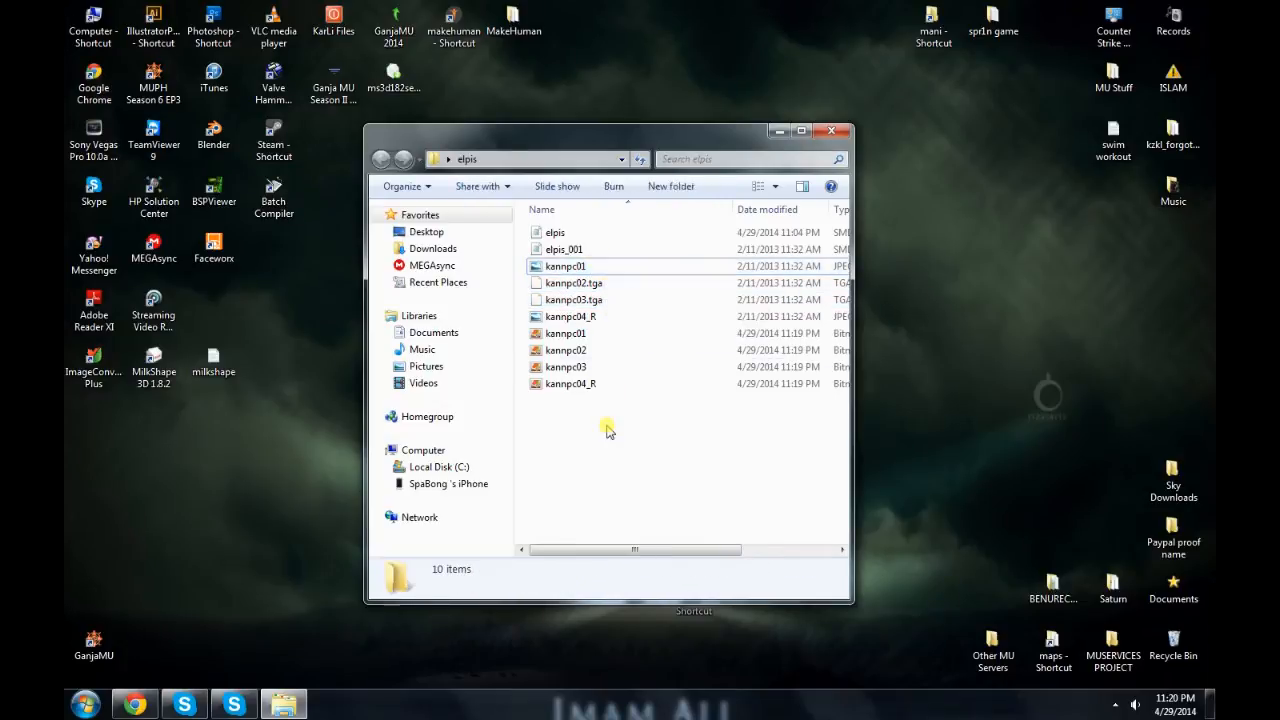
pyautogui.click(564, 249)
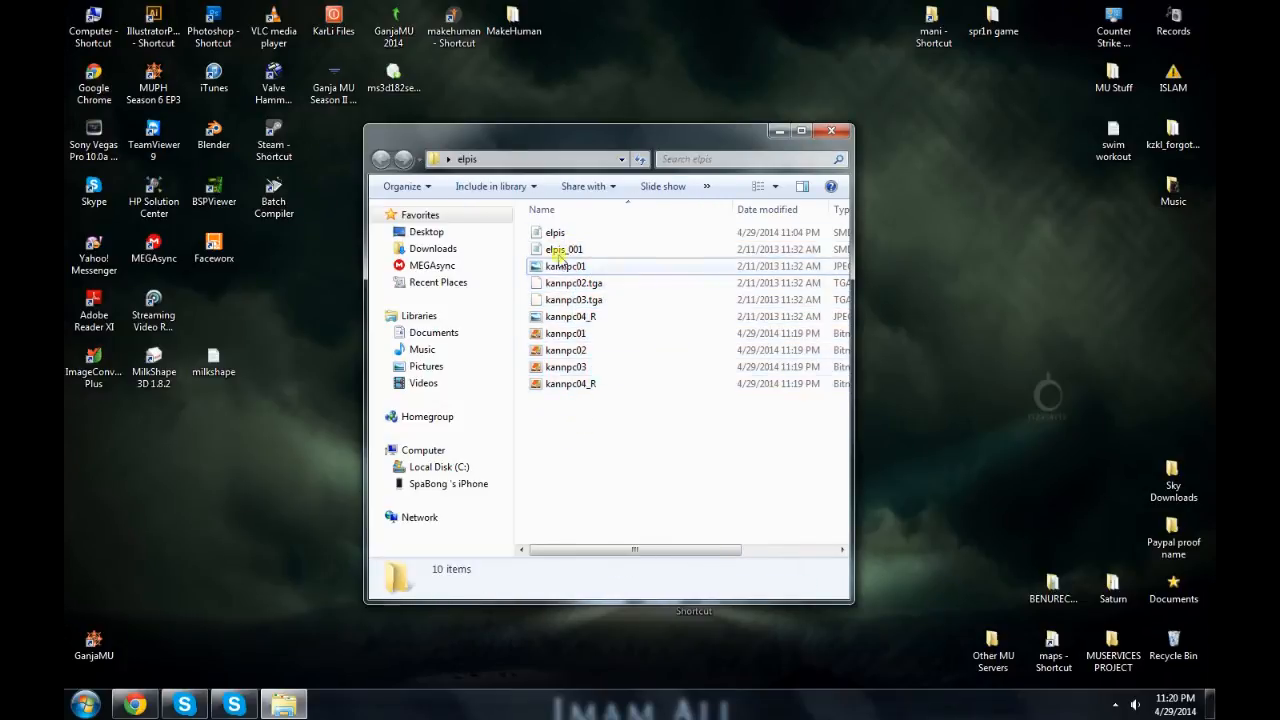
pyautogui.click(555, 232)
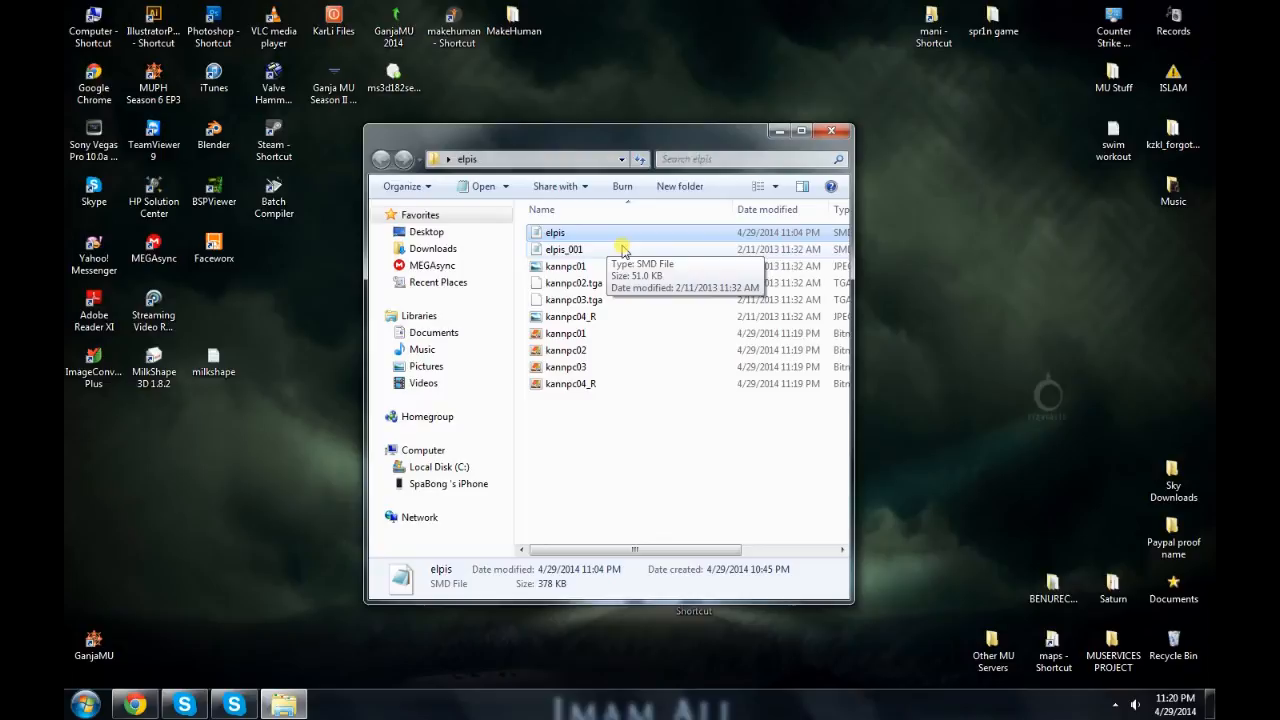
# Step: Open elpis.smd in Notepad and replace every 'jpg' with 'bmp'
pyautogui.doubleClick(555, 232)
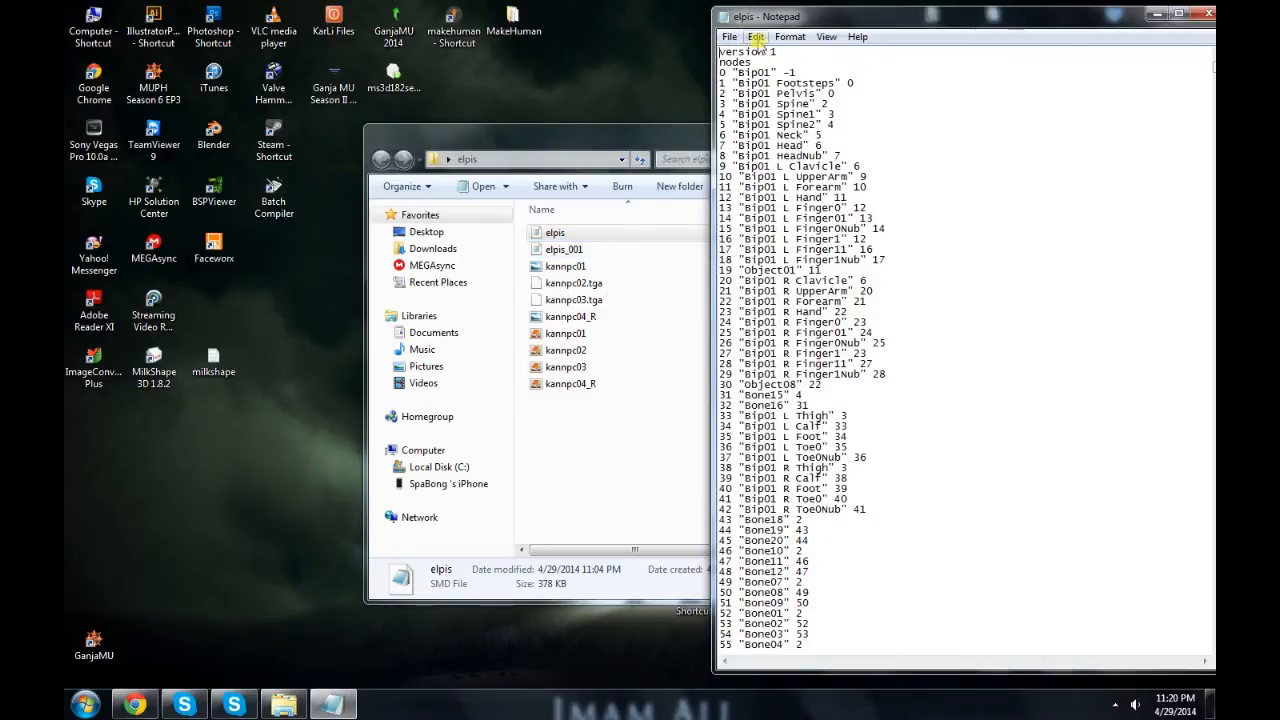
pyautogui.click(756, 36)
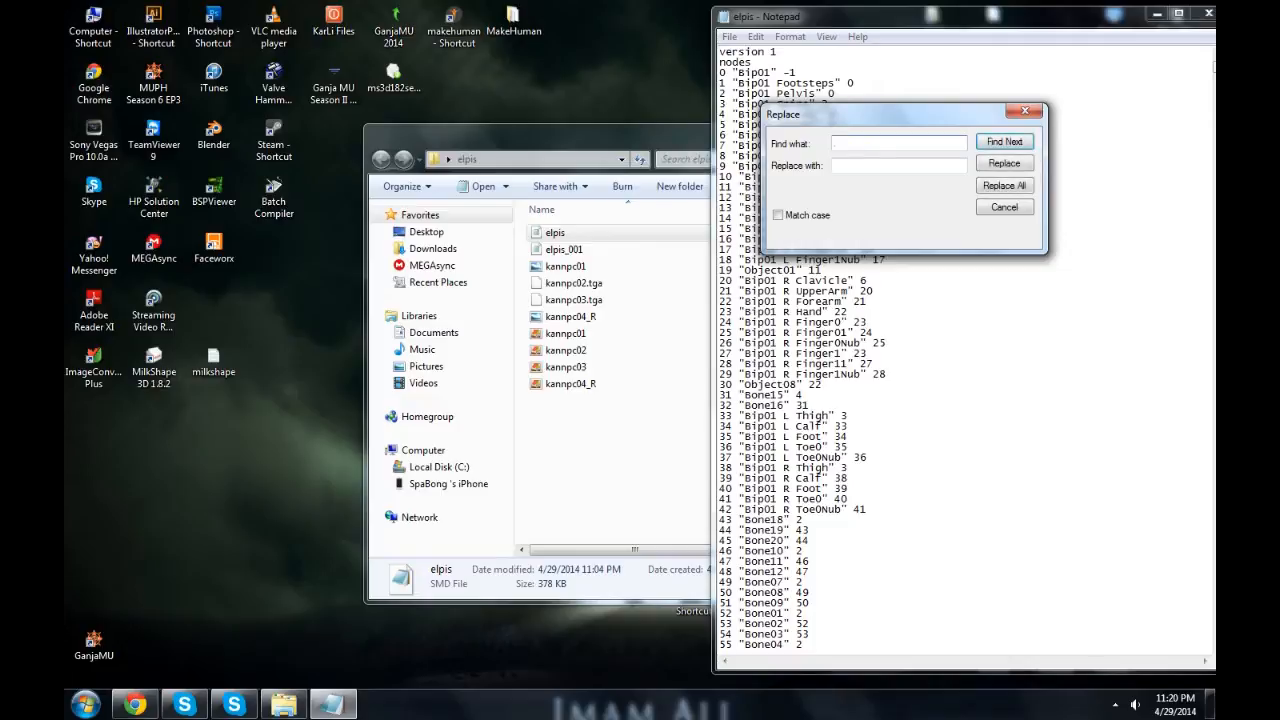
pyautogui.write('jpg')
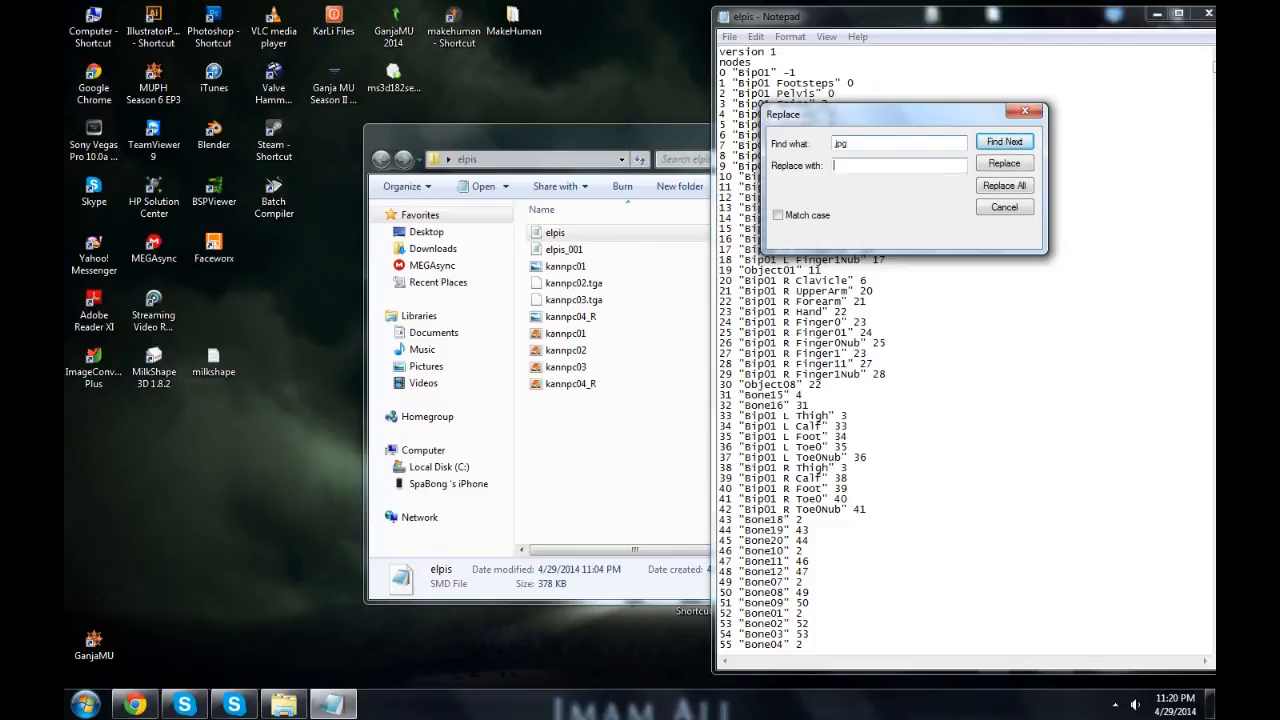
pyautogui.write('bmp')
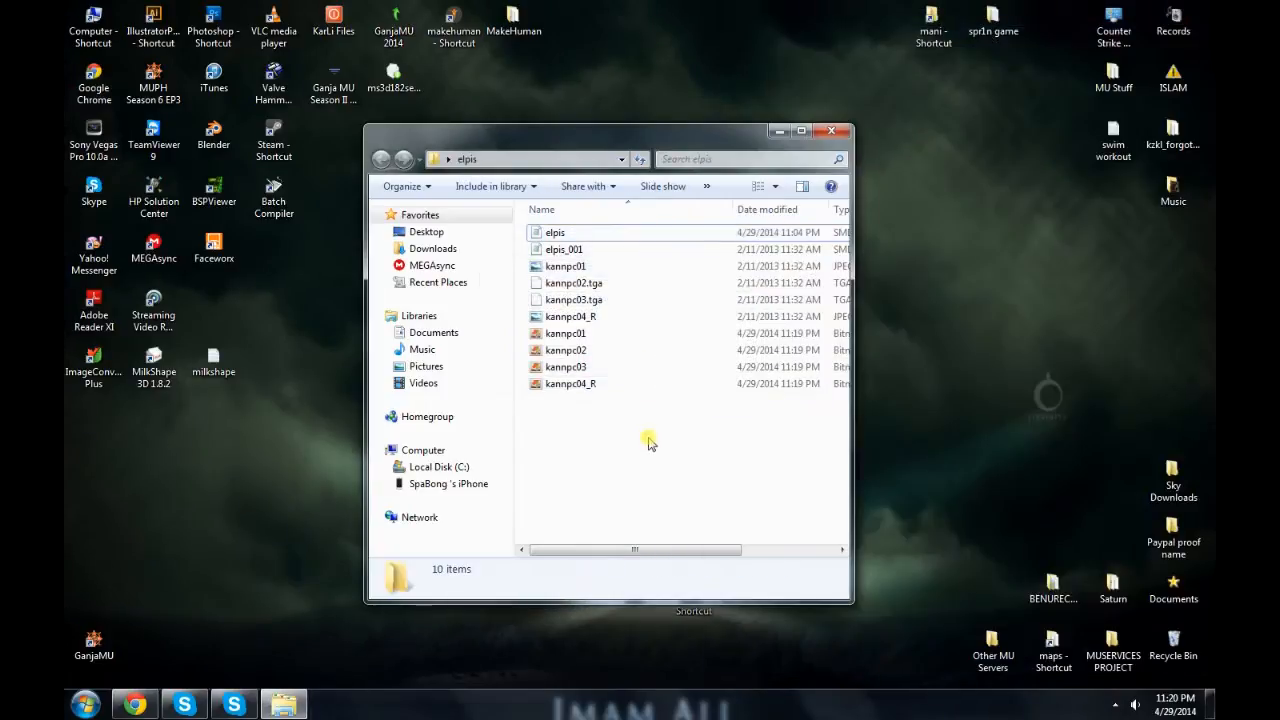
# Step: Select the resaved elpis SMD file, then deselect the four BMP textures
pyautogui.click(564, 249)
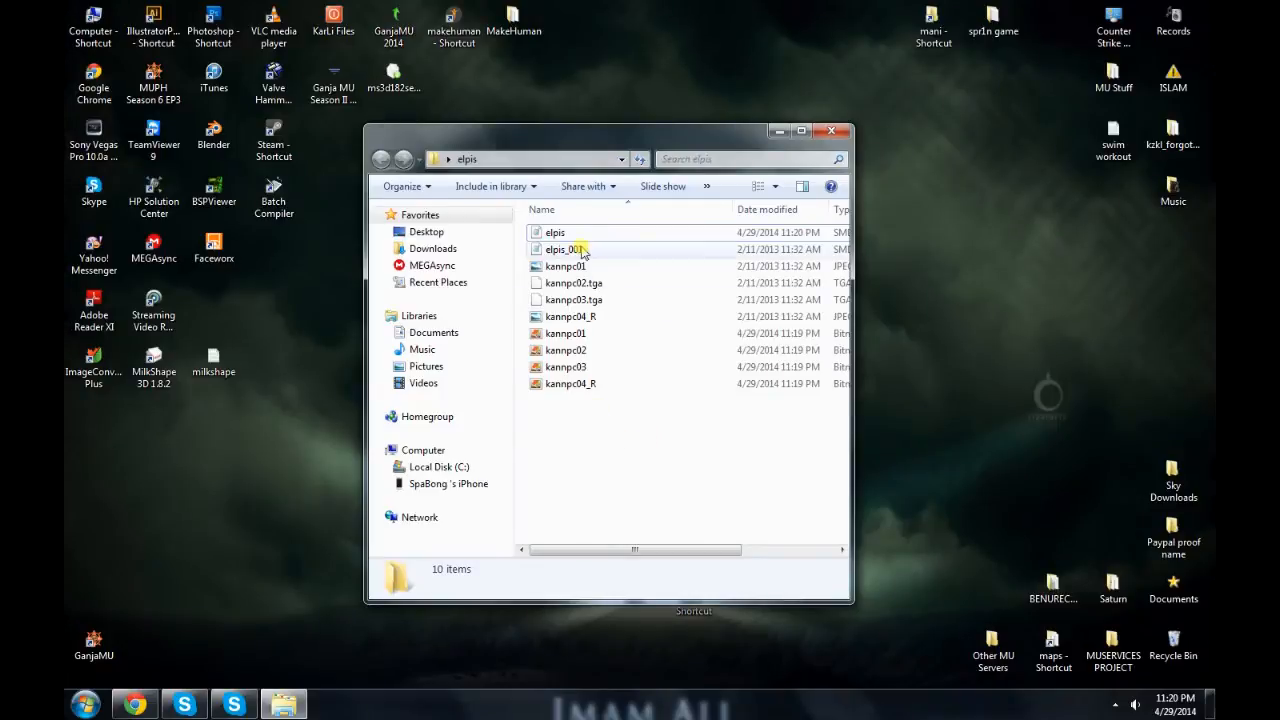
pyautogui.click(555, 232)
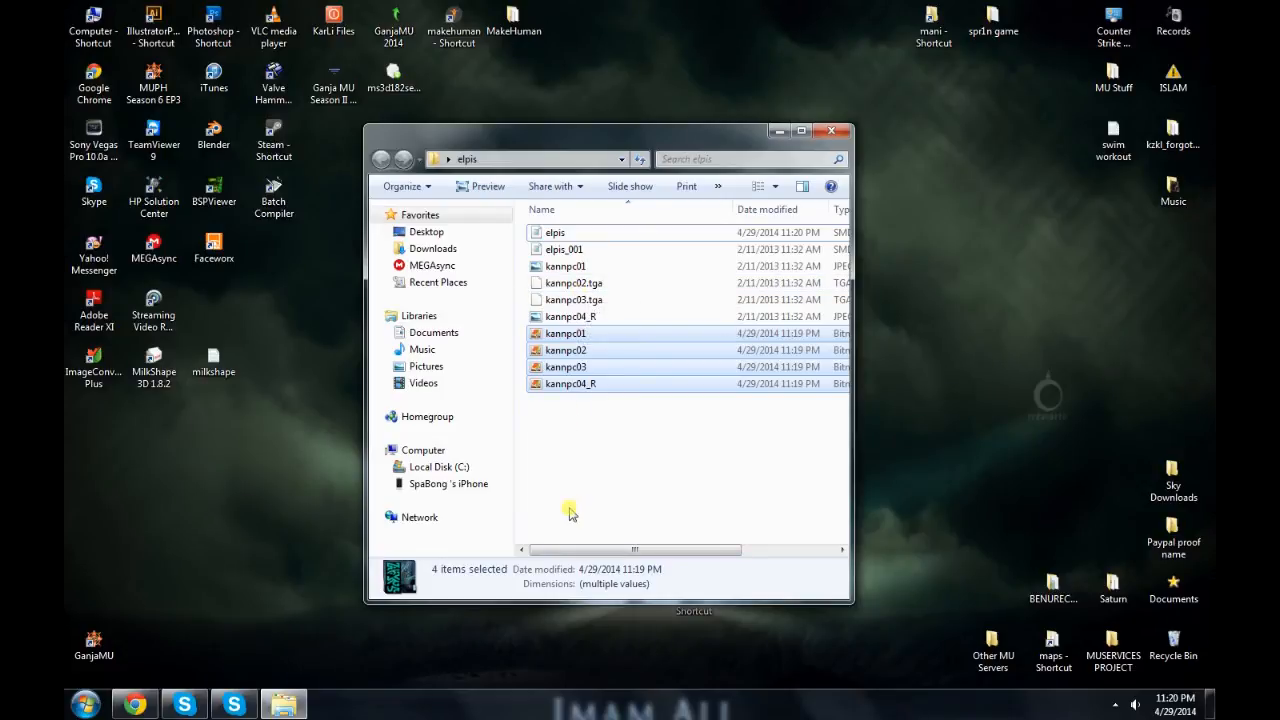
pyautogui.moveTo(598, 453)
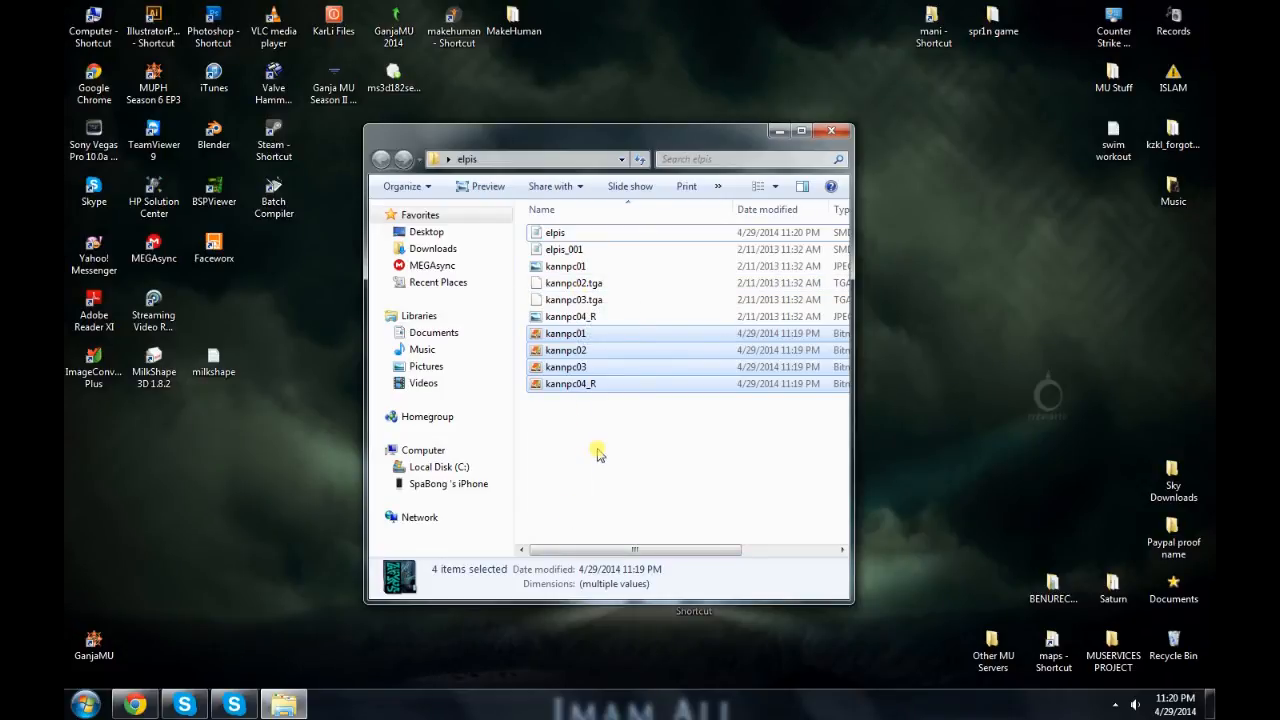
pyautogui.click(600, 453)
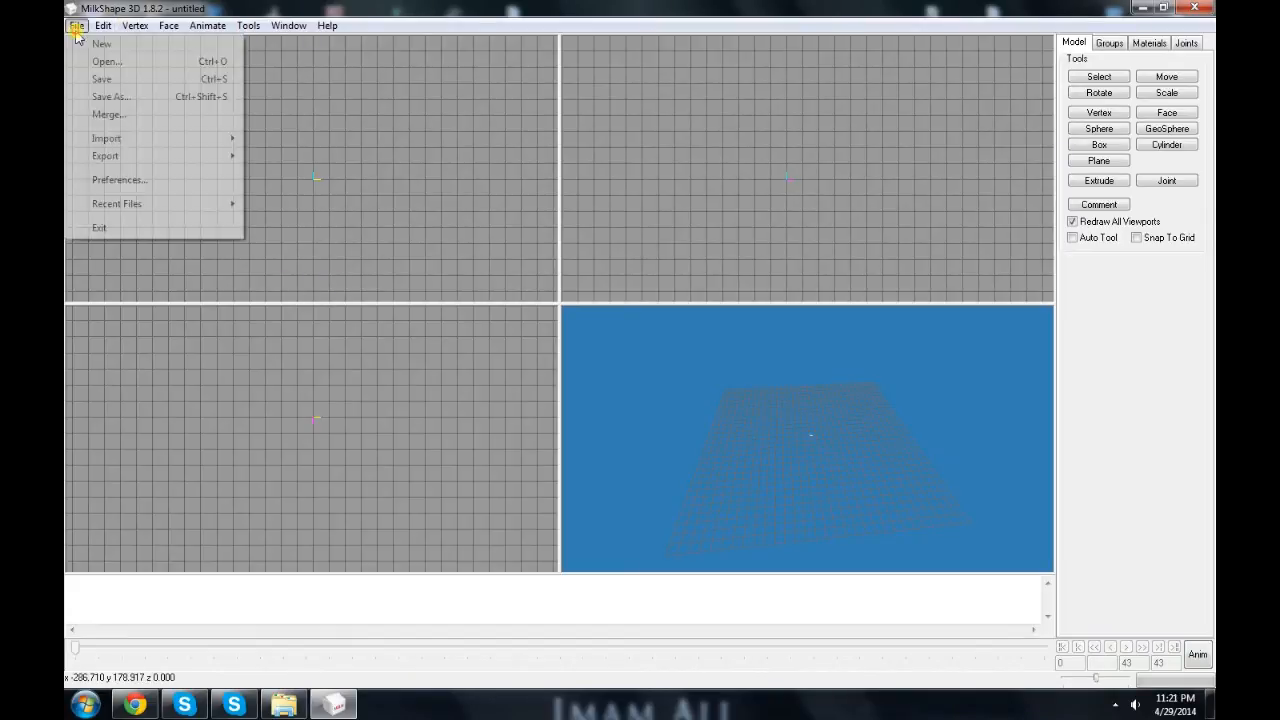
# Step: Open elpis.smd from the elpis folder, importing triangles and skeleton, and orbit the preview
pyautogui.click(106, 138)
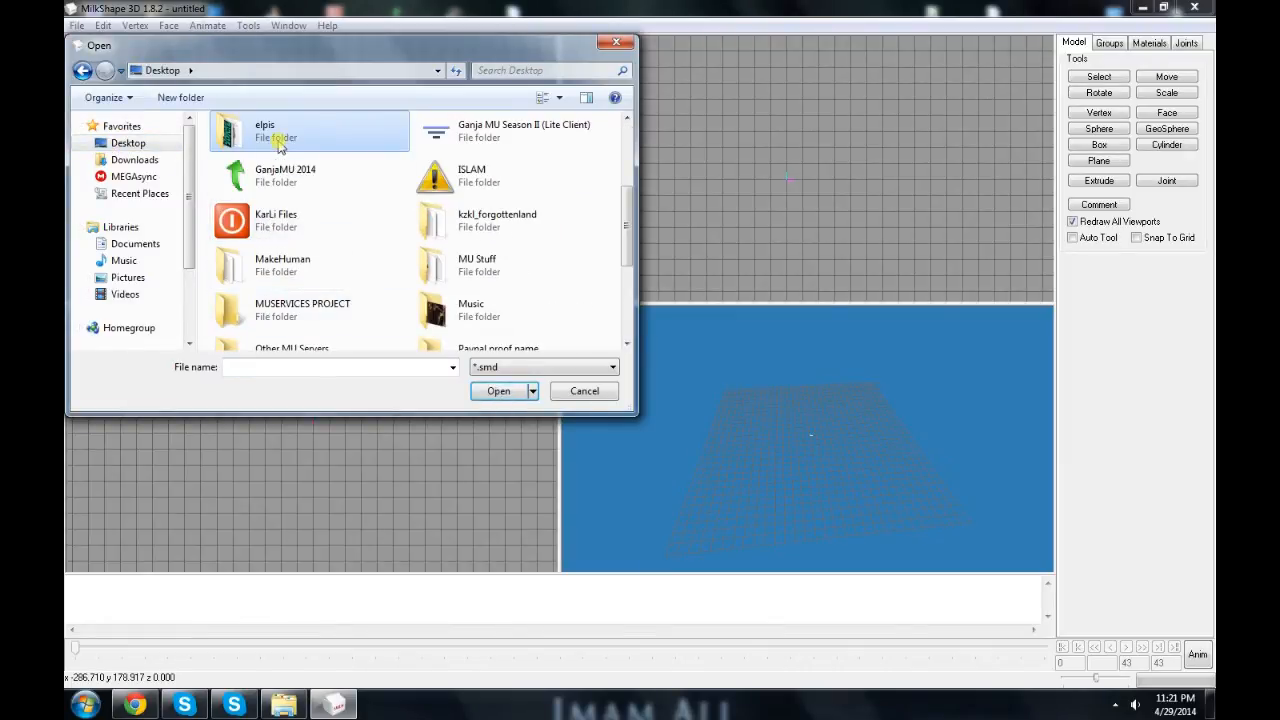
pyautogui.doubleClick(265, 130)
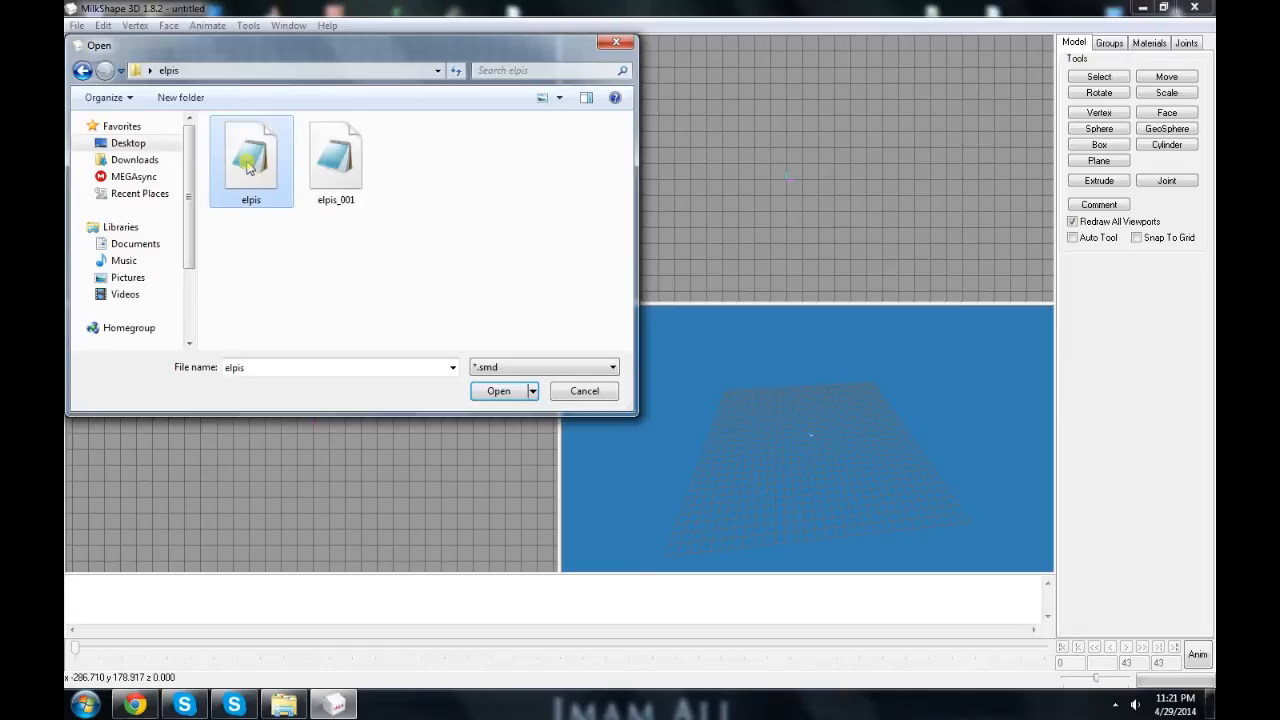
pyautogui.click(498, 391)
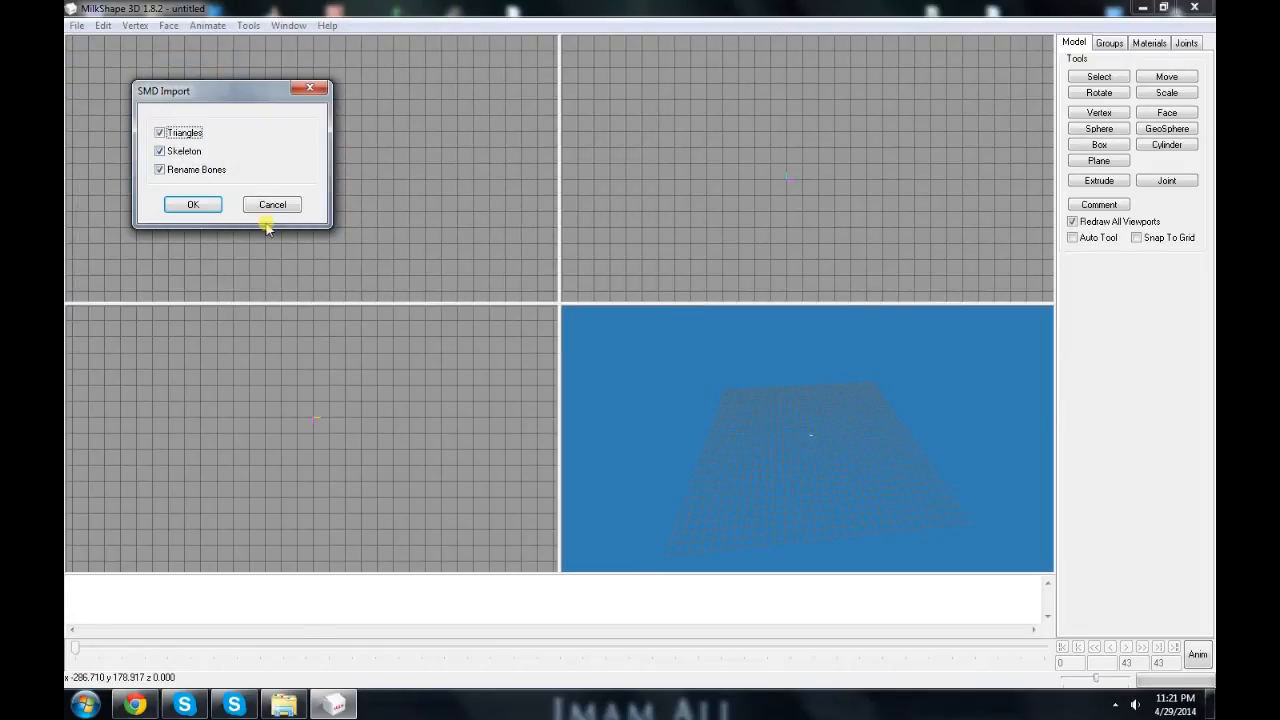
pyautogui.click(192, 204)
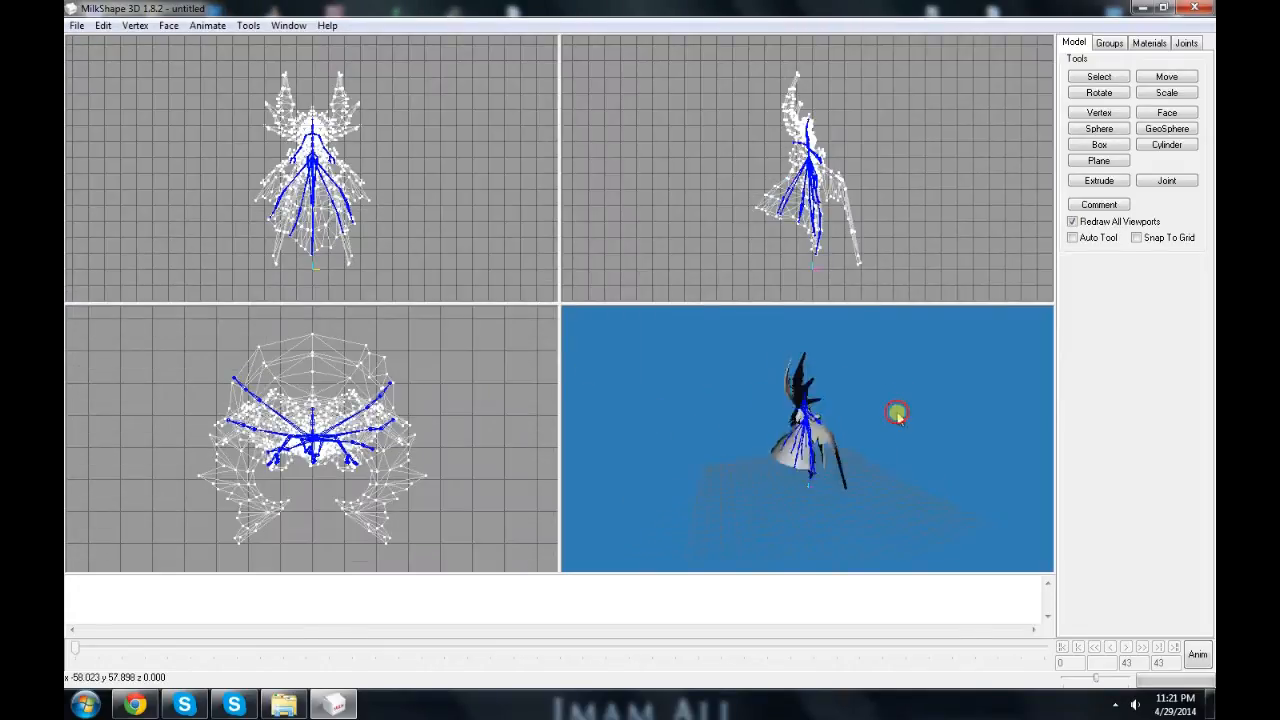
pyautogui.moveTo(897, 412); pyautogui.dragTo(757, 428)
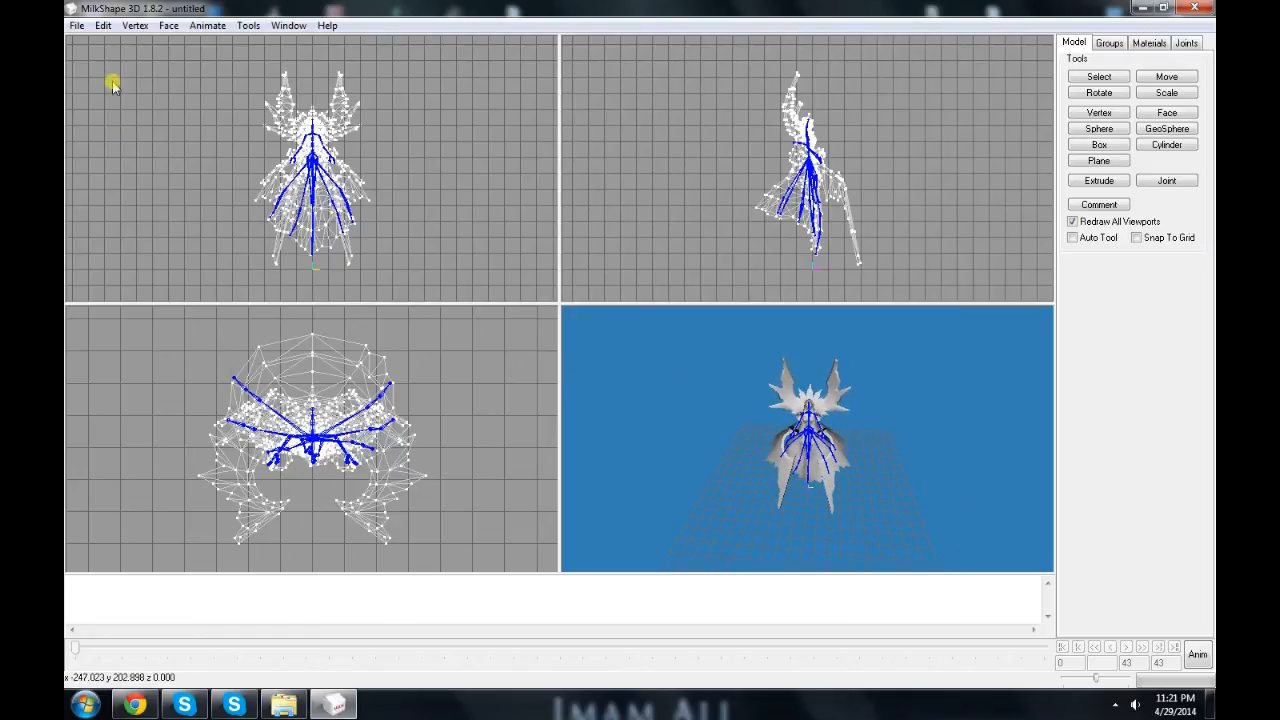
pyautogui.moveTo(190, 103)
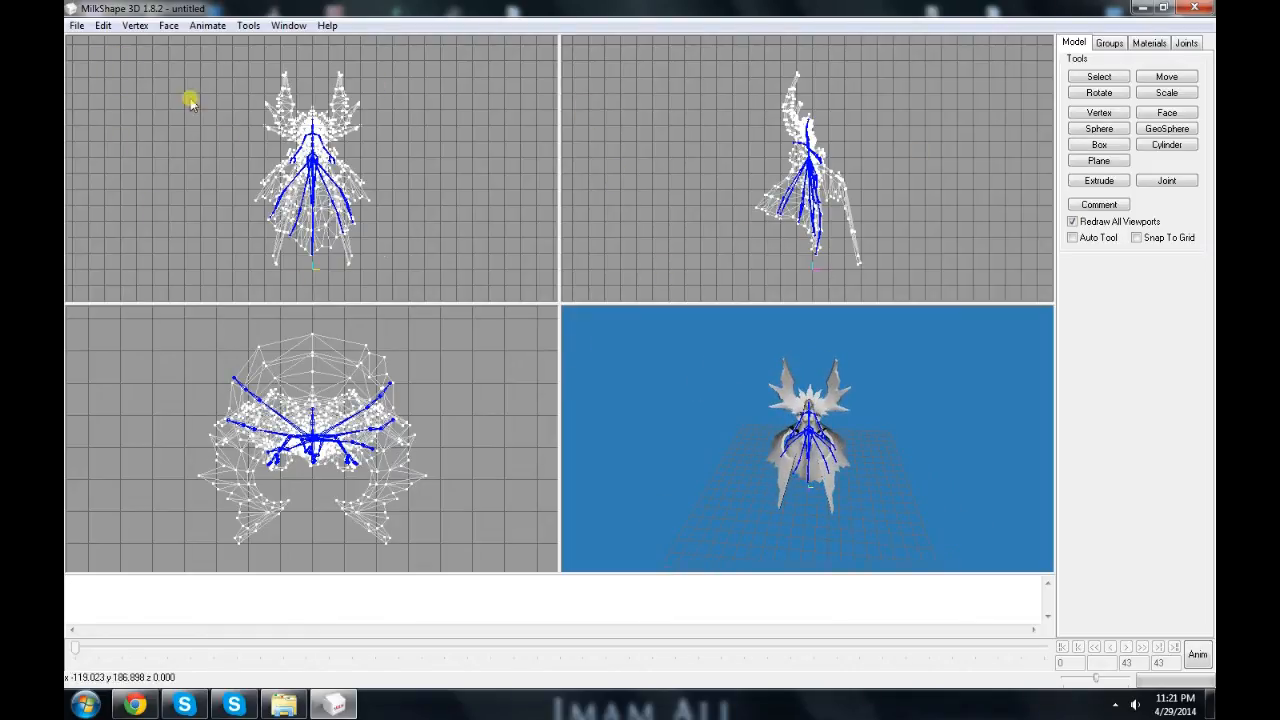
pyautogui.click(77, 25)
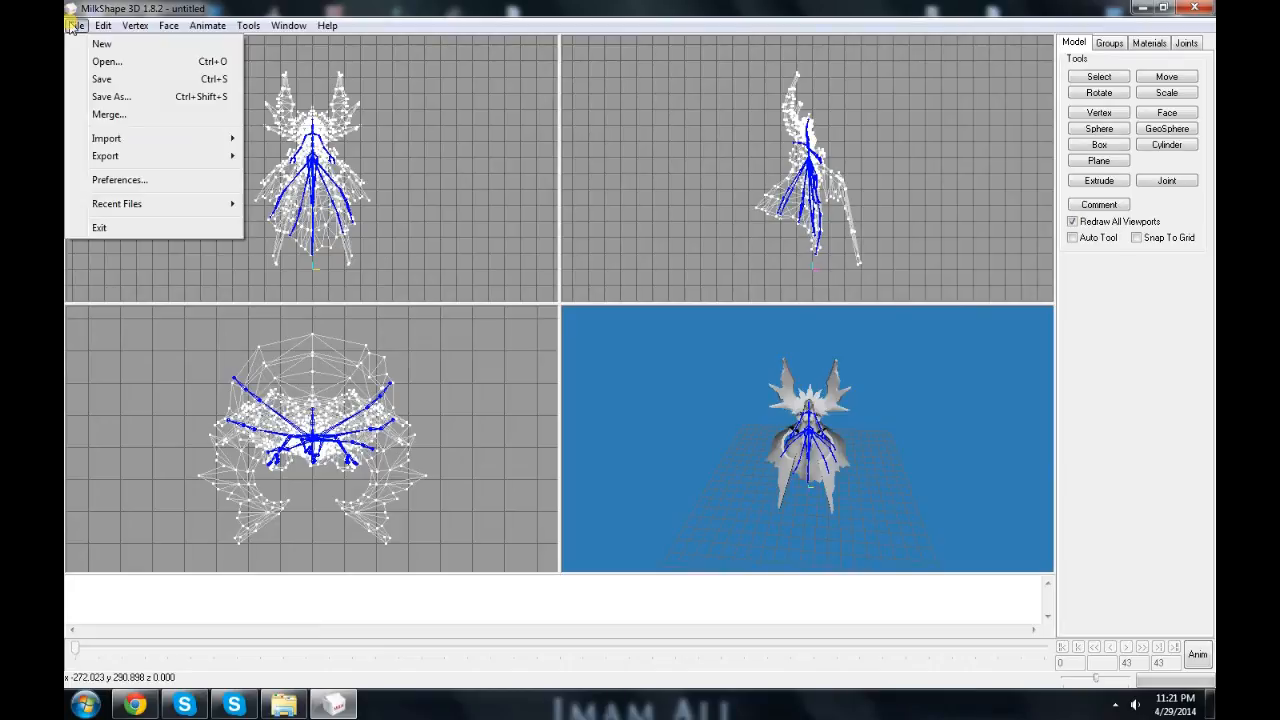
# Step: Import elpis_001 as Half-Life SMD and append its animation, giving 56 frames
pyautogui.click(106, 138)
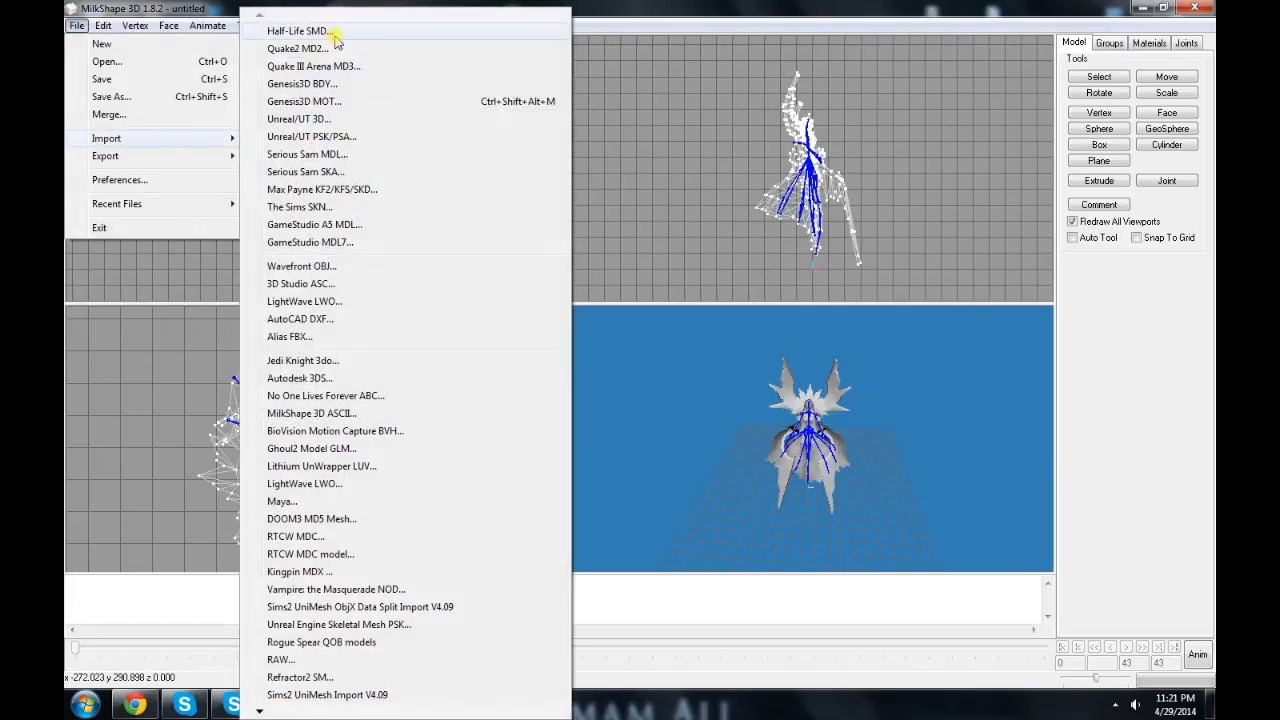
pyautogui.click(297, 31)
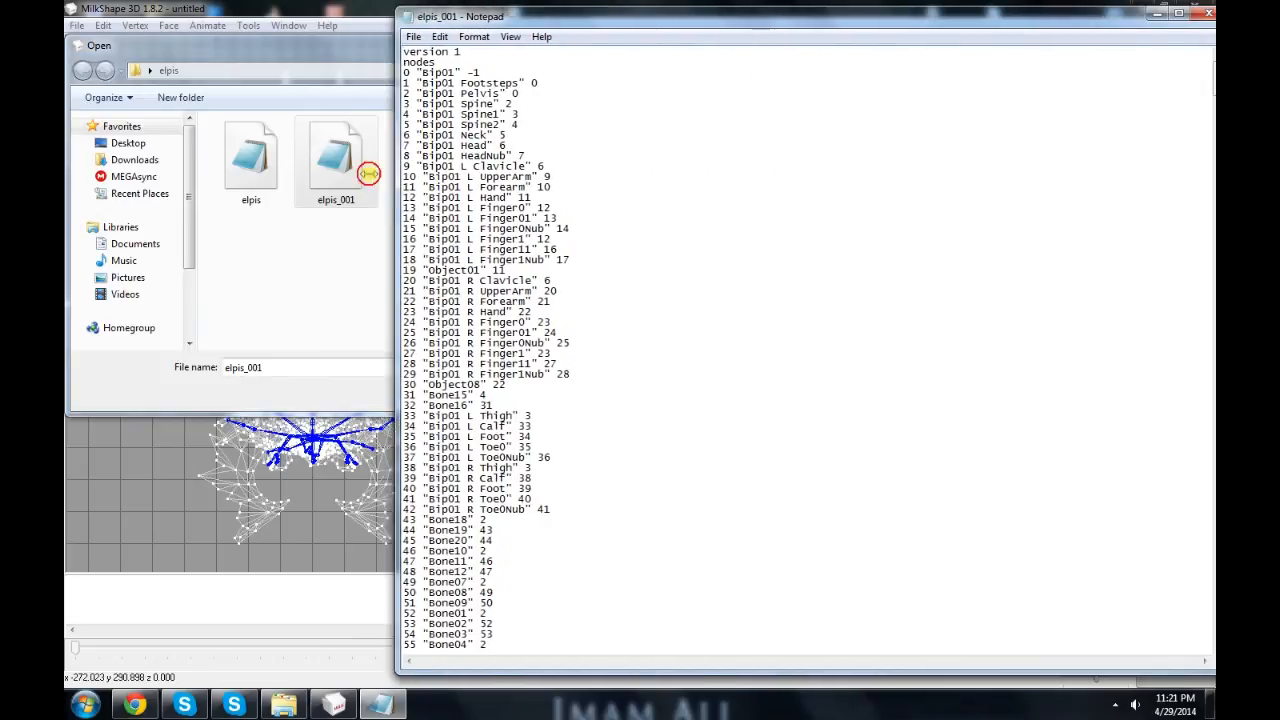
pyautogui.scroll(-3)
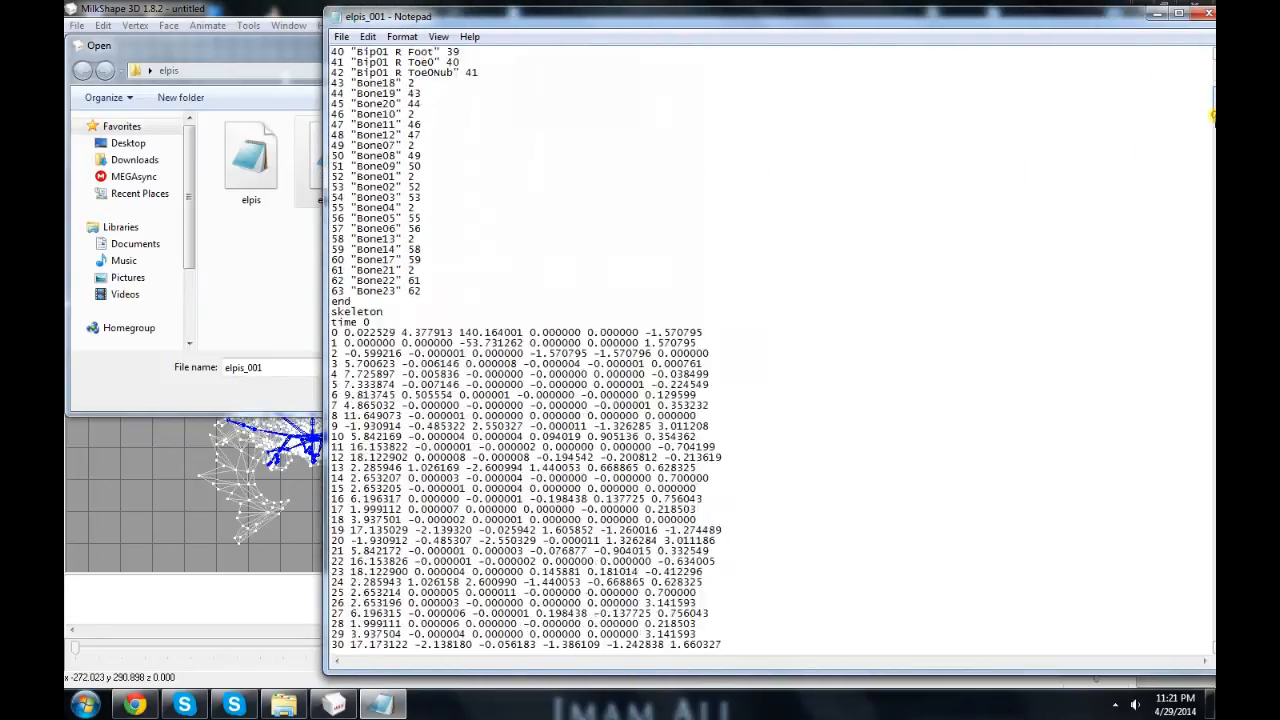
pyautogui.scroll(-3)
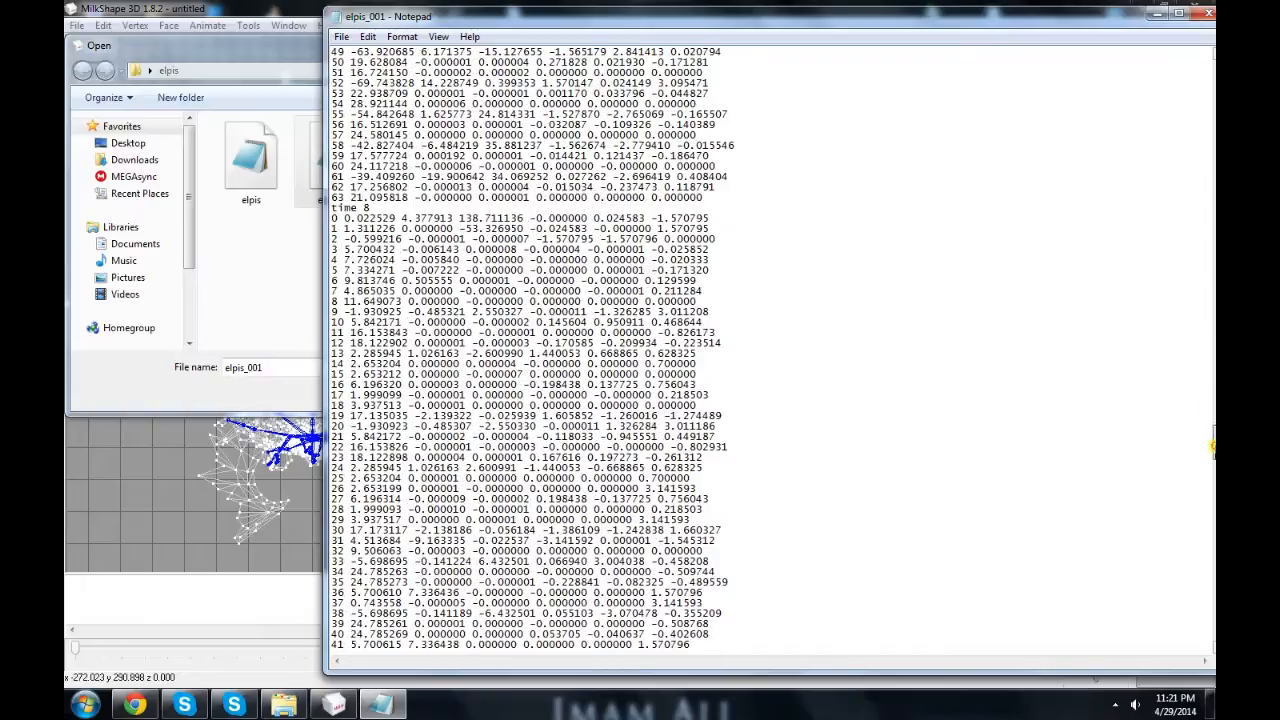
pyautogui.click(1187, 11)
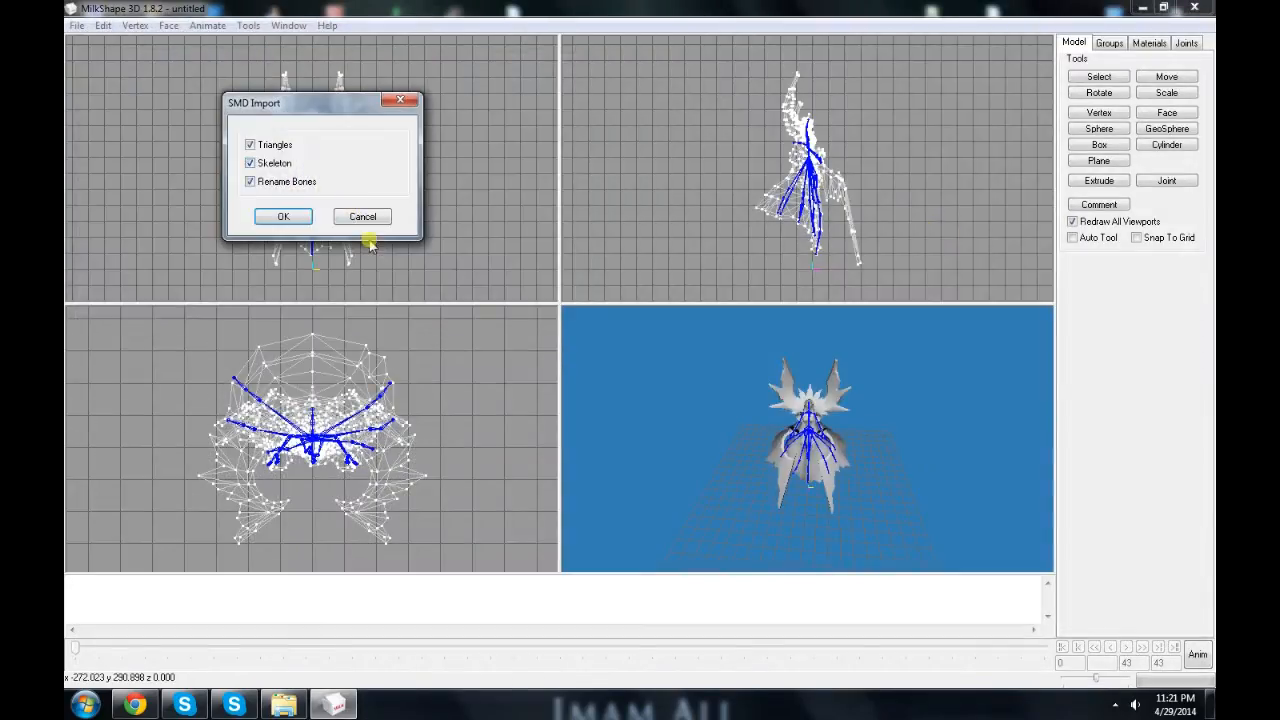
pyautogui.click(283, 216)
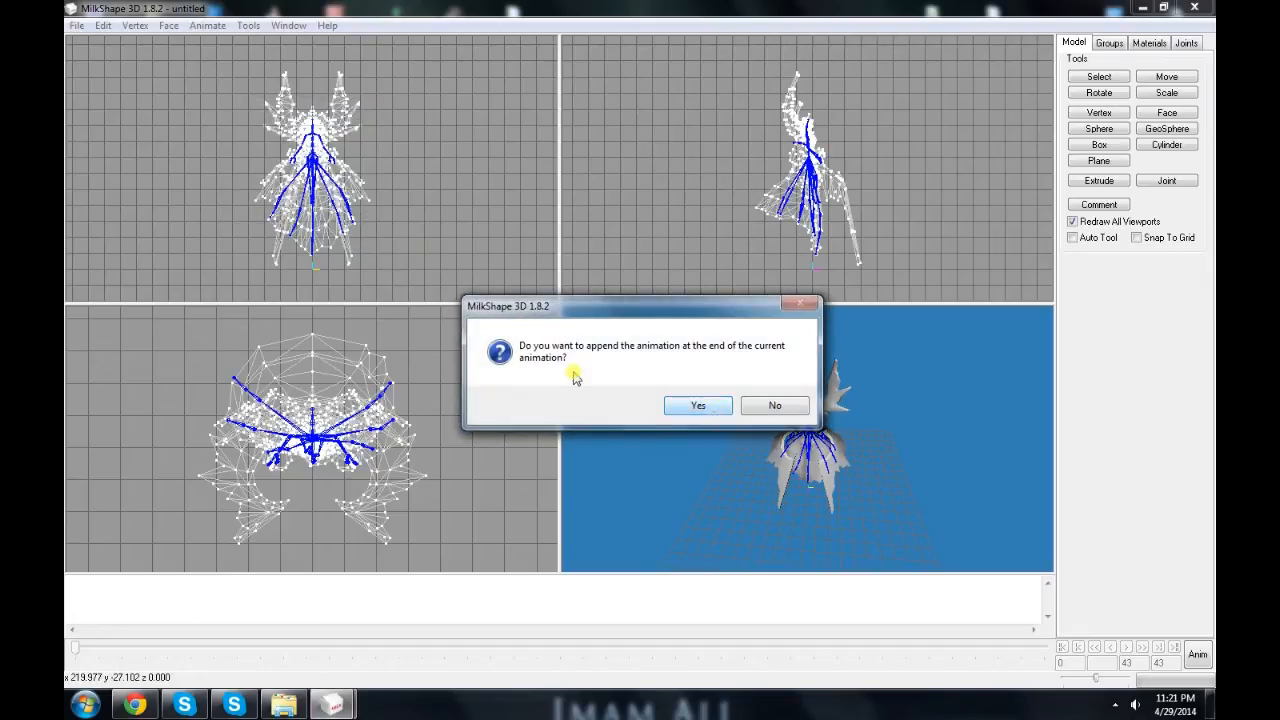
pyautogui.click(697, 405)
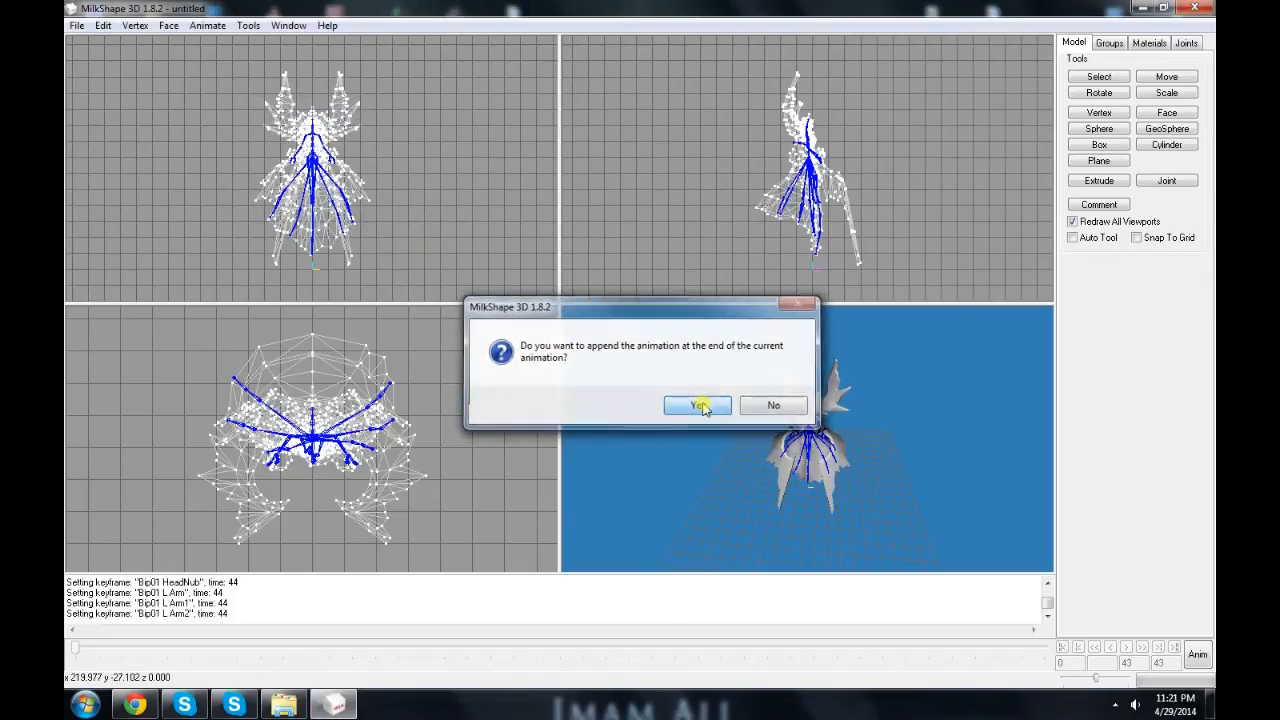
pyautogui.click(697, 405)
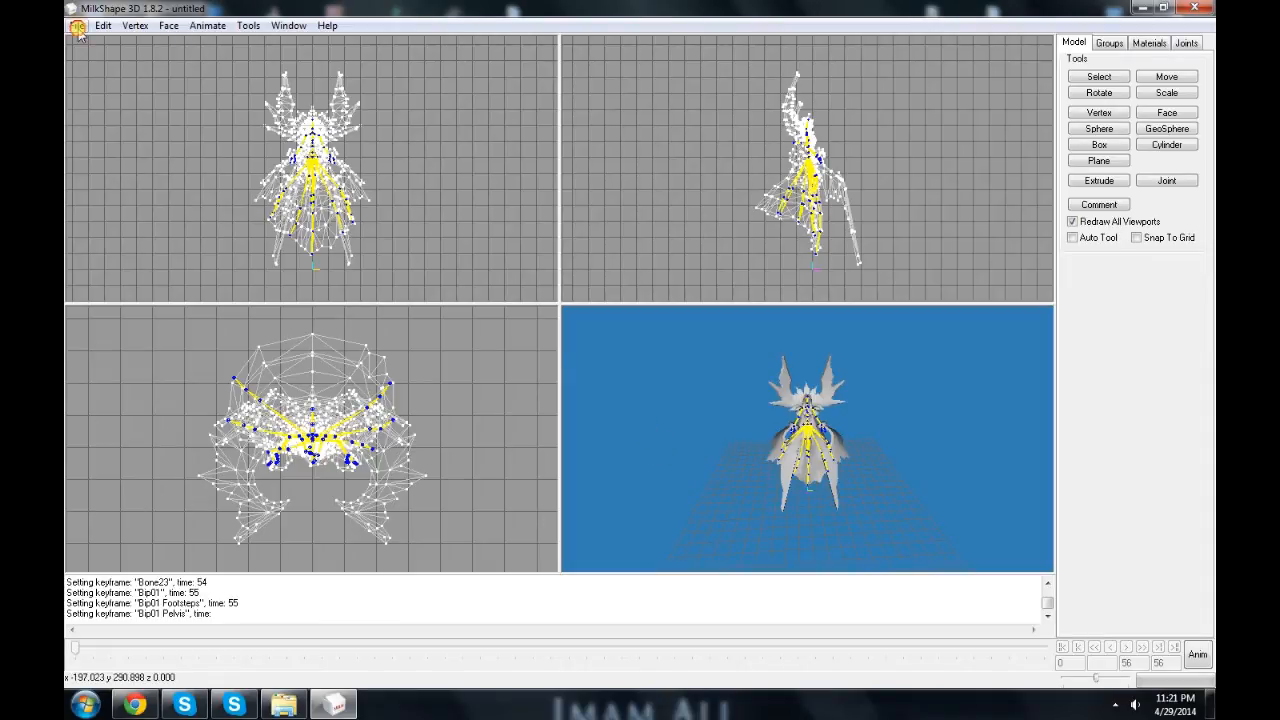
# Step: Export the model as reference.smd via Half-Life SMD export
pyautogui.click(76, 25)
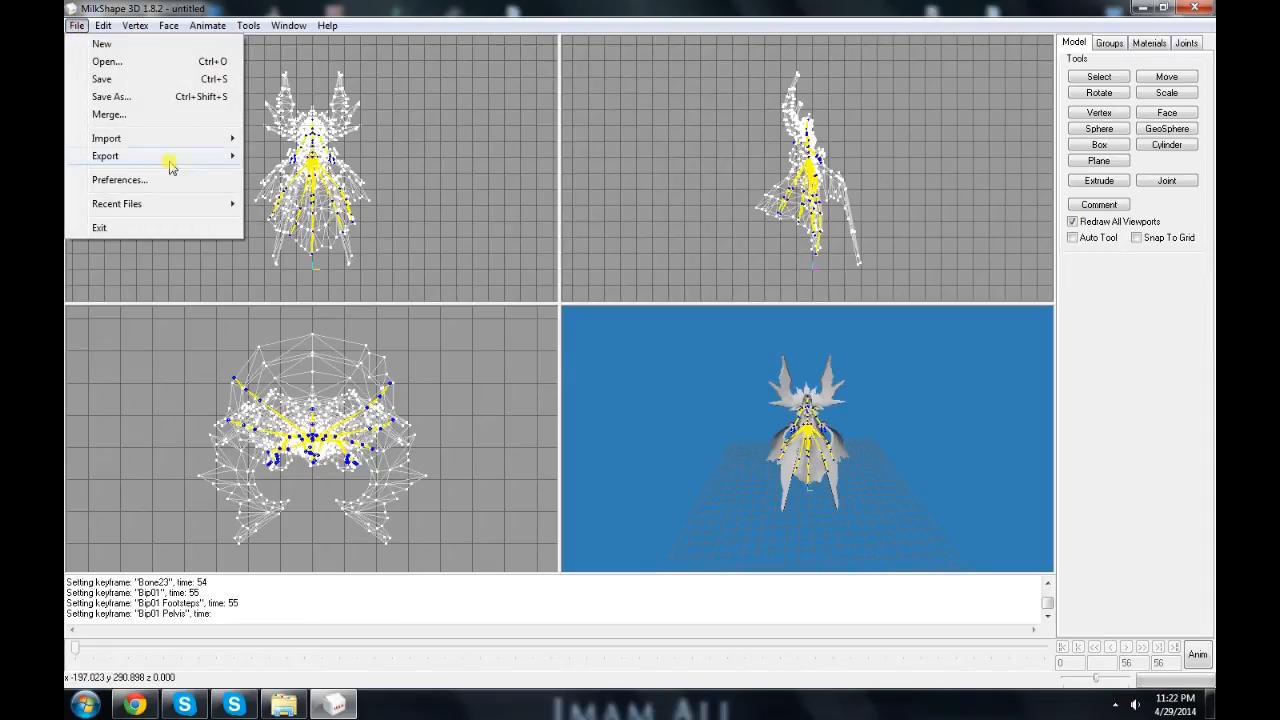
pyautogui.click(105, 156)
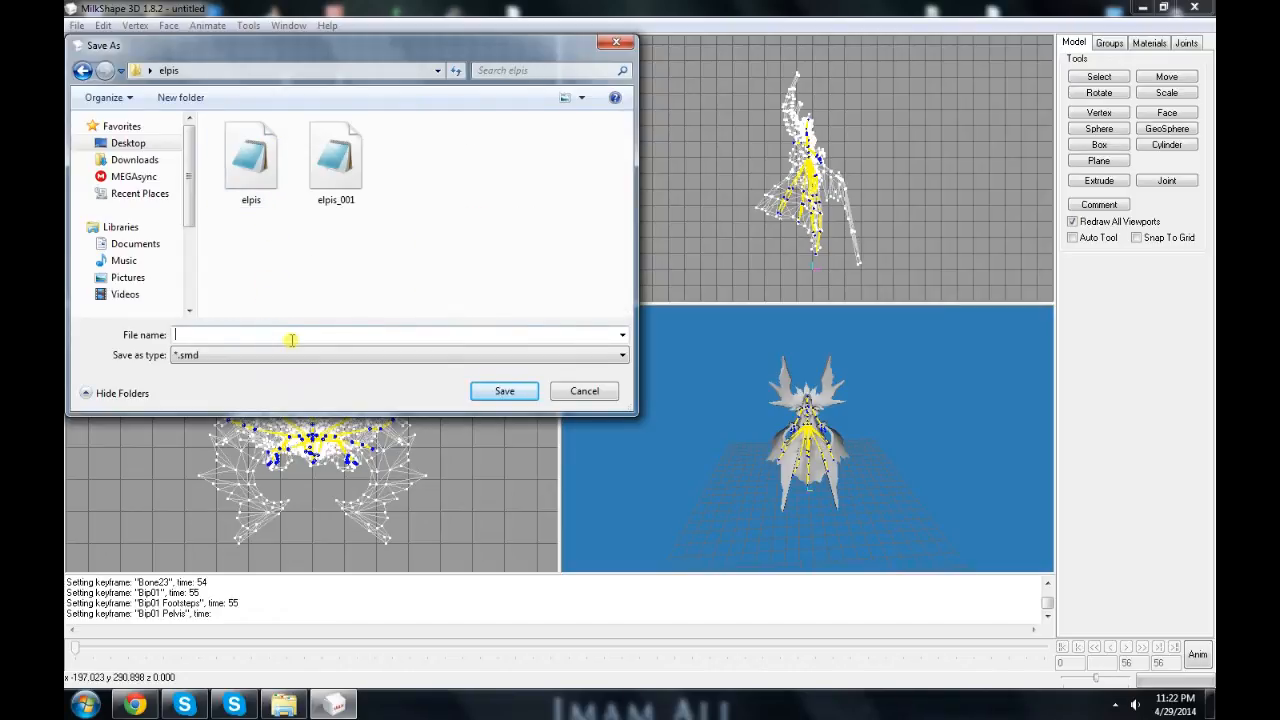
pyautogui.write('reference')
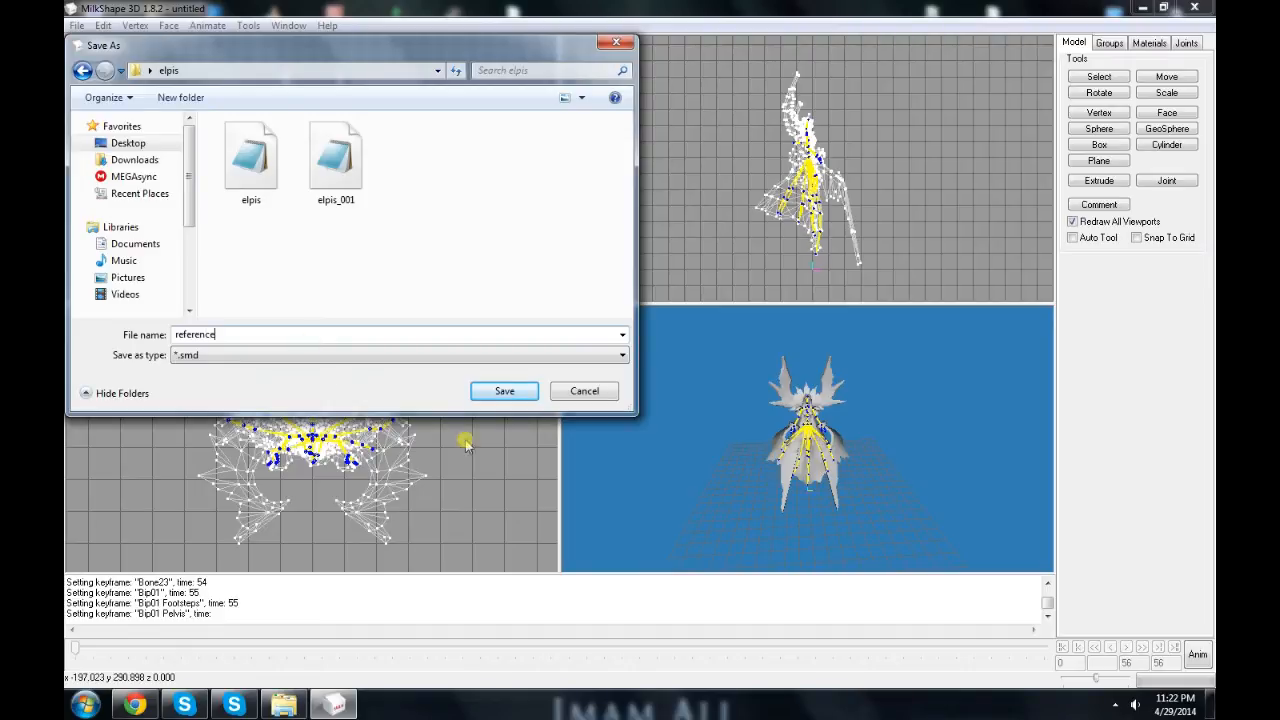
pyautogui.click(504, 390)
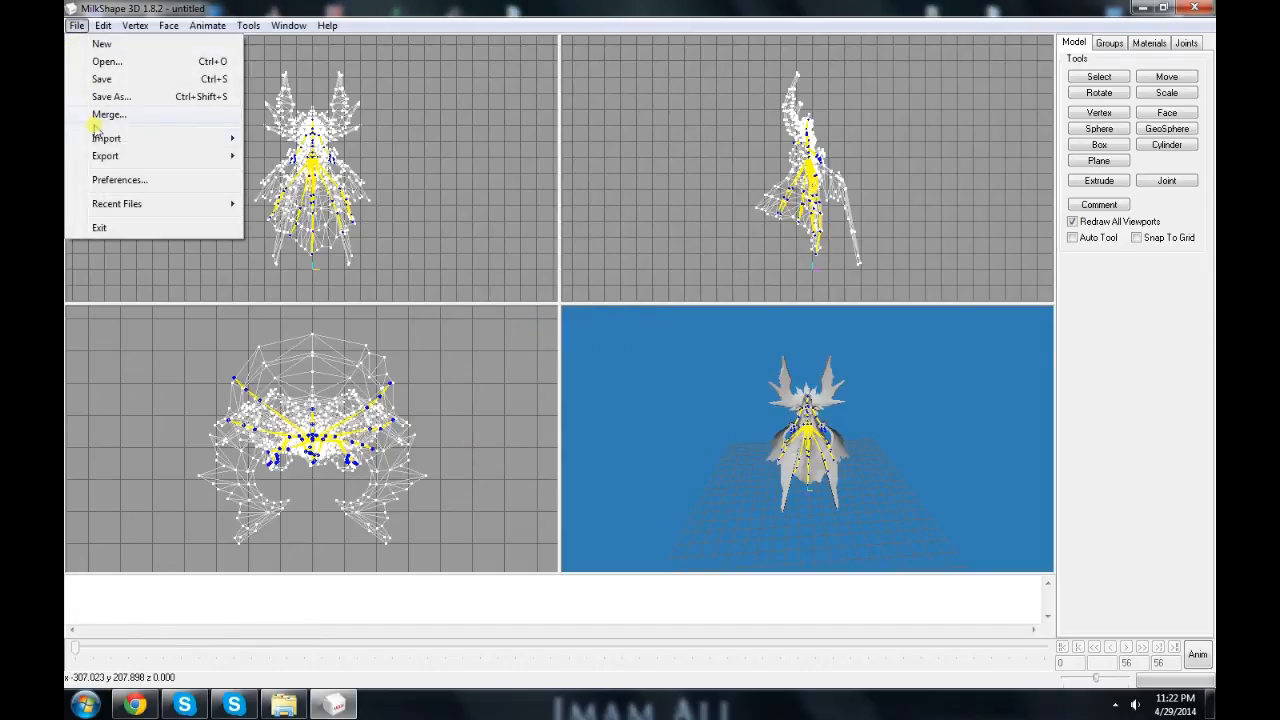
# Step: Export the animation as sequence.smd with the Sequence option
pyautogui.click(111, 96)
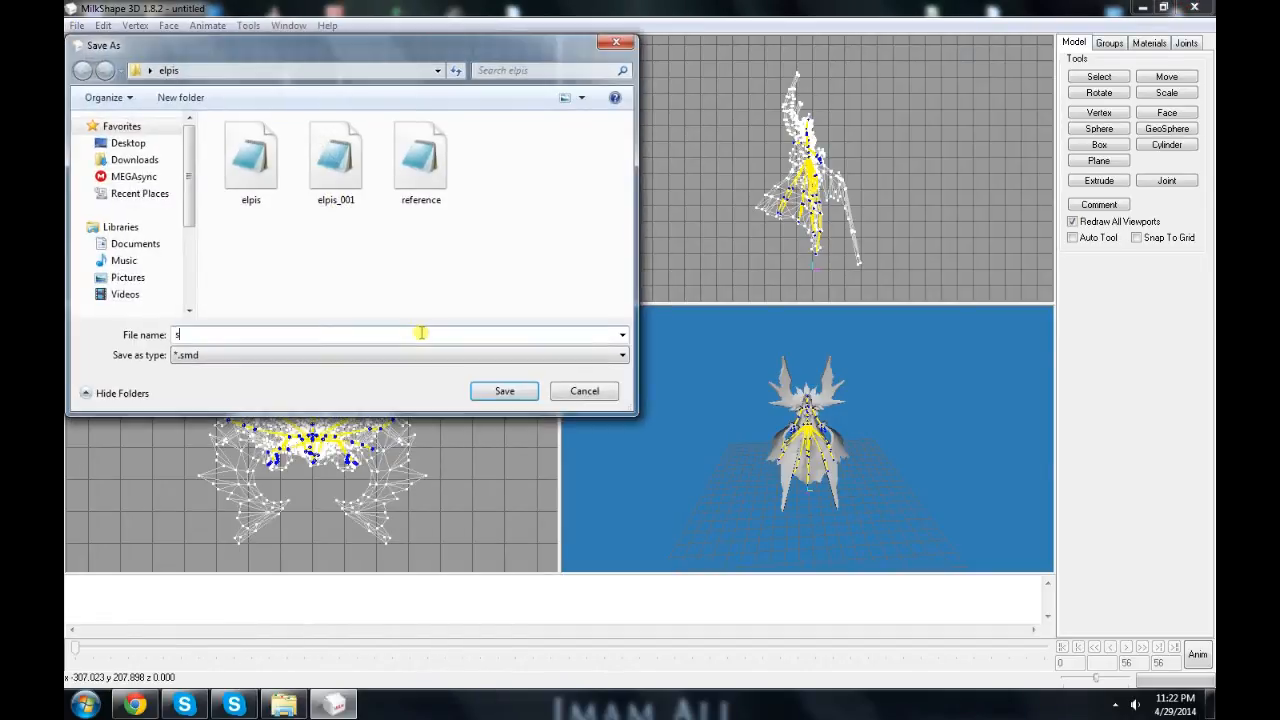
pyautogui.write('equence')
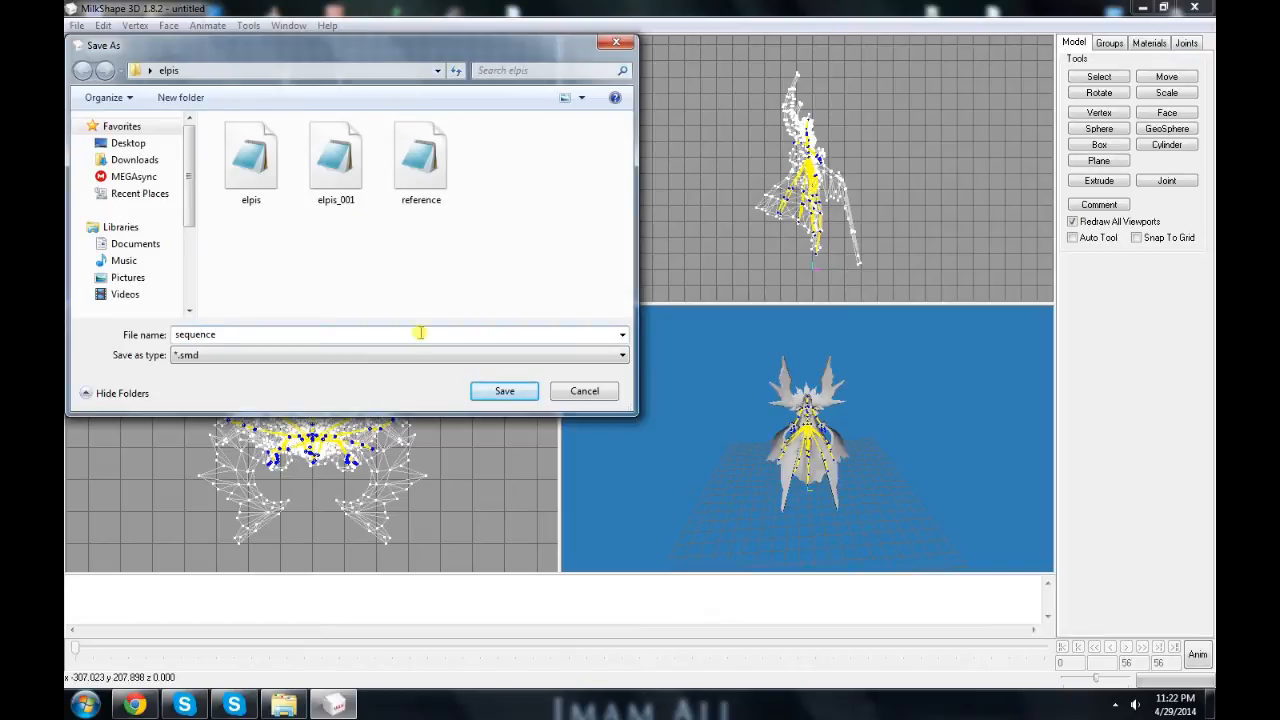
pyautogui.click(504, 390)
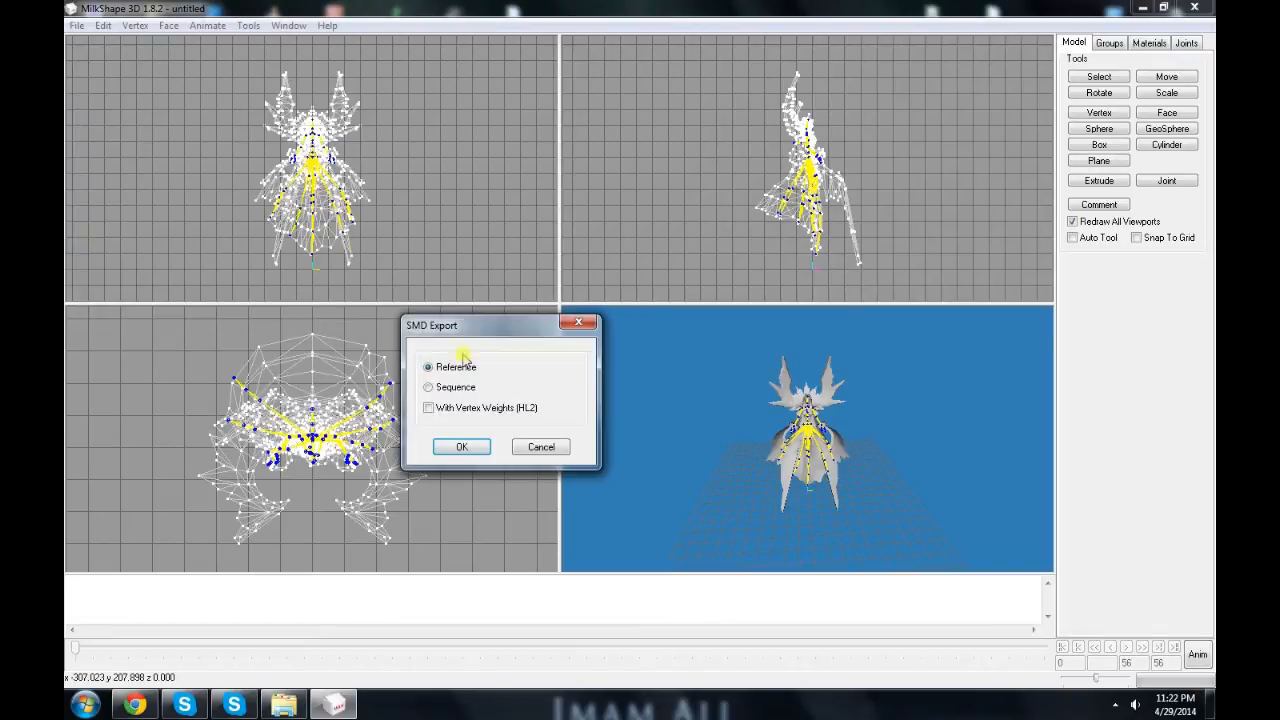
pyautogui.click(461, 446)
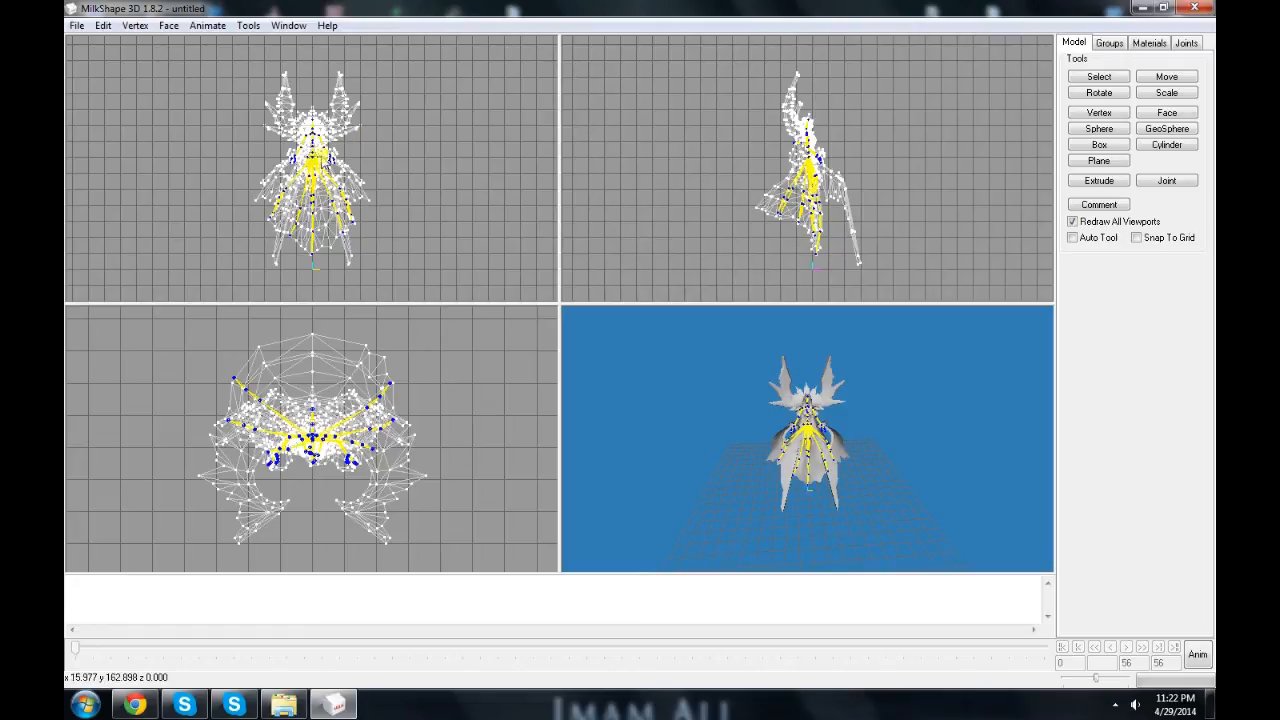
# Step: Generate elpis.qc in the elpis folder and compile it into elpis.mdl
pyautogui.click(247, 25)
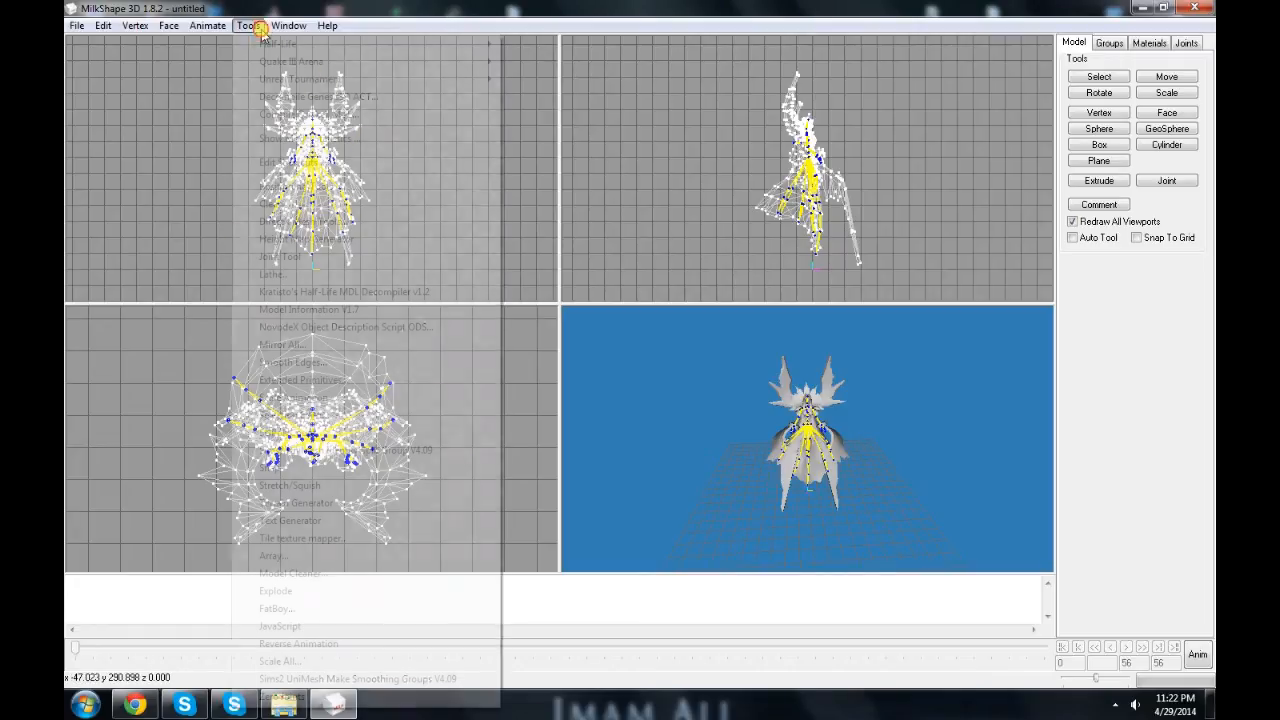
pyautogui.click(246, 25)
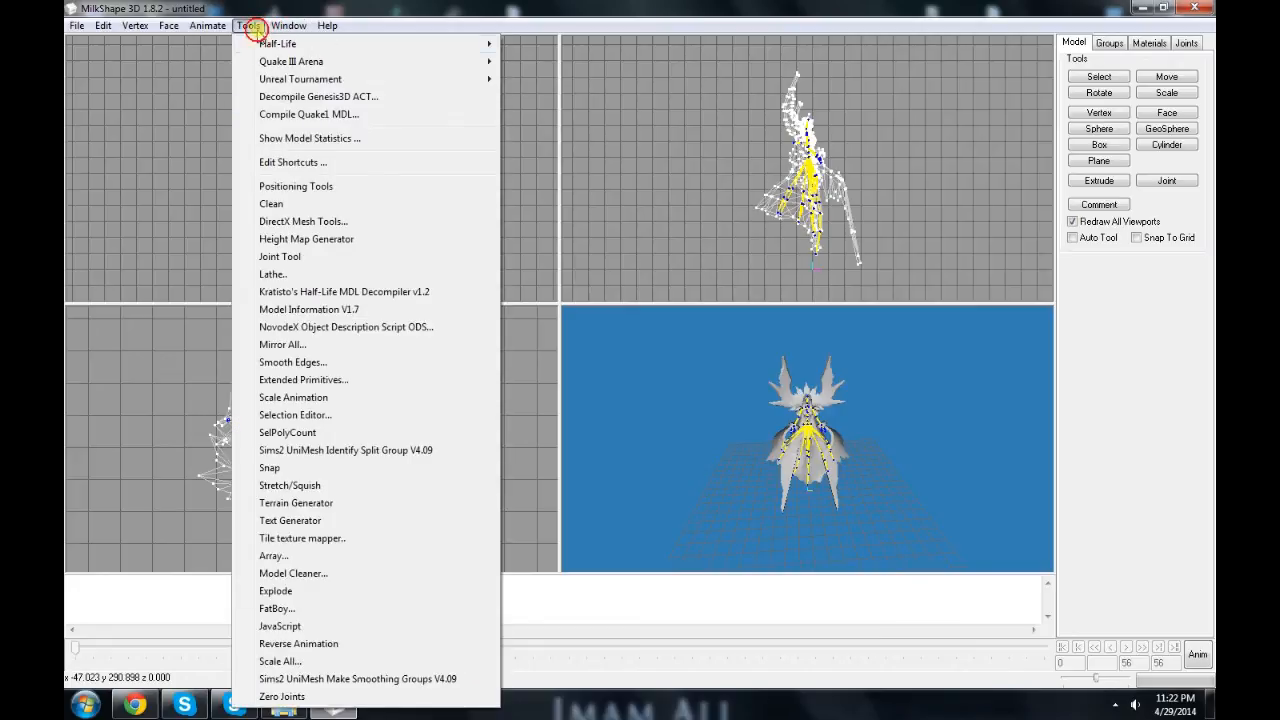
pyautogui.moveTo(277, 43)
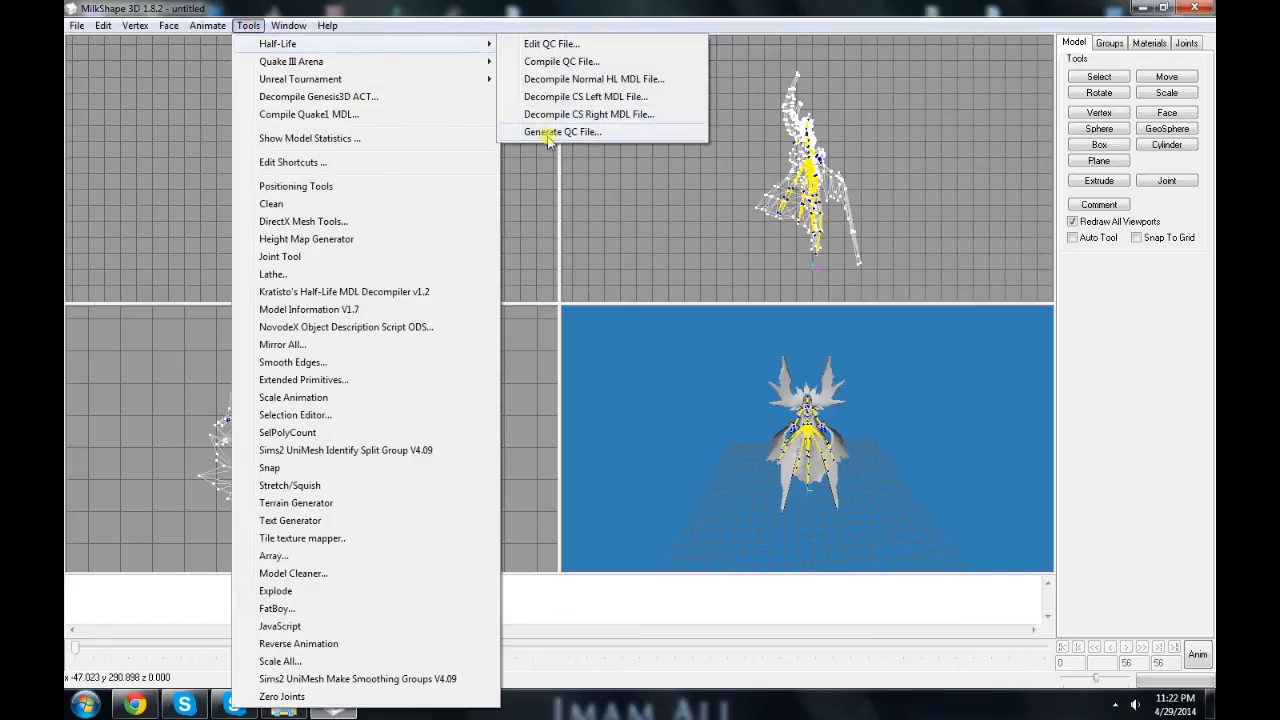
pyautogui.click(562, 132)
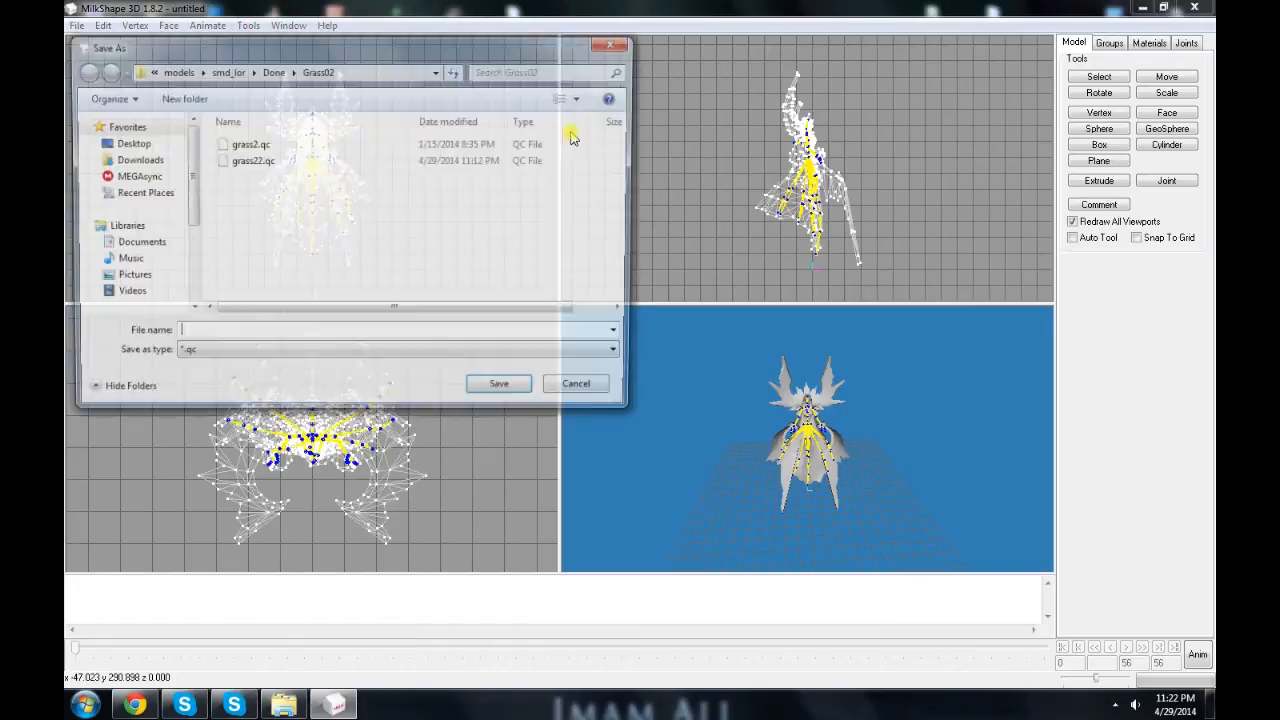
pyautogui.write('http://www.mediafire.com/view/wmh3kccvzzz/ms3dserial.txt')
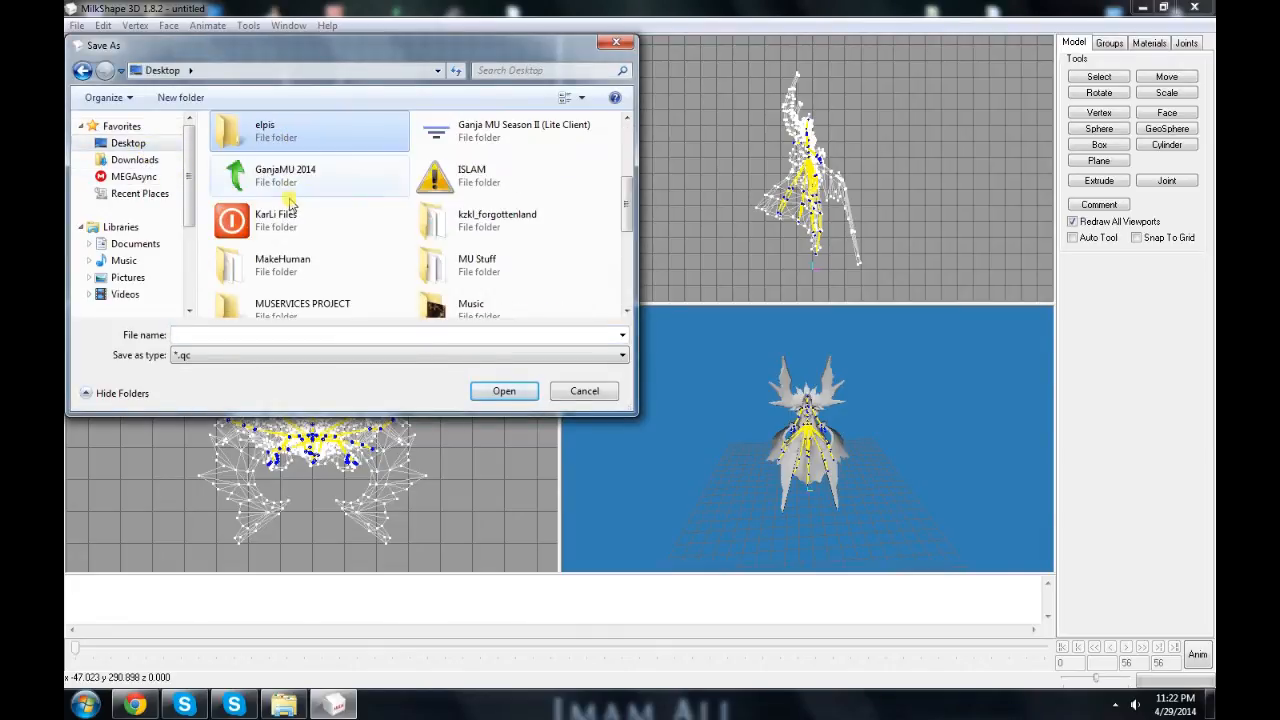
pyautogui.doubleClick(265, 130)
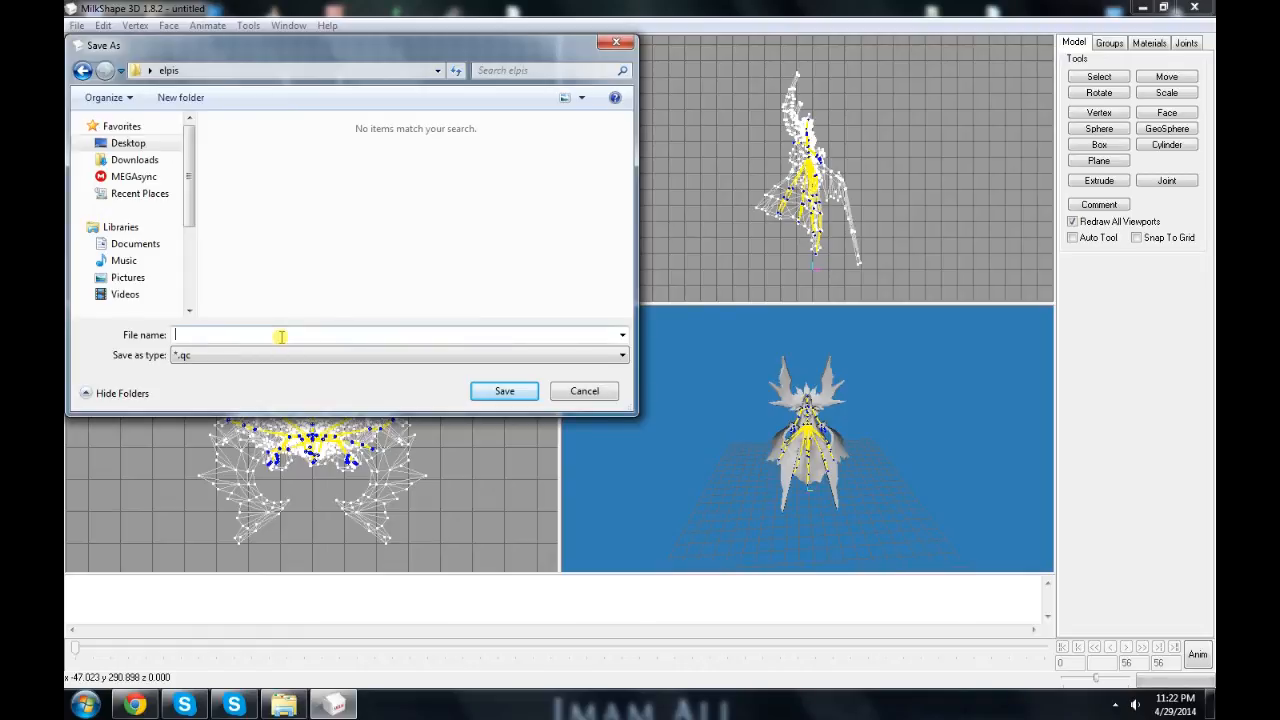
pyautogui.write('e')
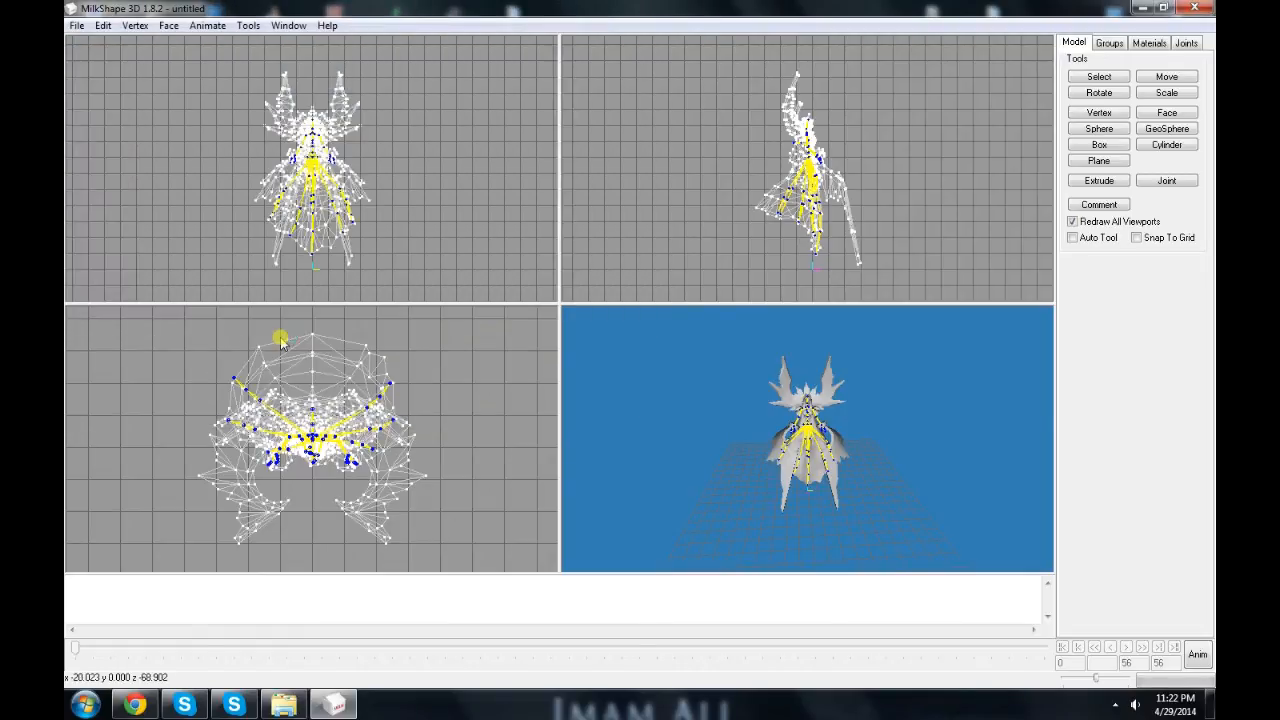
pyautogui.click(248, 25)
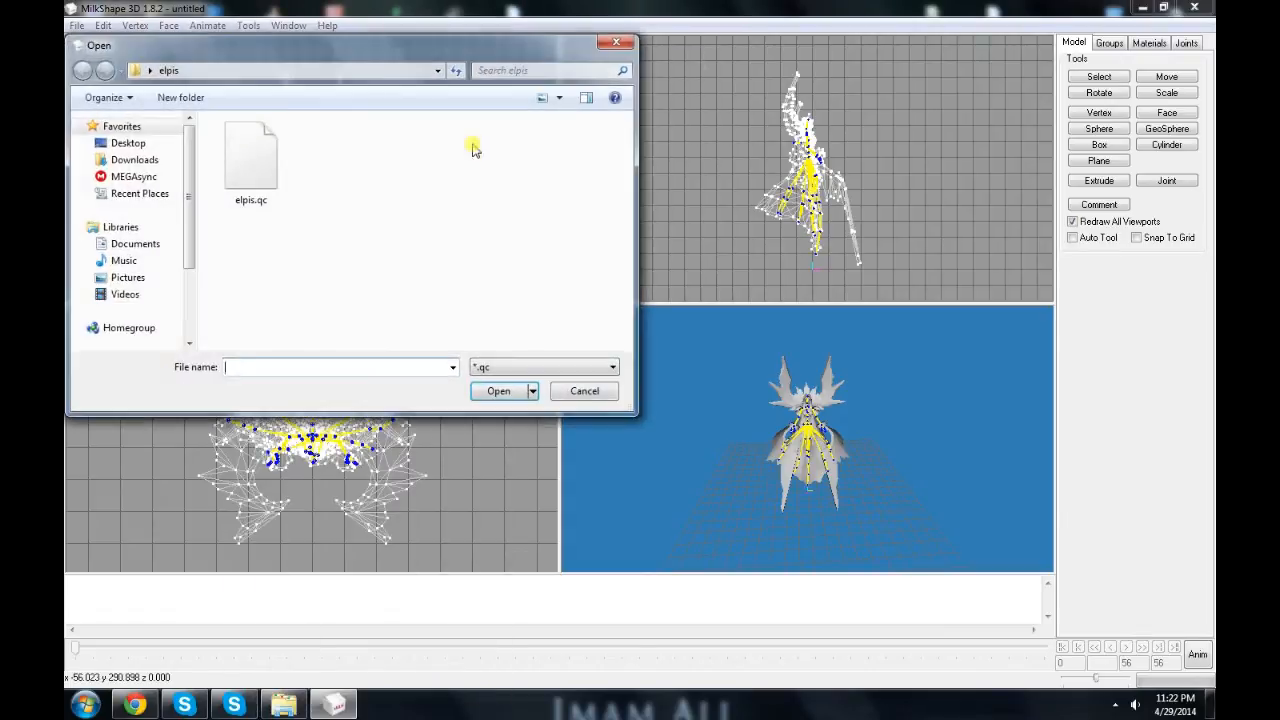
pyautogui.click(498, 390)
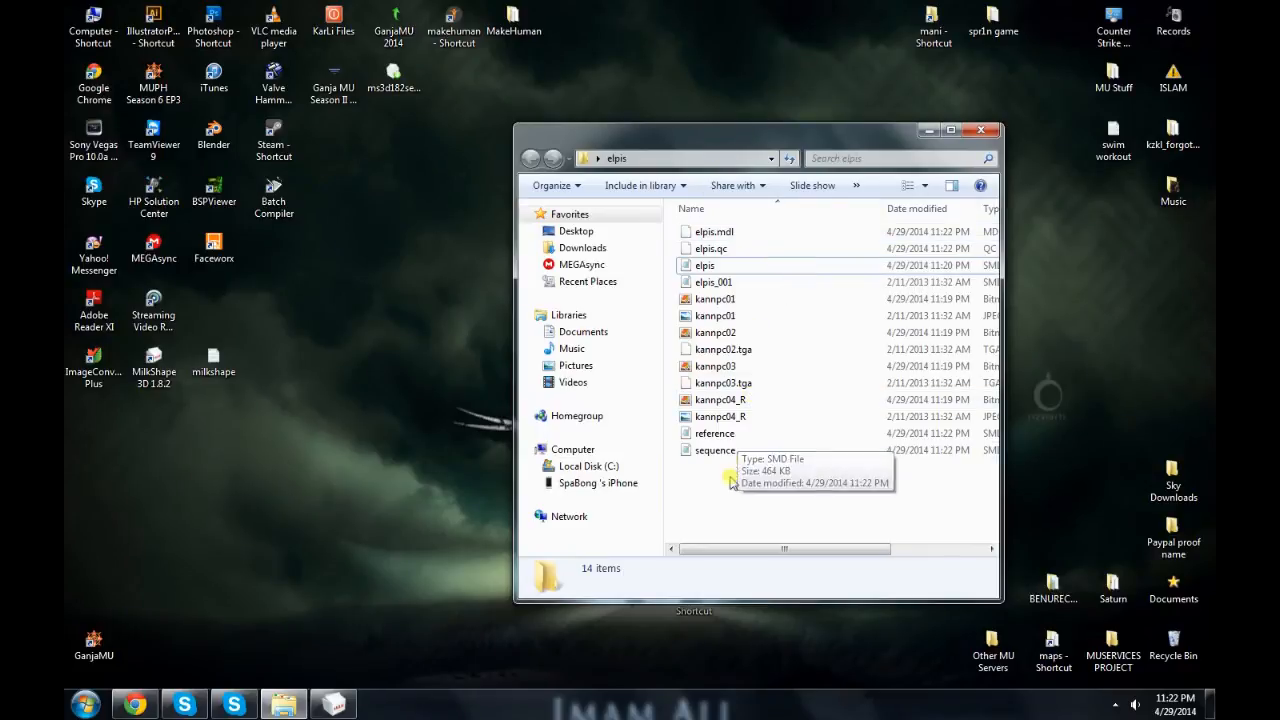
# Step: Open elpis.mdl via Load Model to display the textured winged figure
pyautogui.click(714, 231)
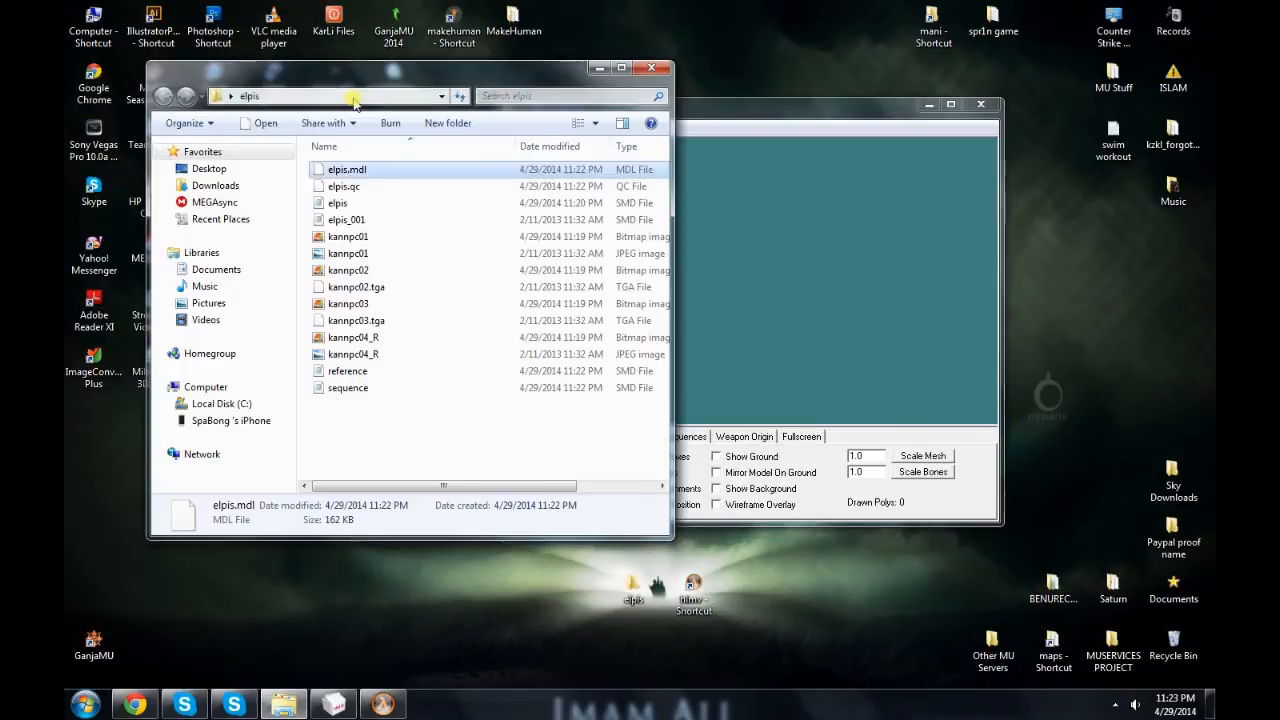
pyautogui.click(512, 127)
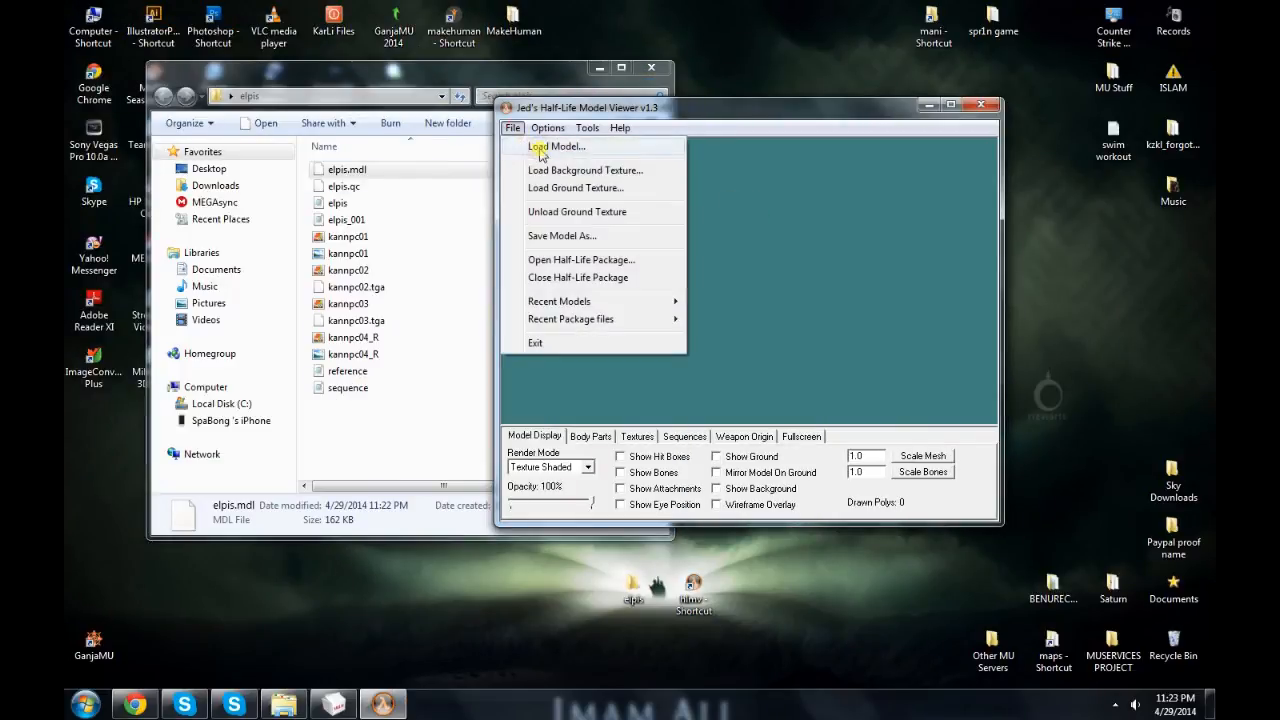
pyautogui.click(556, 146)
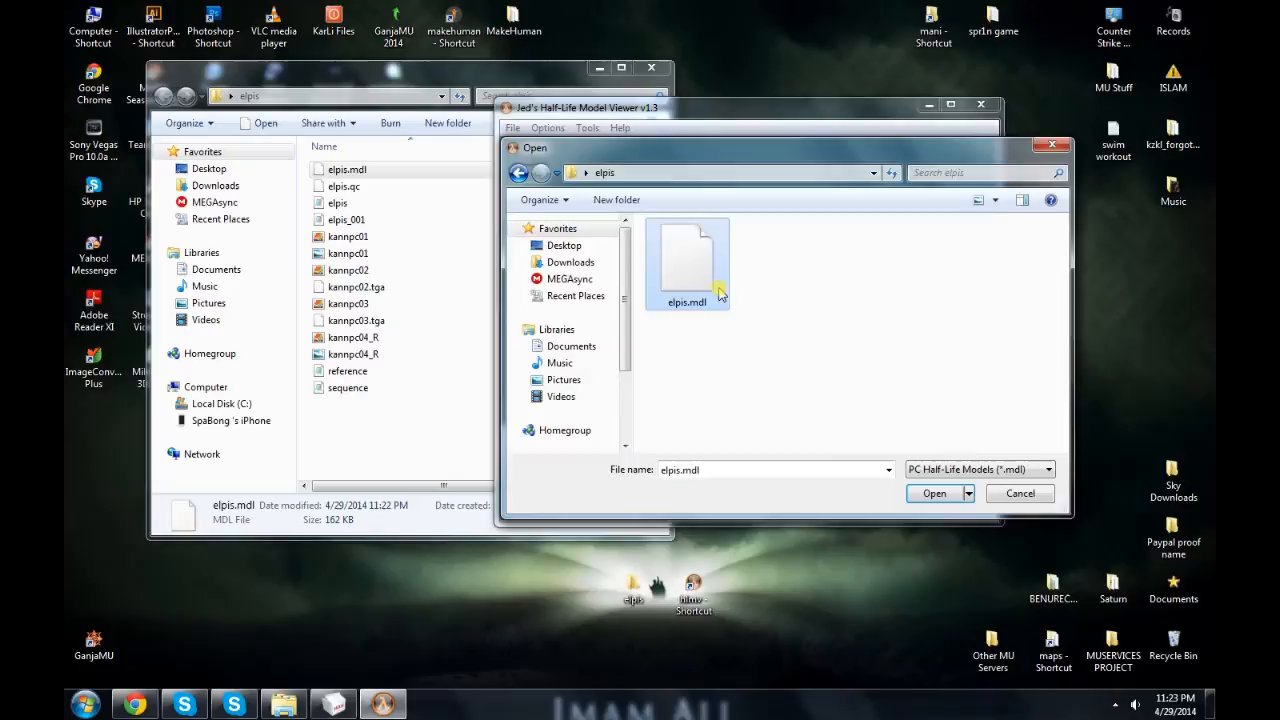
pyautogui.click(934, 493)
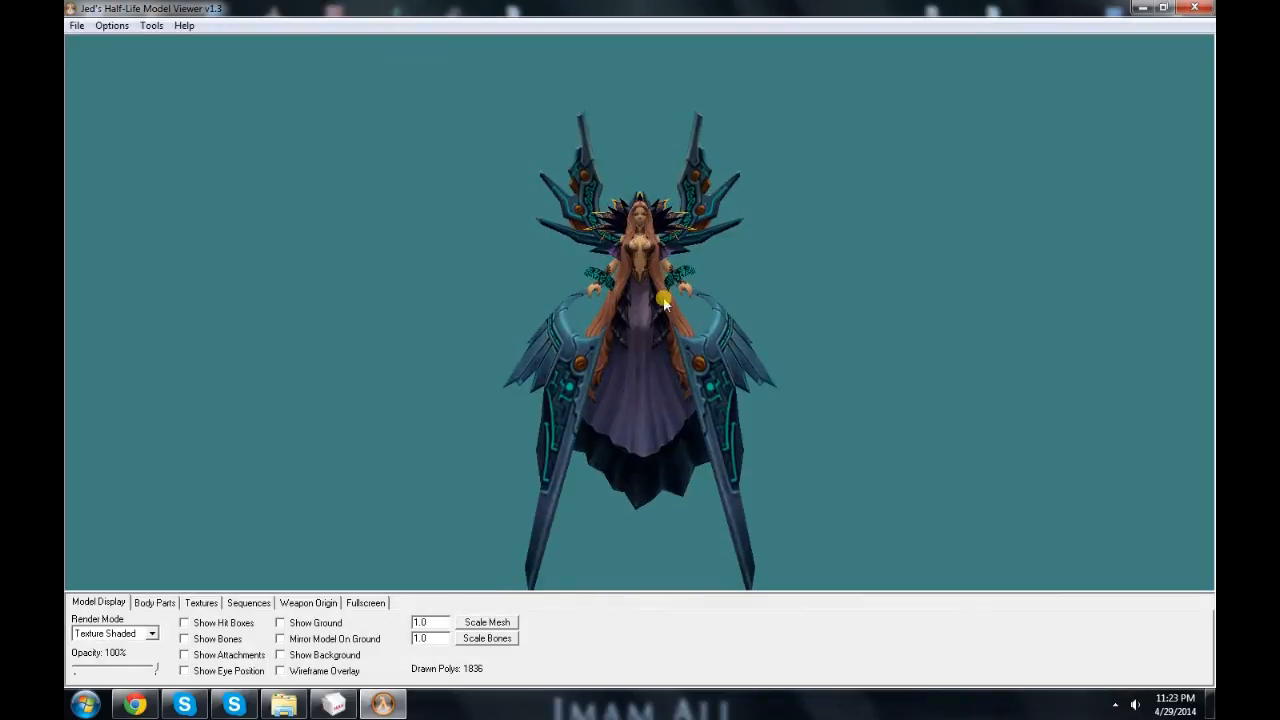
pyautogui.moveTo(665, 300); pyautogui.dragTo(830, 388)
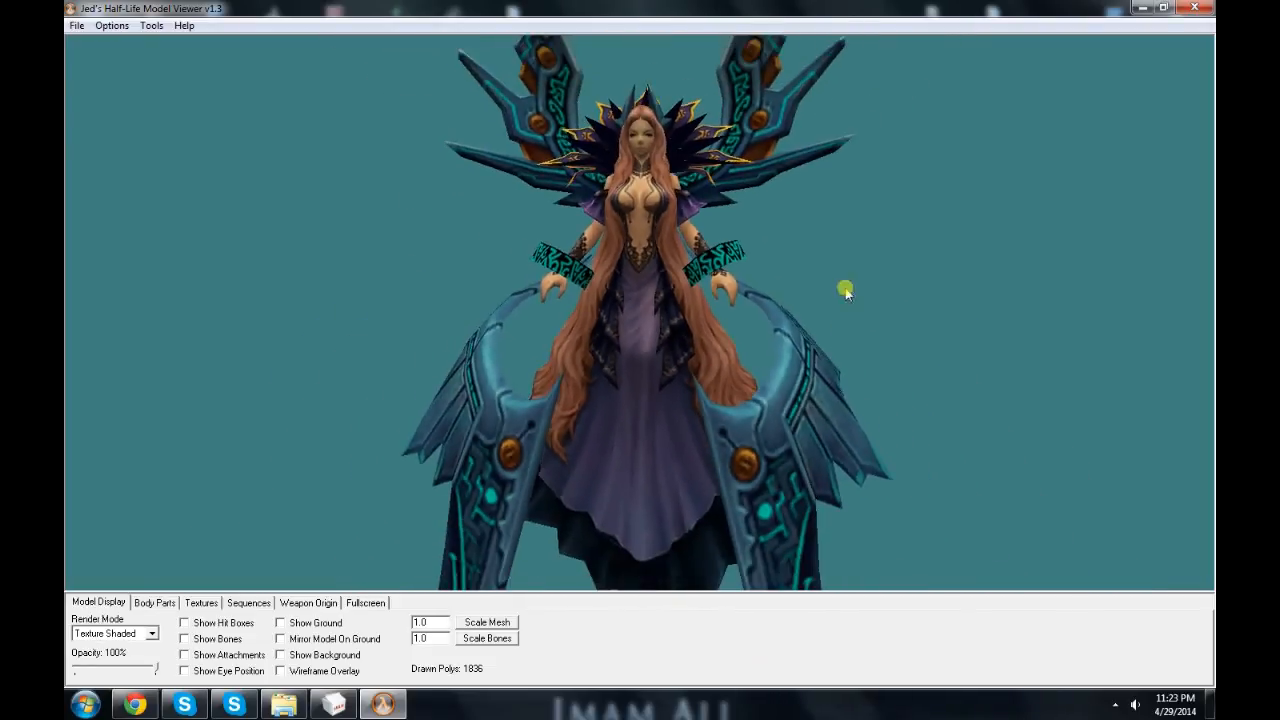
pyautogui.moveTo(846, 290); pyautogui.dragTo(730, 265)
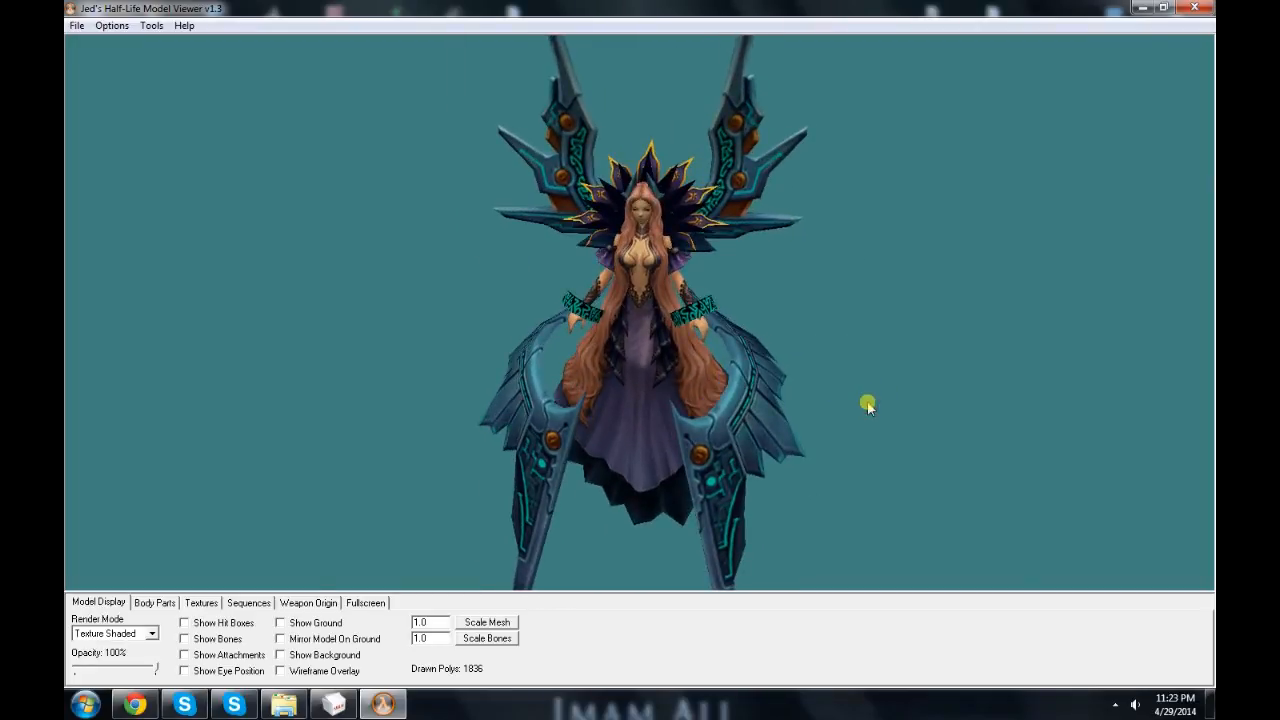
pyautogui.moveTo(868, 403); pyautogui.dragTo(718, 388)
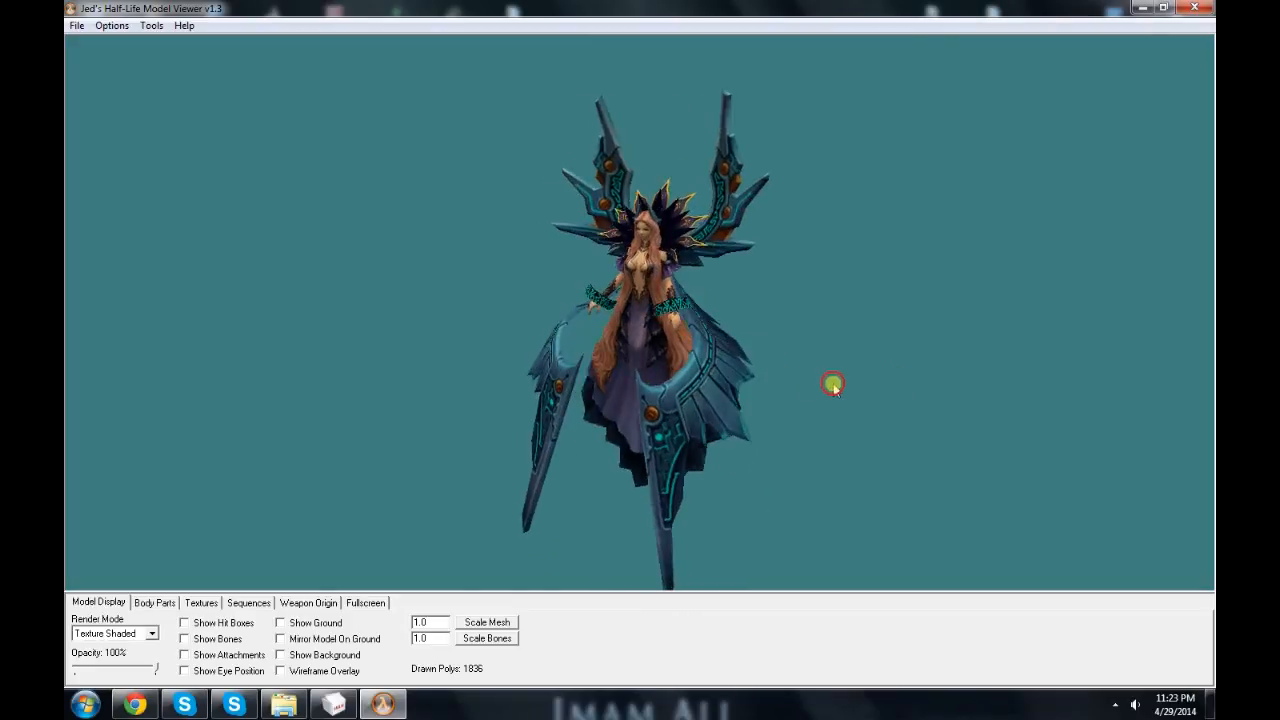
pyautogui.moveTo(832, 383); pyautogui.dragTo(720, 418)
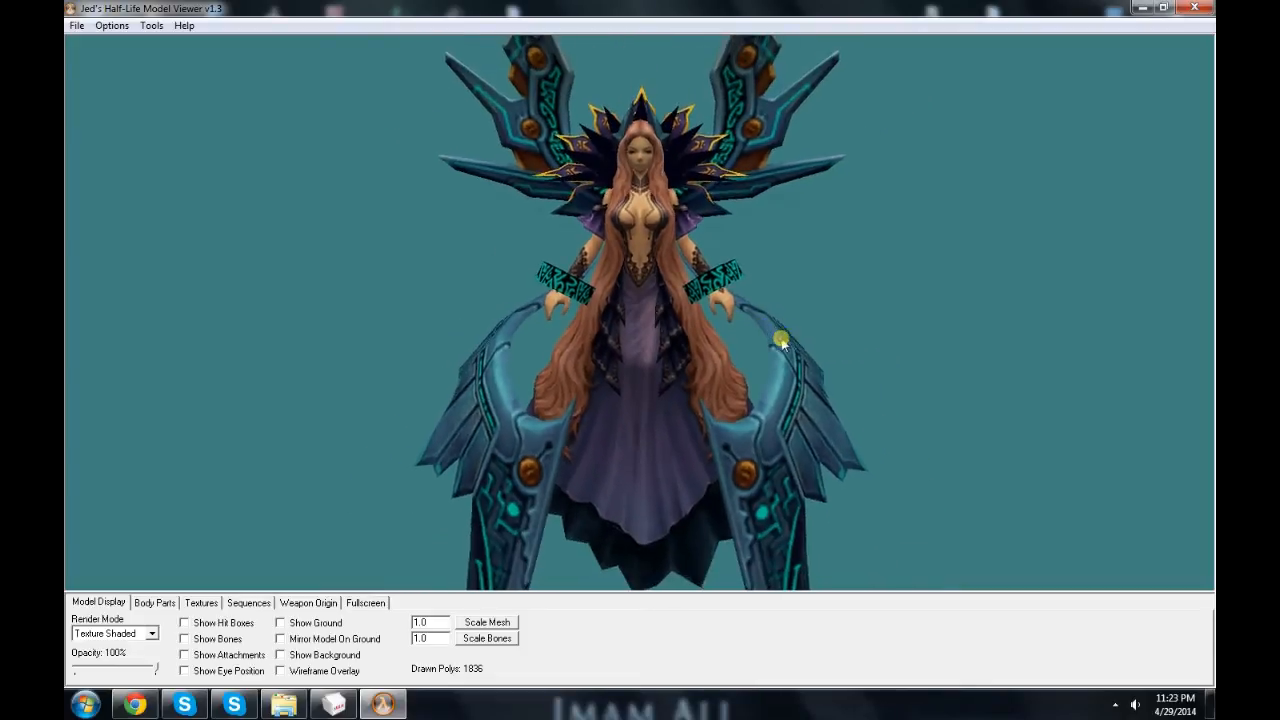
pyautogui.moveTo(780, 340); pyautogui.dragTo(808, 395)
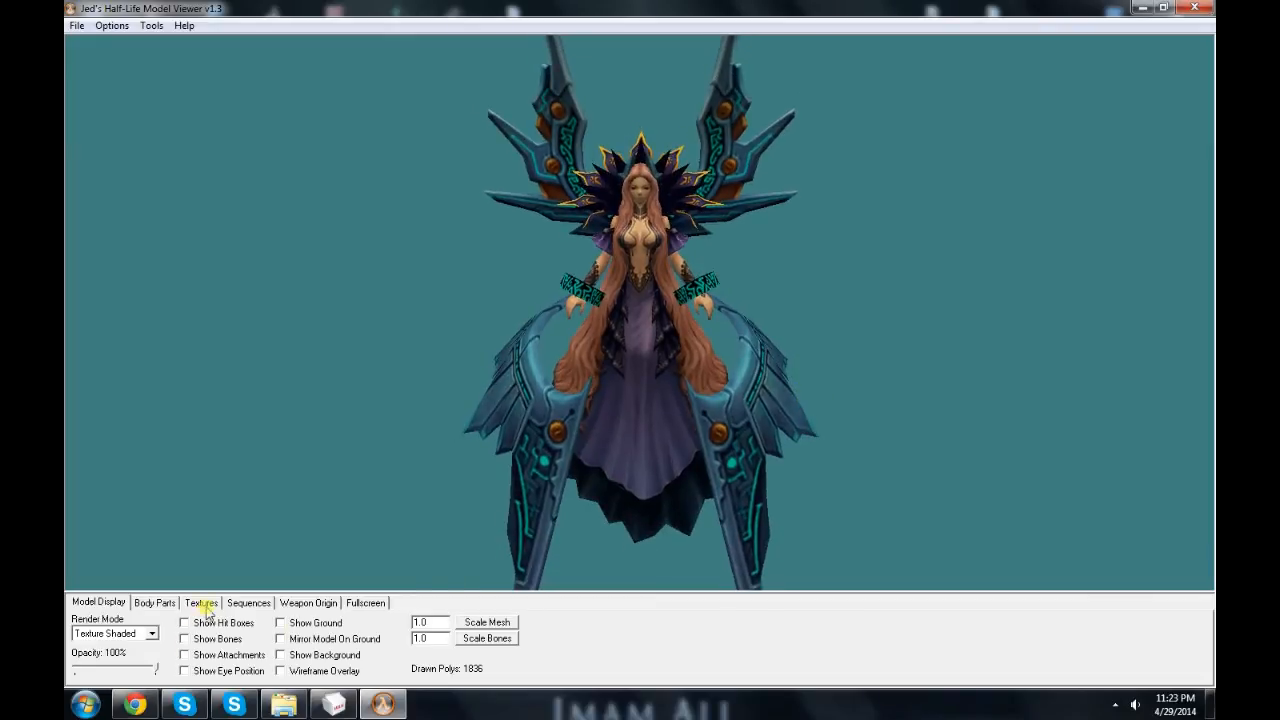
# Step: Show the Sequences info (56 frames at 56 FPS) and lower the playback speed slider
pyautogui.click(248, 602)
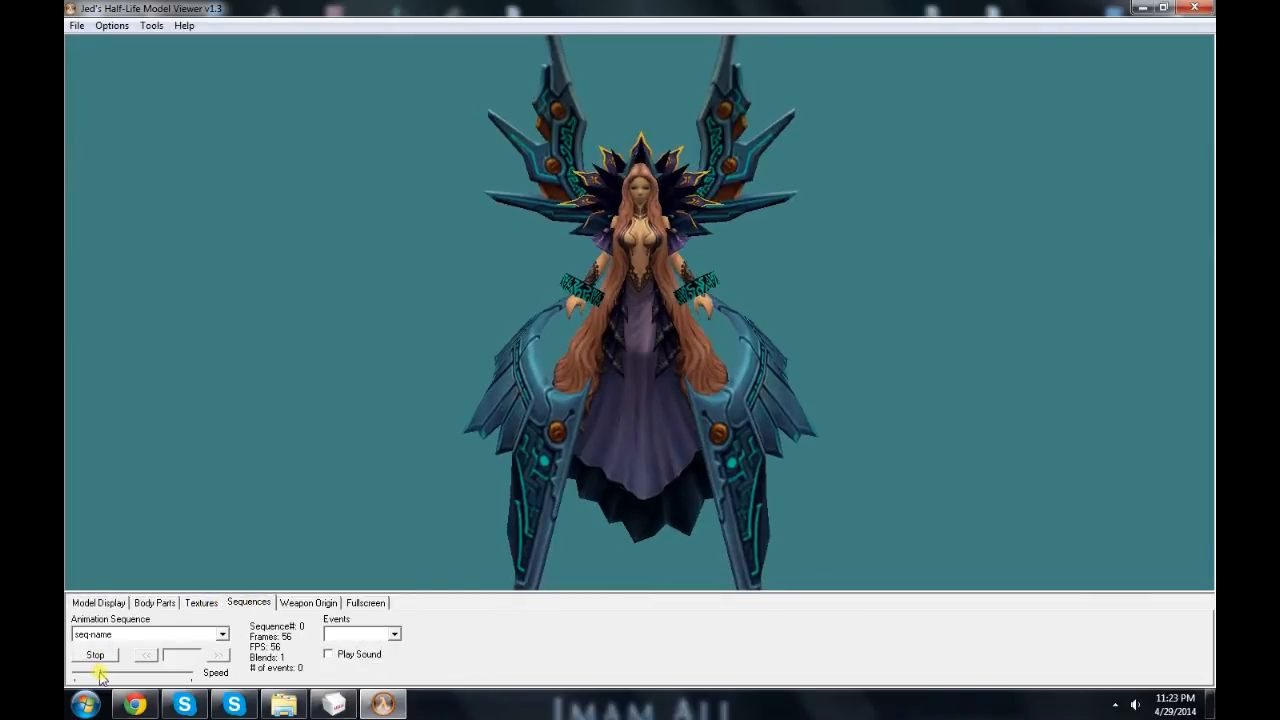
pyautogui.moveTo(100, 674); pyautogui.dragTo(82, 674)
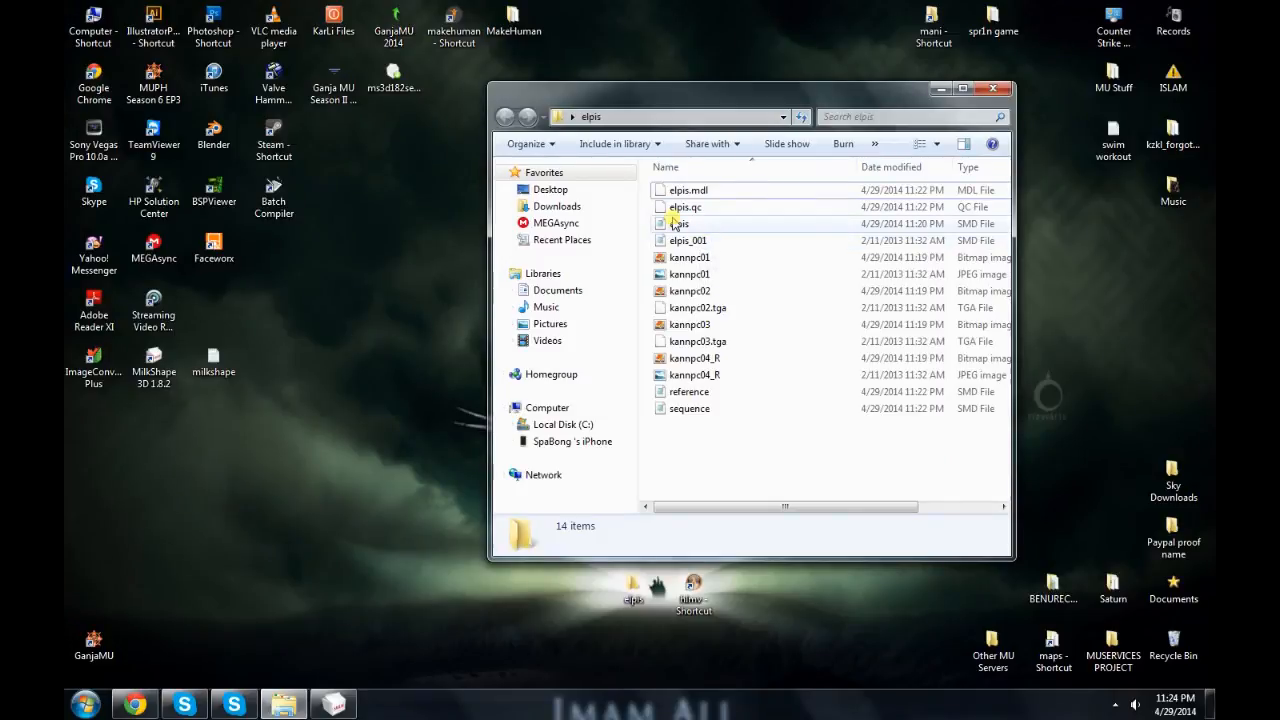
# Step: Change the fps in elpis.qc from 56 to 10 and save it
pyautogui.click(685, 207)
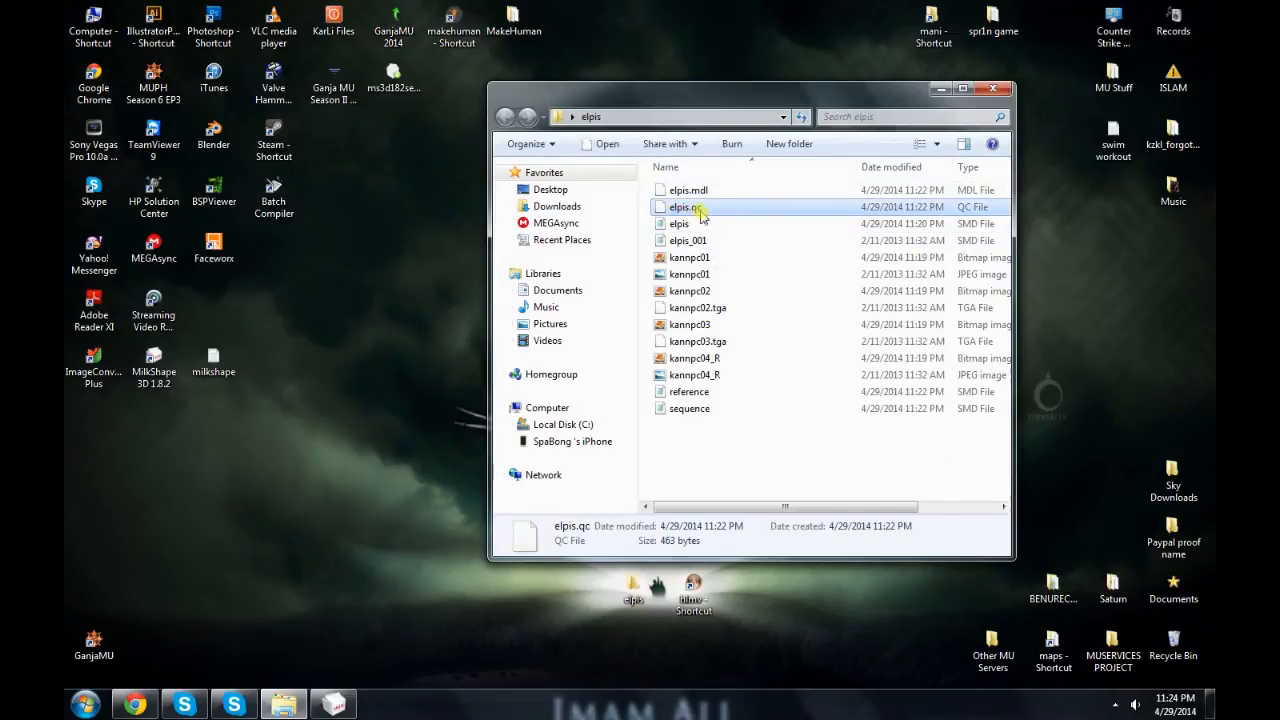
pyautogui.doubleClick(685, 207)
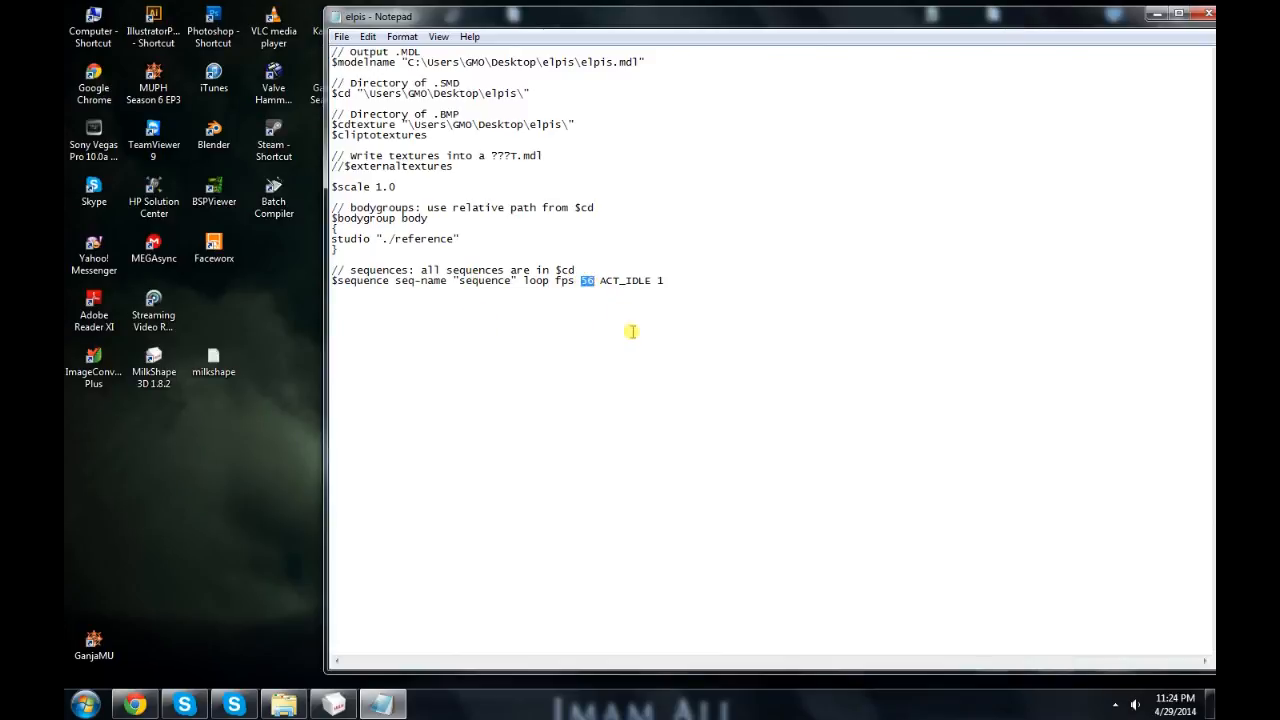
pyautogui.write('10')
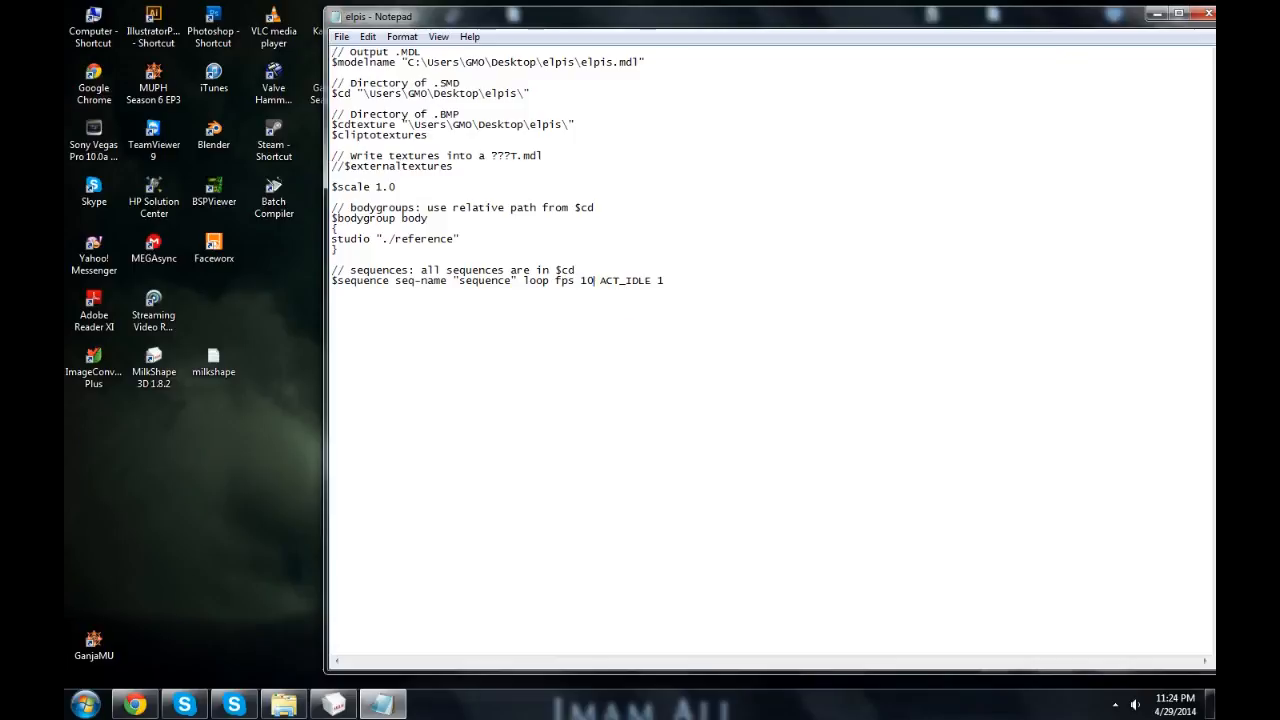
pyautogui.click(1207, 13)
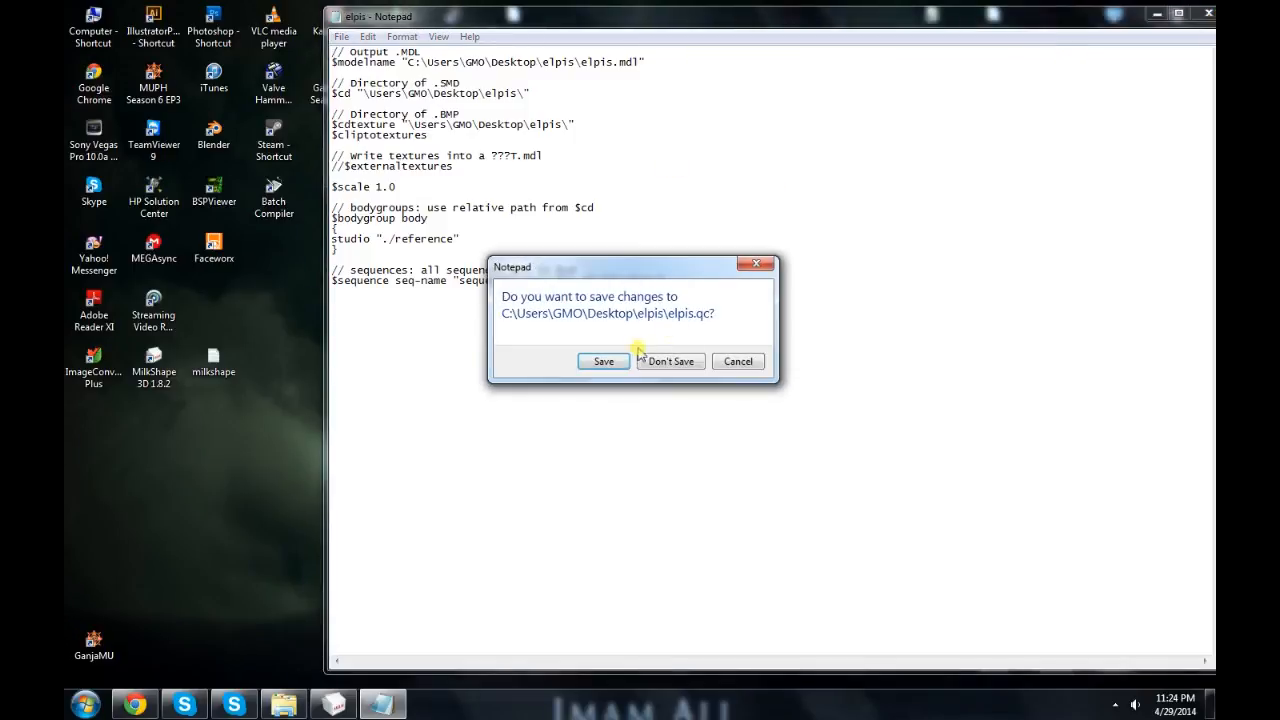
pyautogui.click(669, 361)
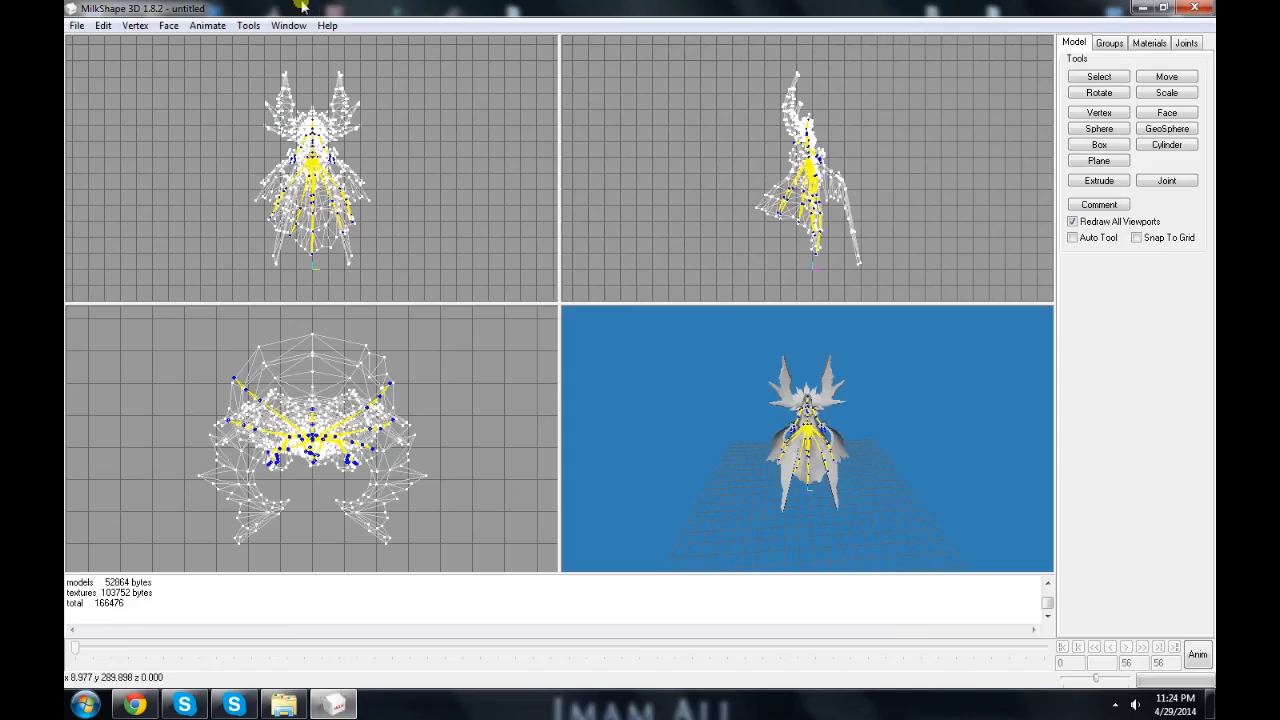
# Step: Compile the elpis QC file via Half-Life Compile QC File and open the rebuilt elpis.mdl
pyautogui.click(247, 25)
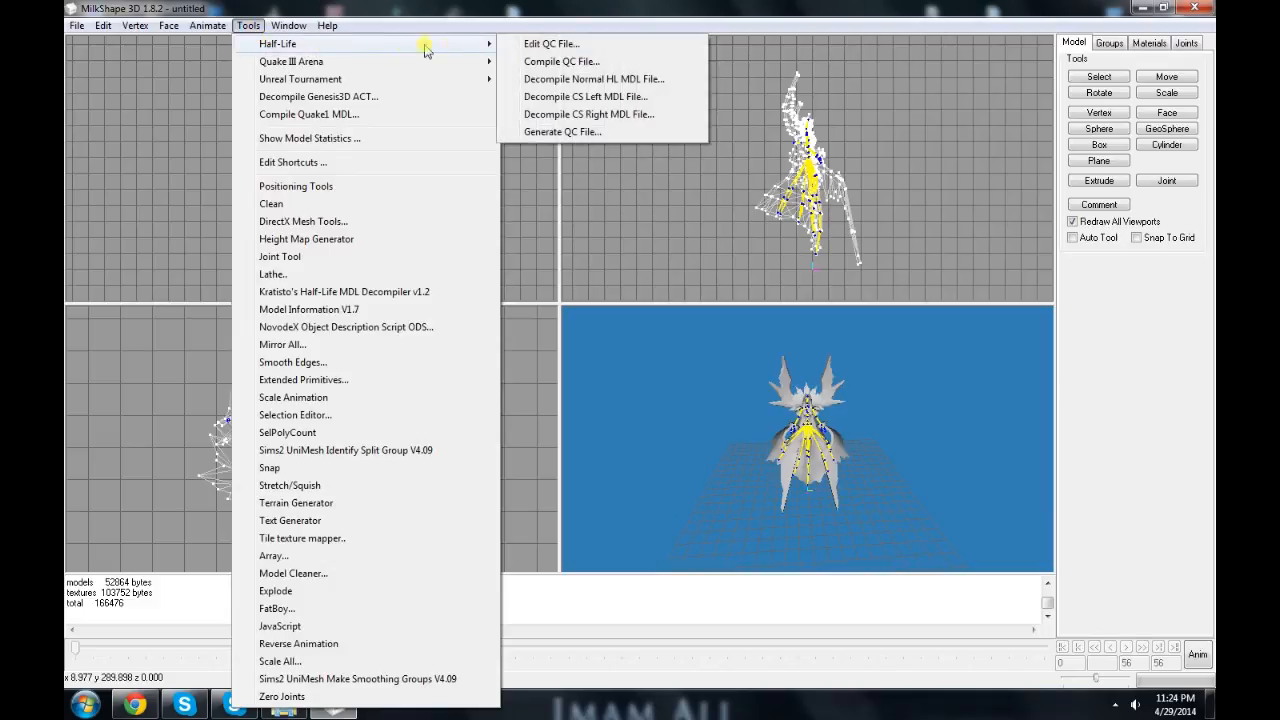
pyautogui.click(551, 43)
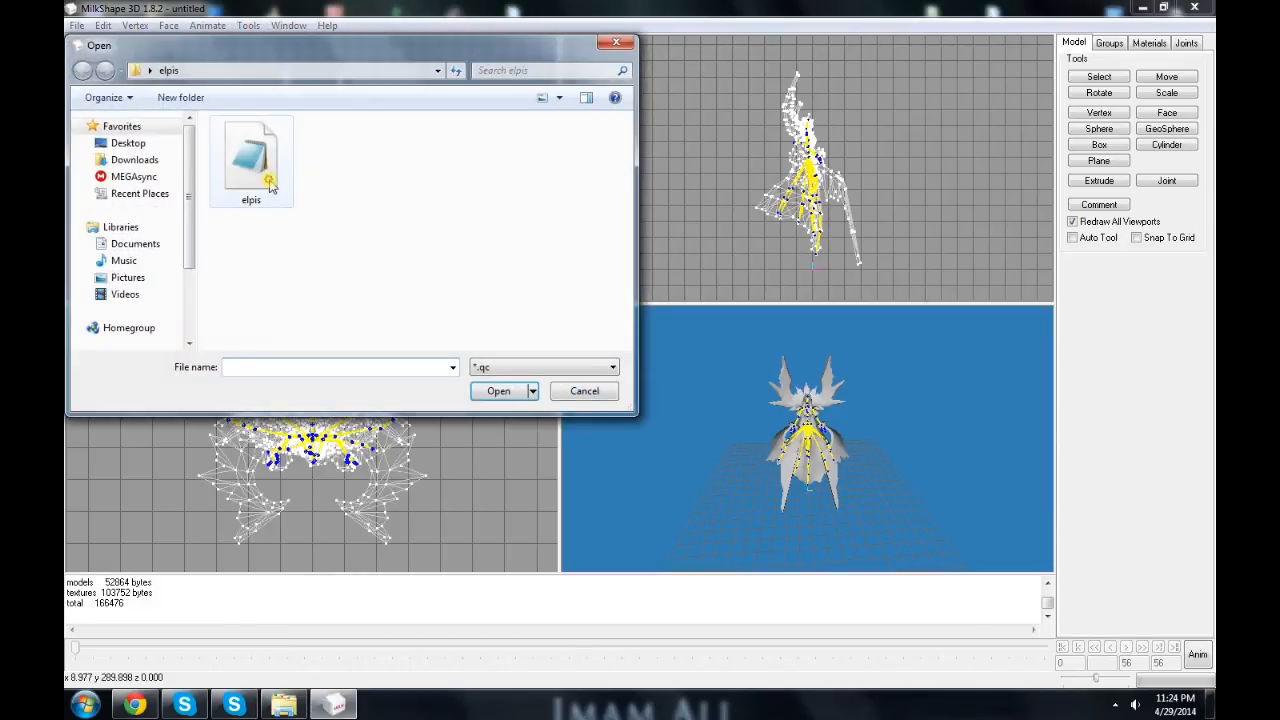
pyautogui.click(584, 391)
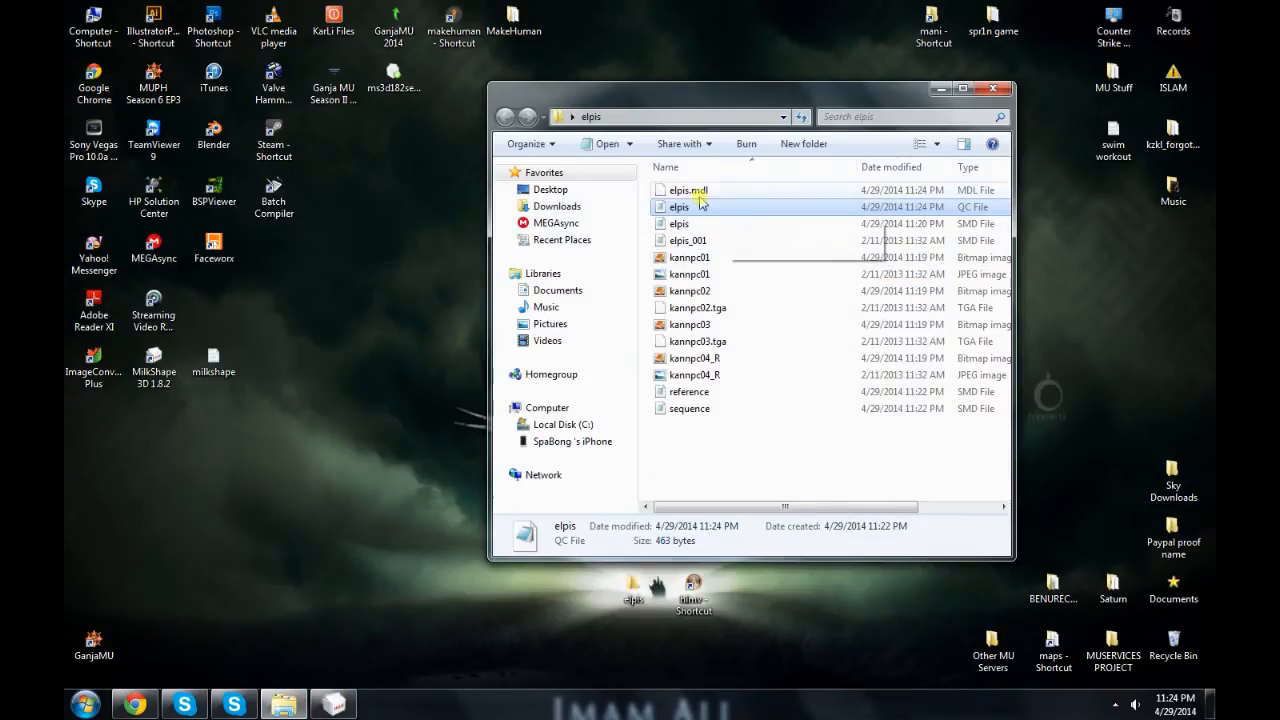
pyautogui.click(688, 190)
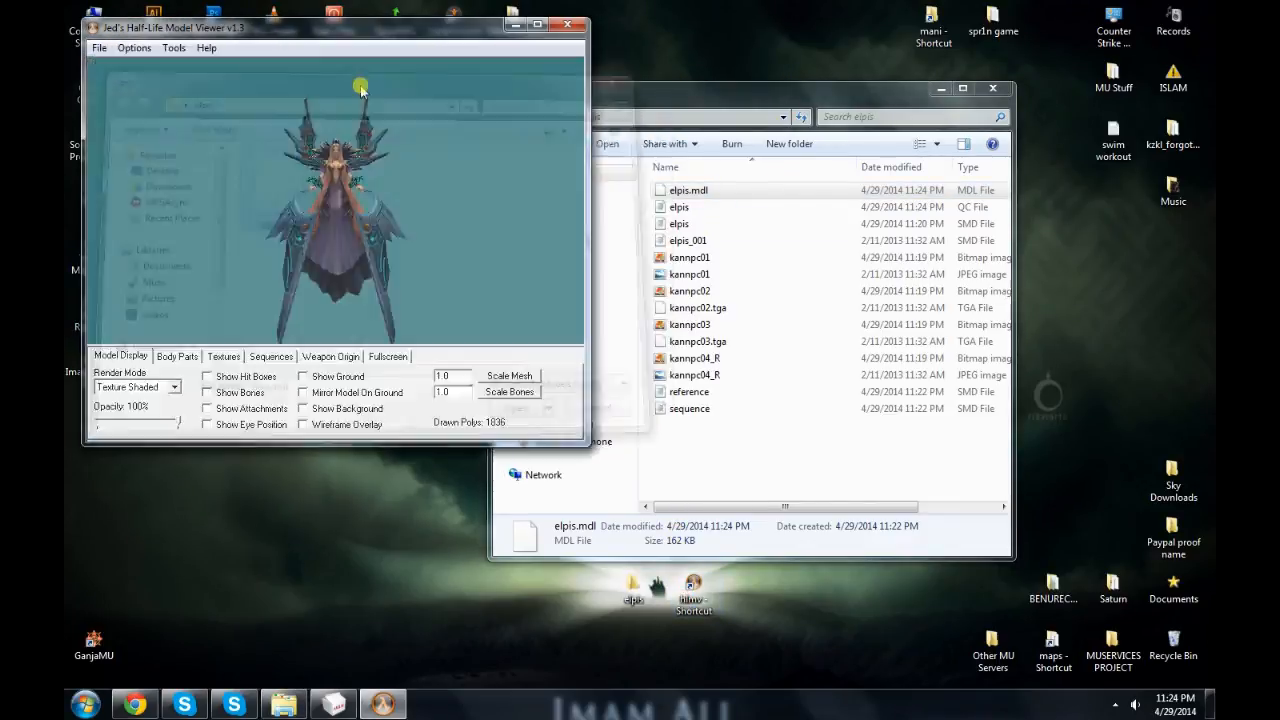
# Step: Maximize the viewer, then zoom in on the elpis model's head and rotate it
pyautogui.click(537, 24)
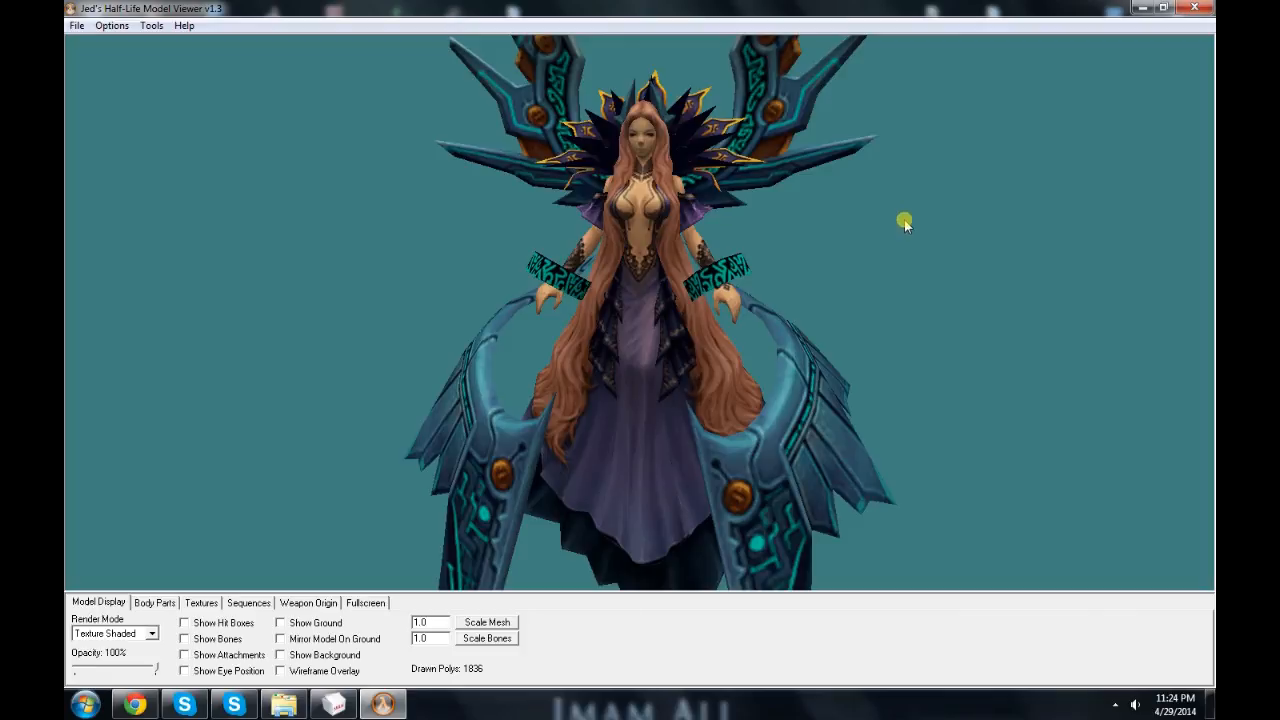
pyautogui.moveTo(903, 221); pyautogui.dragTo(878, 242)
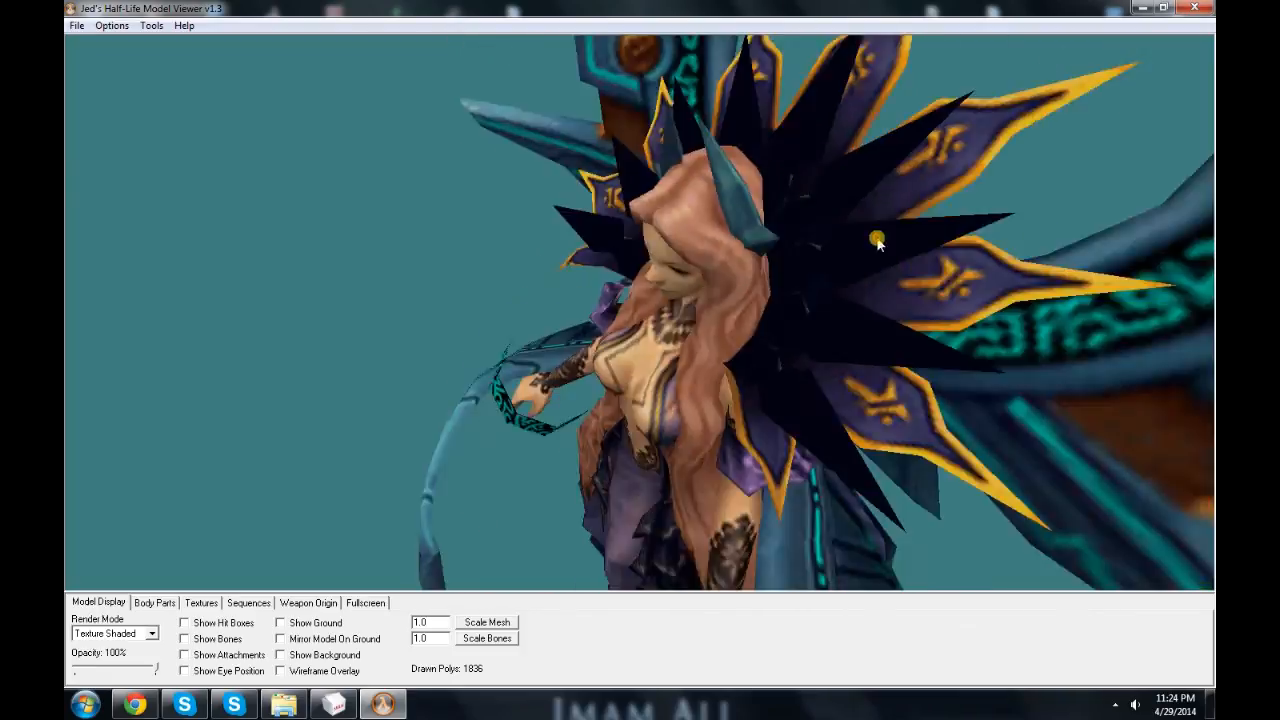
pyautogui.moveTo(878, 240); pyautogui.dragTo(855, 325)
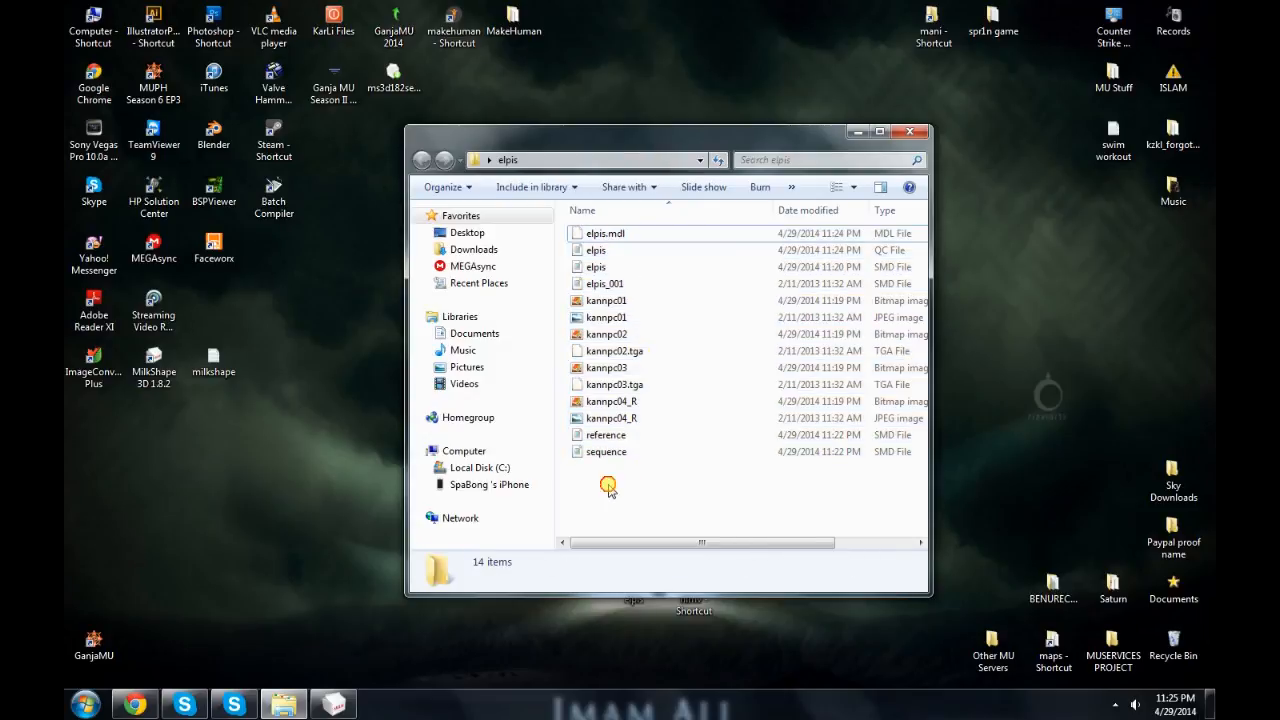
pyautogui.moveTo(706, 491)
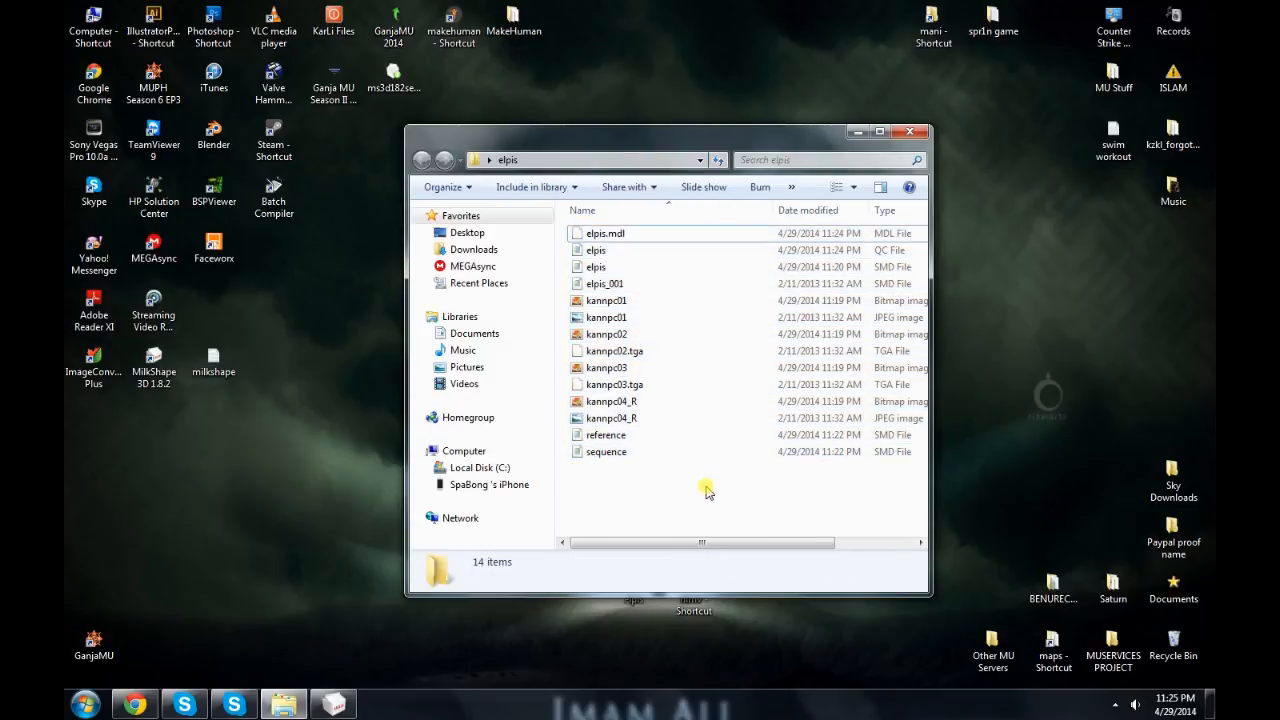
pyautogui.moveTo(700, 480)
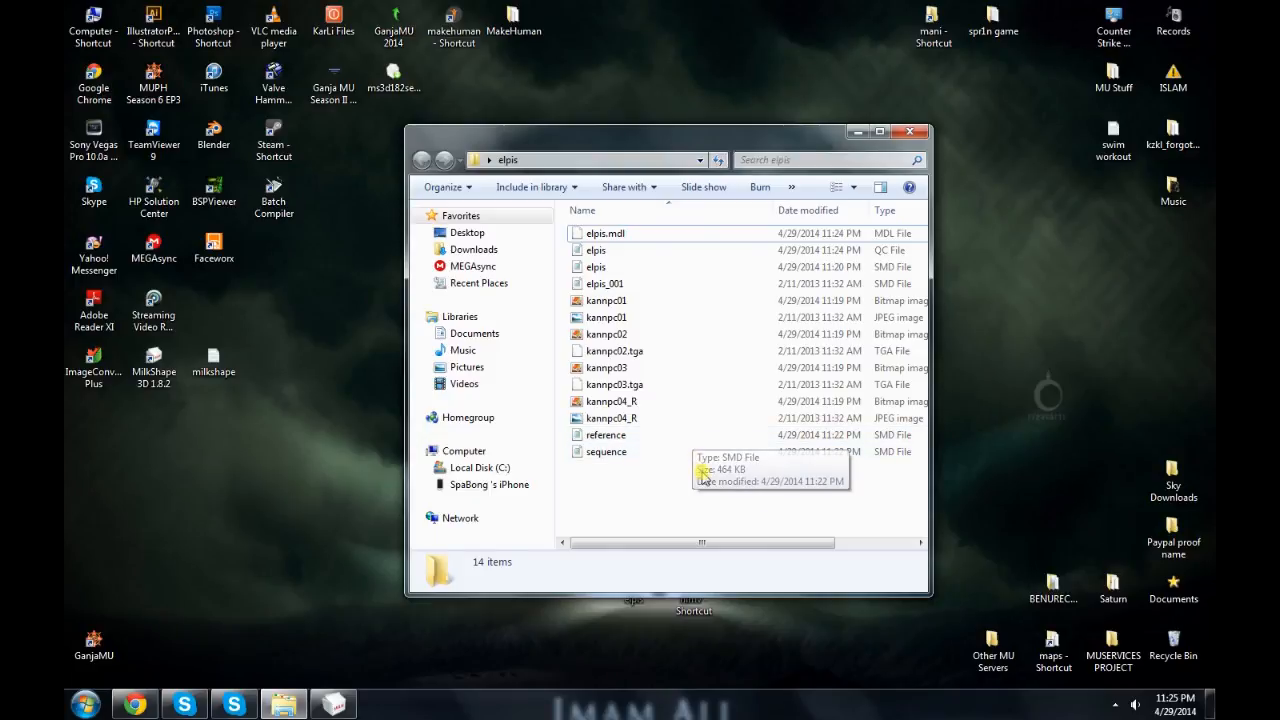
pyautogui.moveTo(681, 487)
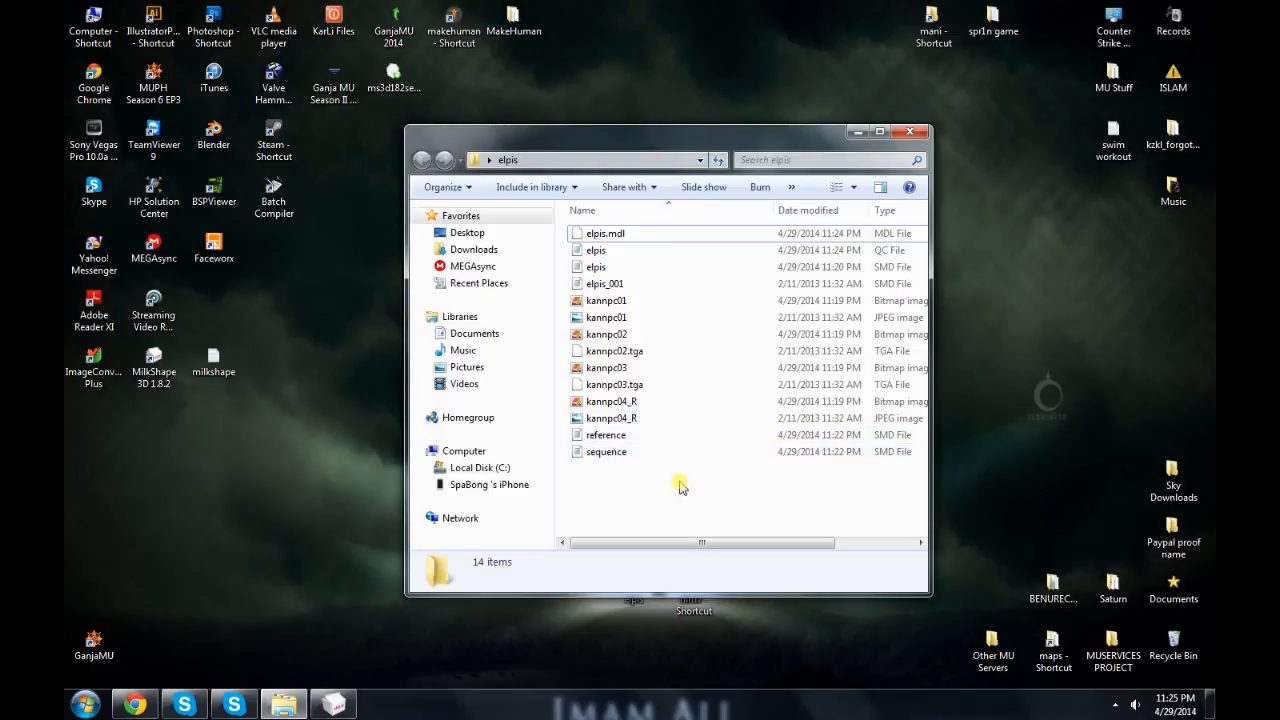
pyautogui.moveTo(688, 485)
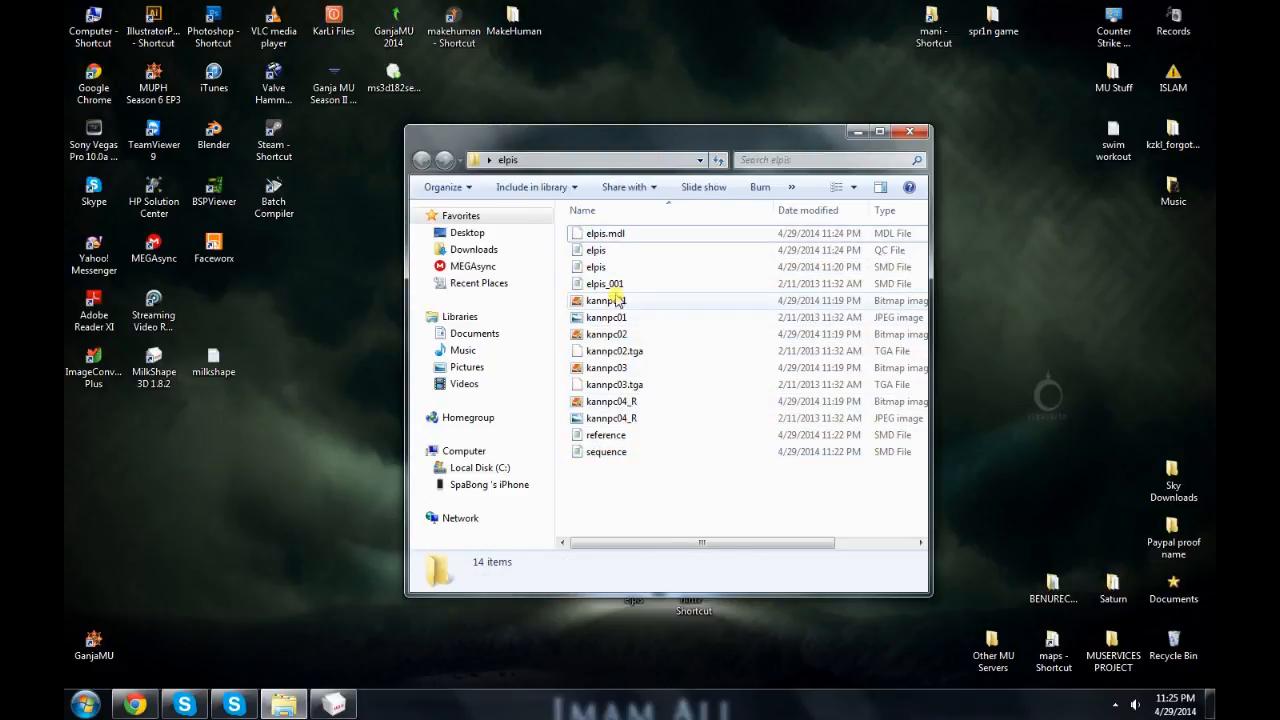
# Step: Select elpis.mdl to show its details: 162 KB, modified 11:24 PM
pyautogui.click(605, 233)
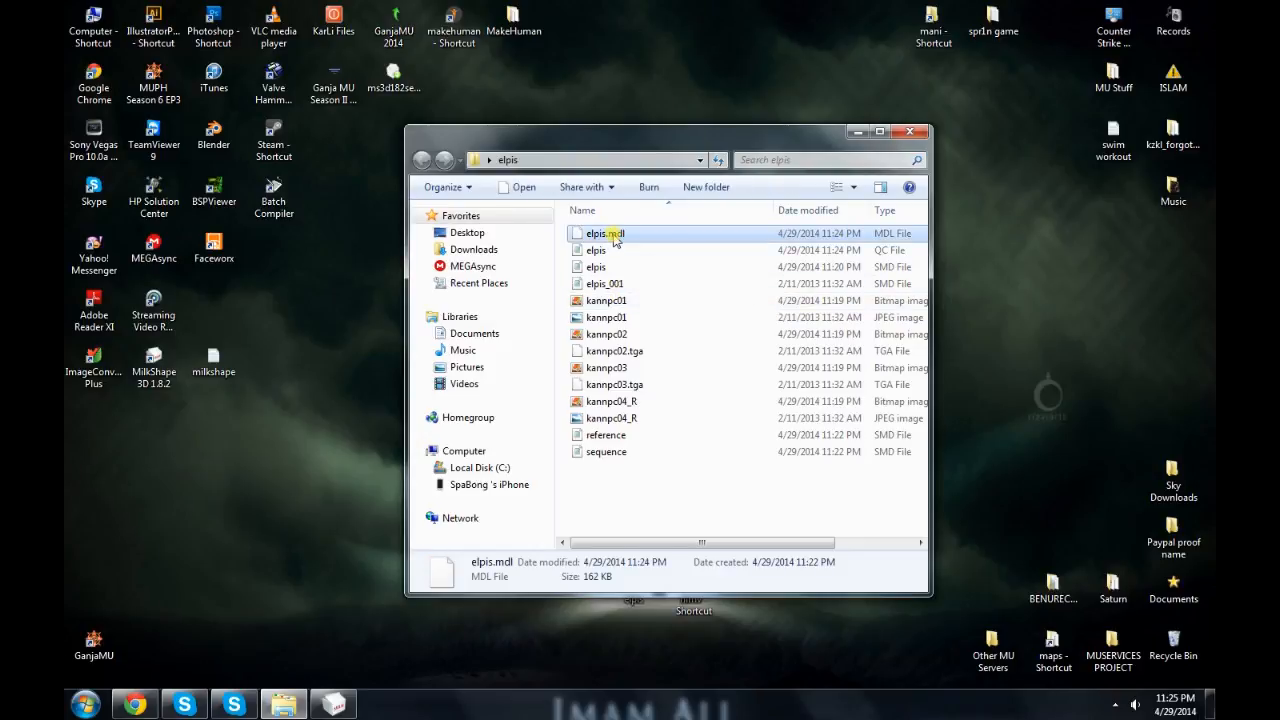